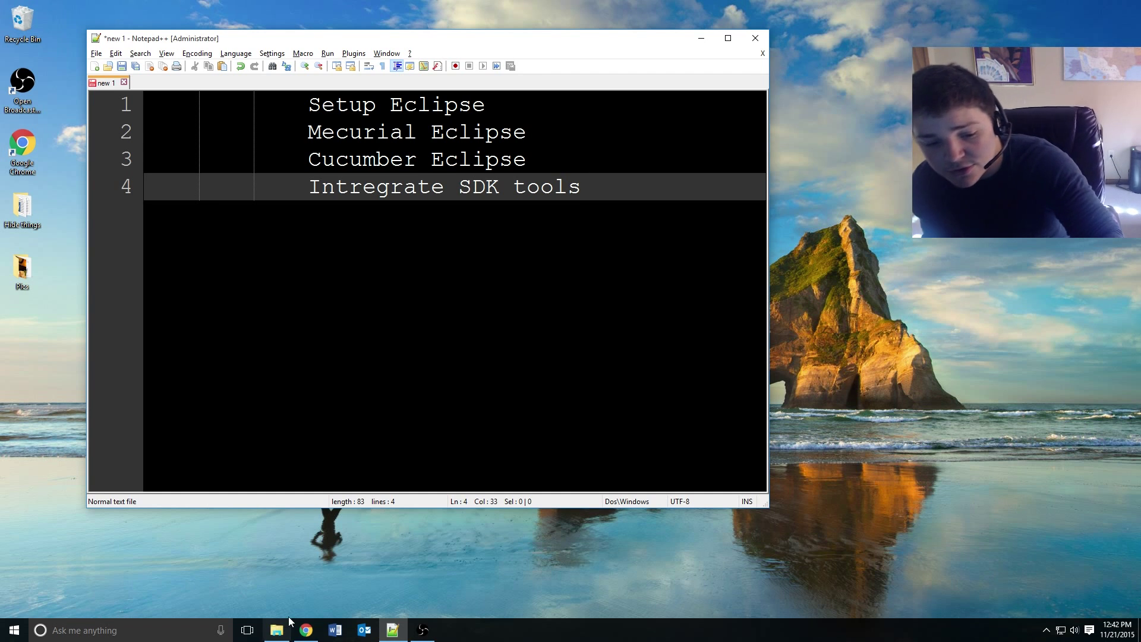
Search Google for eclipse in Chrome and go to the Eclipse Downloads page.
left_click(306, 630)
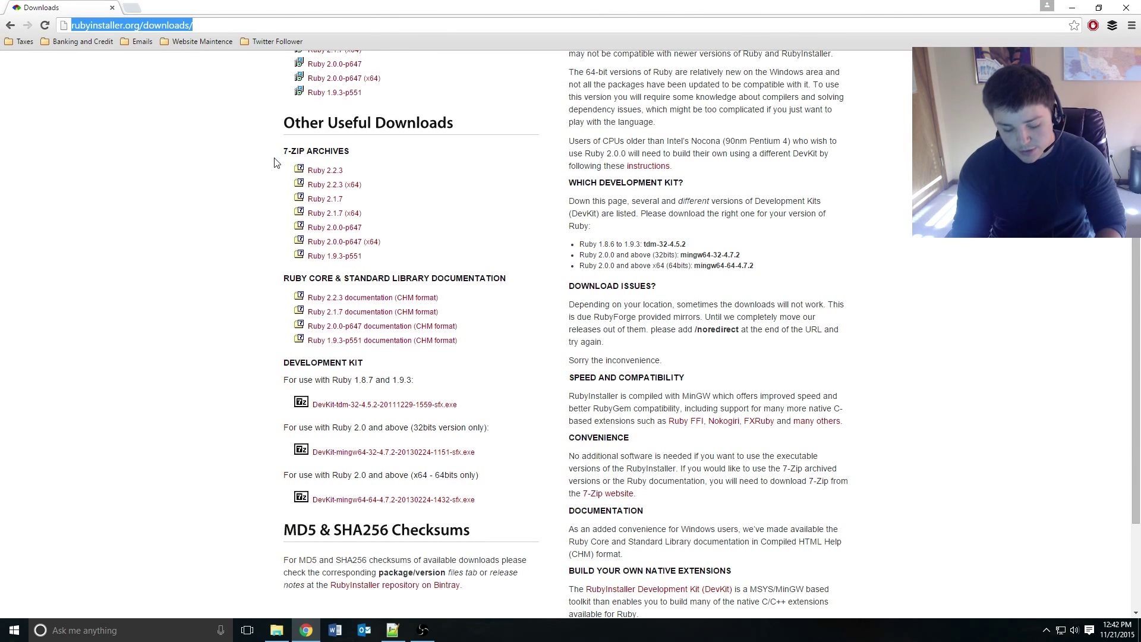
type("eclipse")
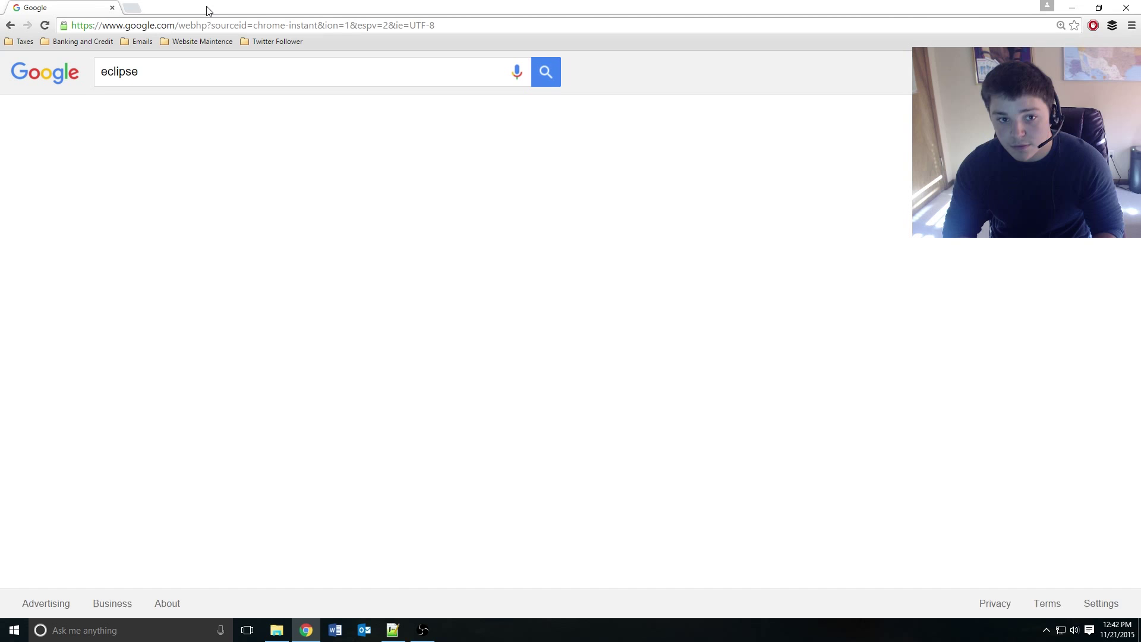
left_click(546, 71)
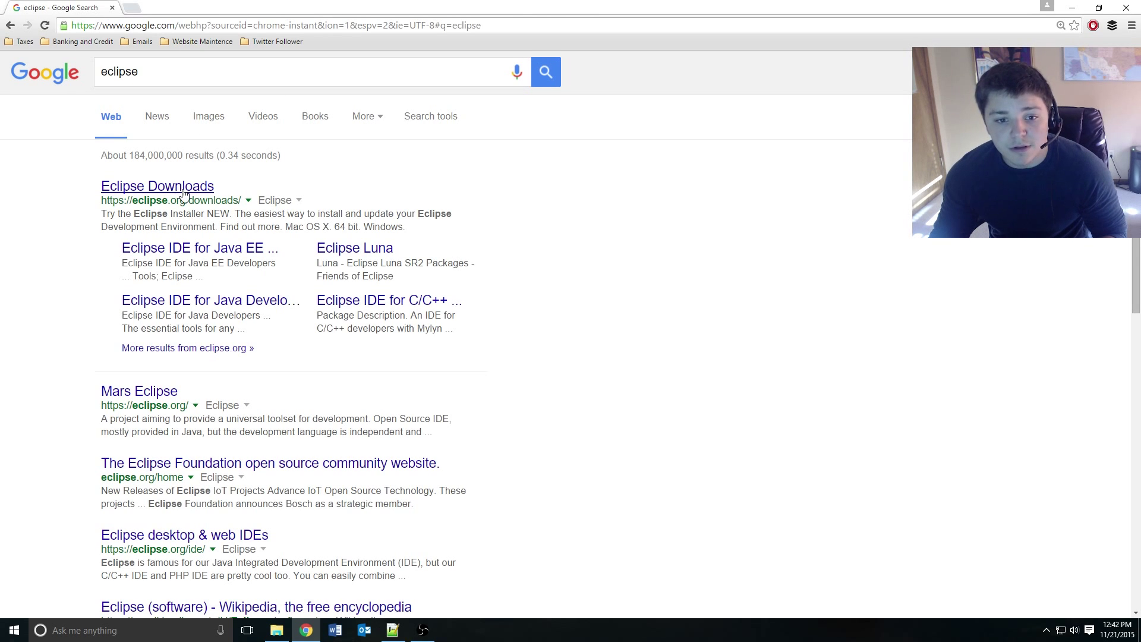
left_click(157, 186)
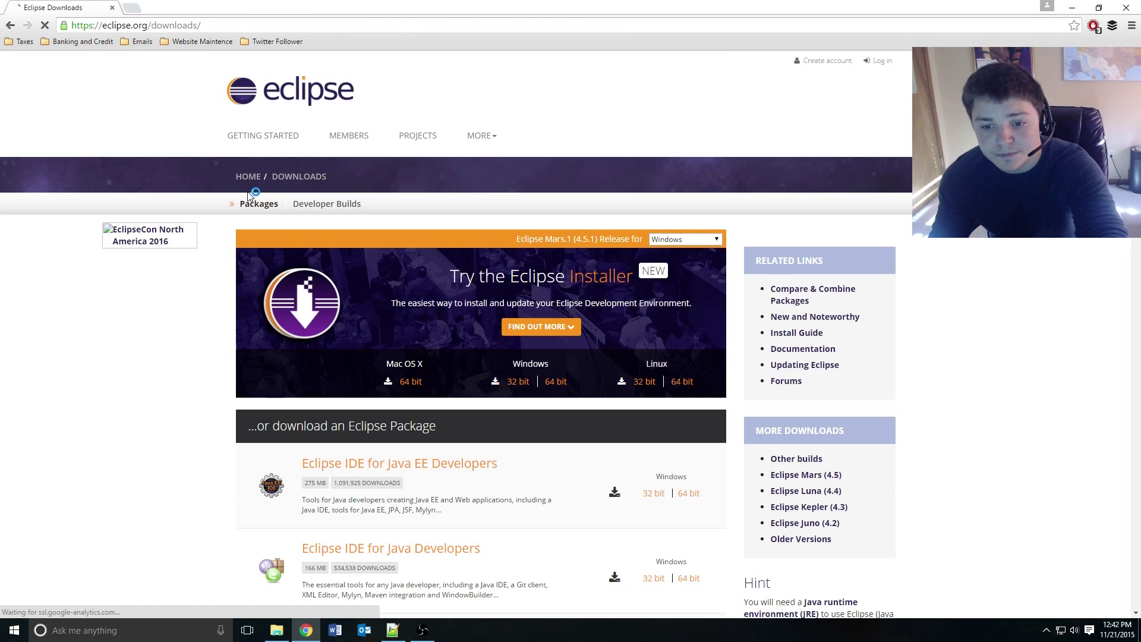
scroll("down", 3)
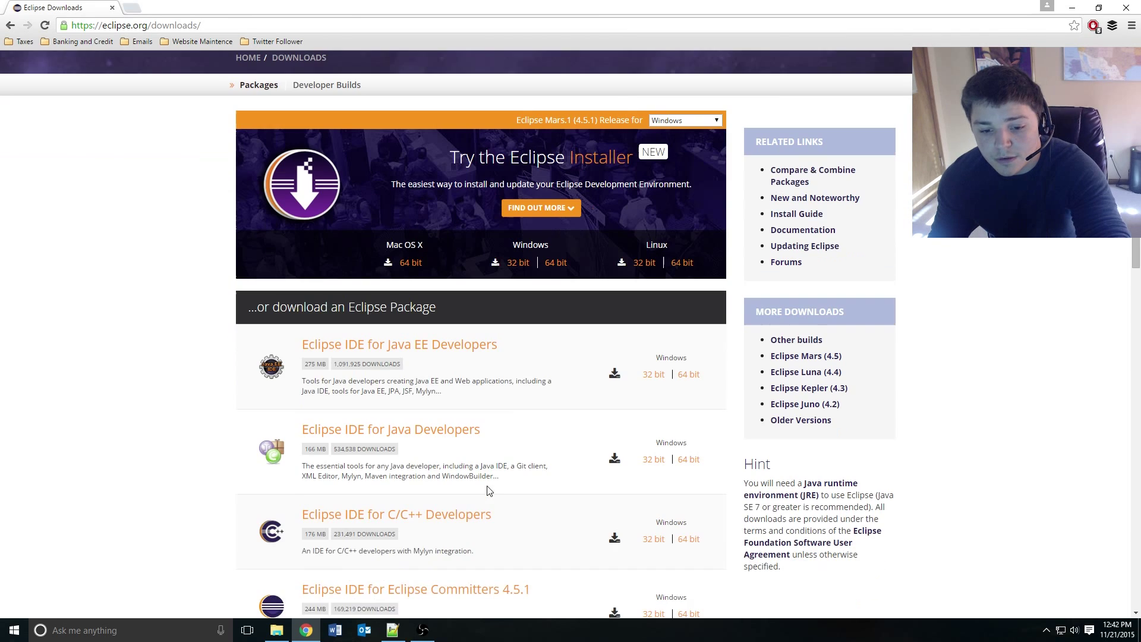
mouse_move(456, 345)
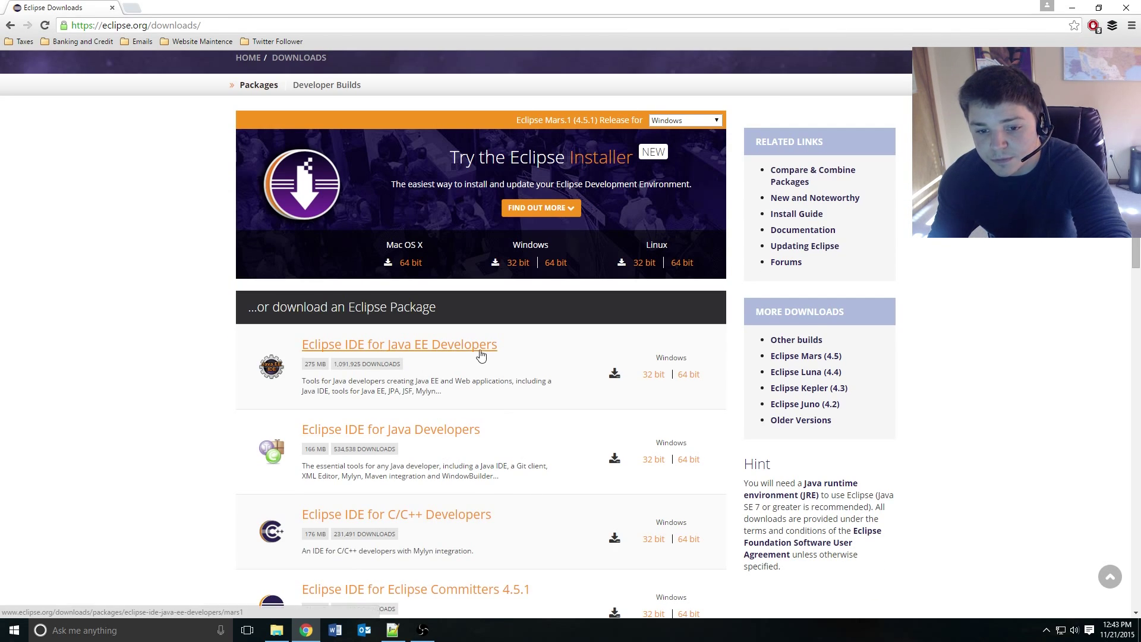
From the Mars packages, choose the Windows 64-bit Eclipse IDE for Java EE Developers download.
left_click(400, 343)
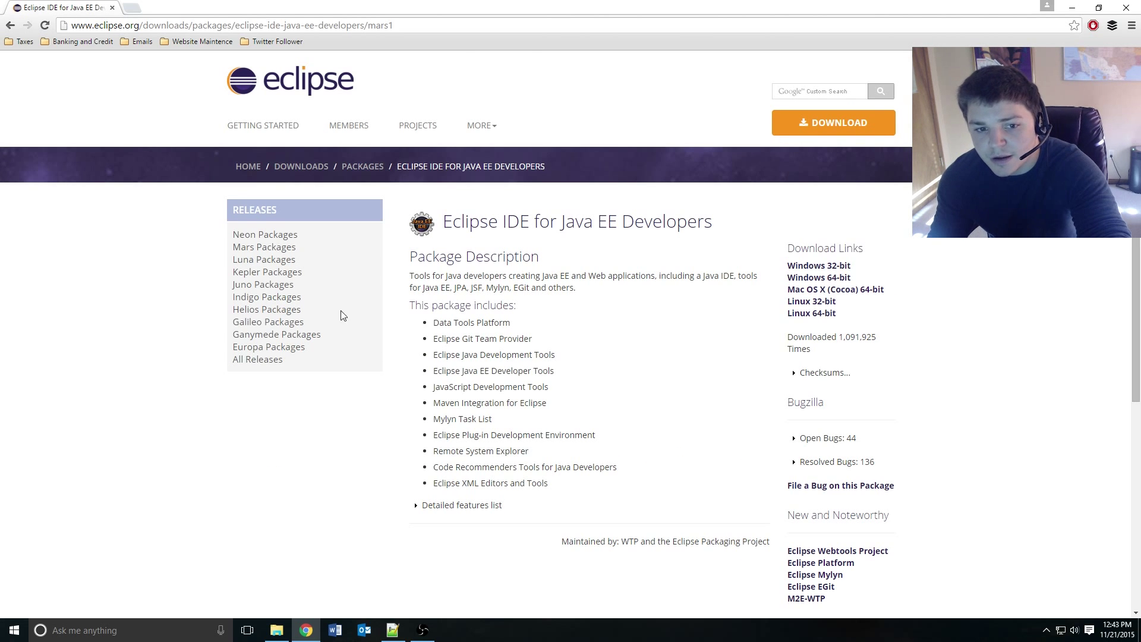
mouse_move(252, 293)
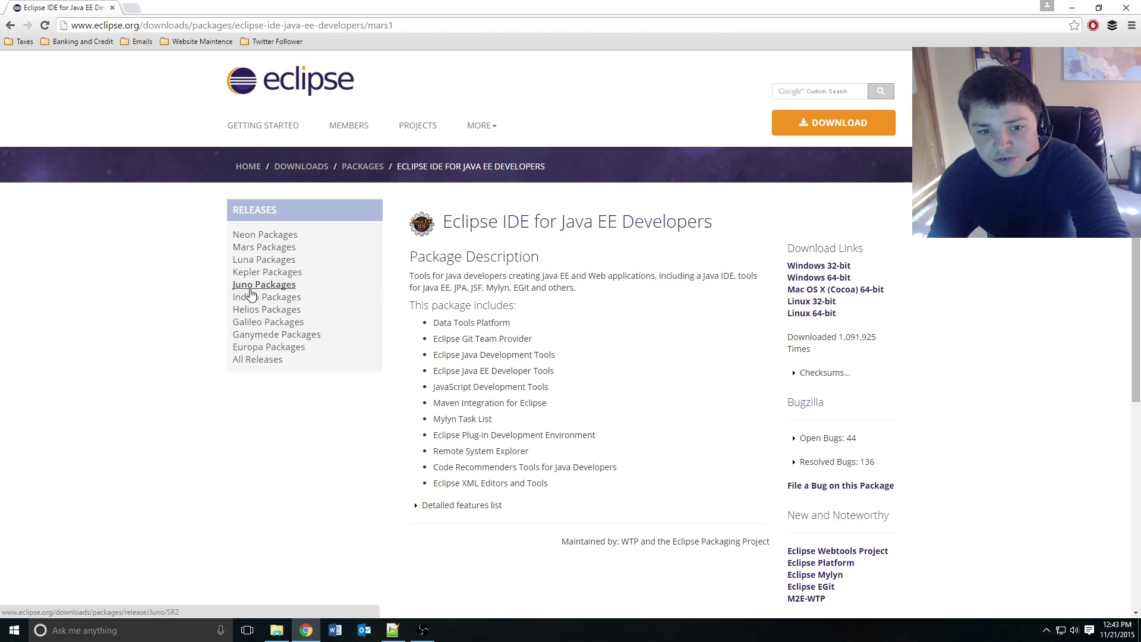
left_click(264, 247)
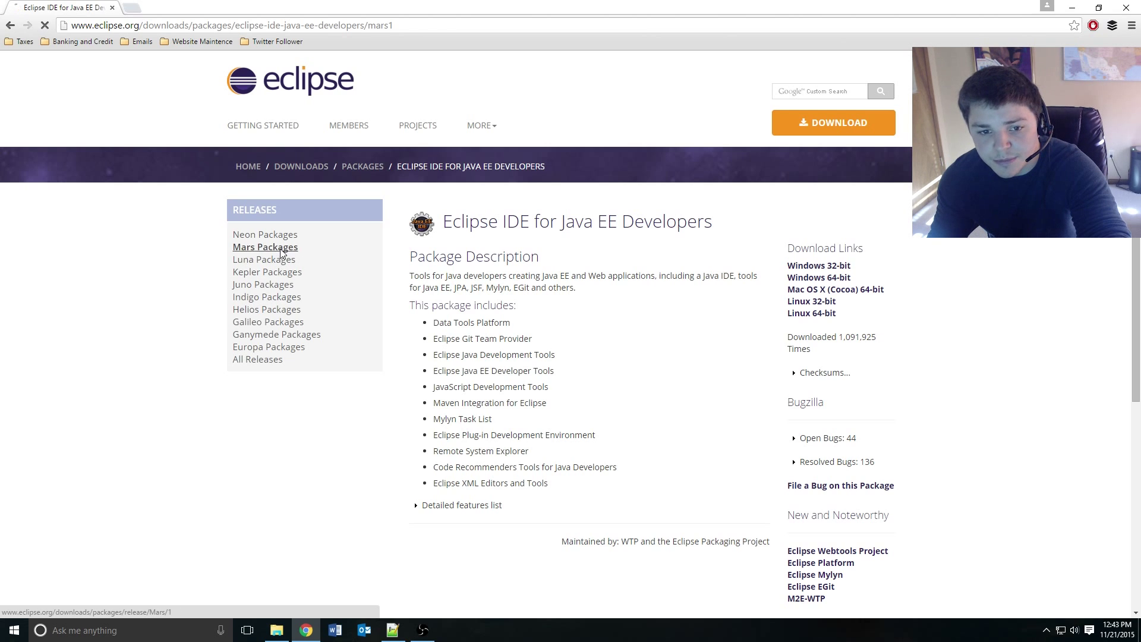
left_click(265, 247)
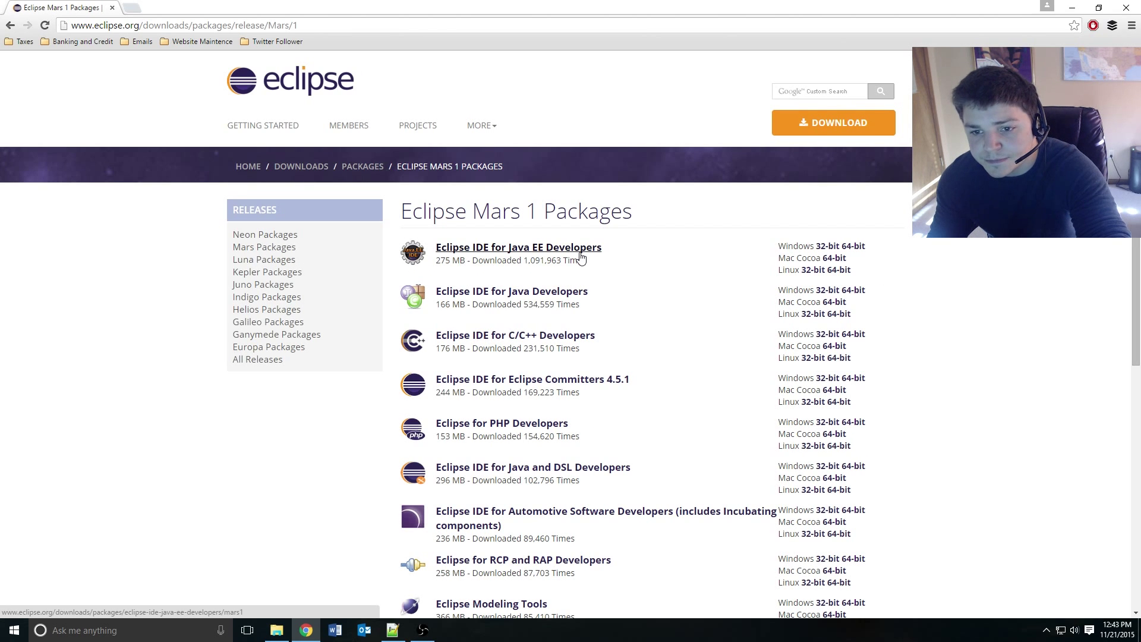
left_click(521, 247)
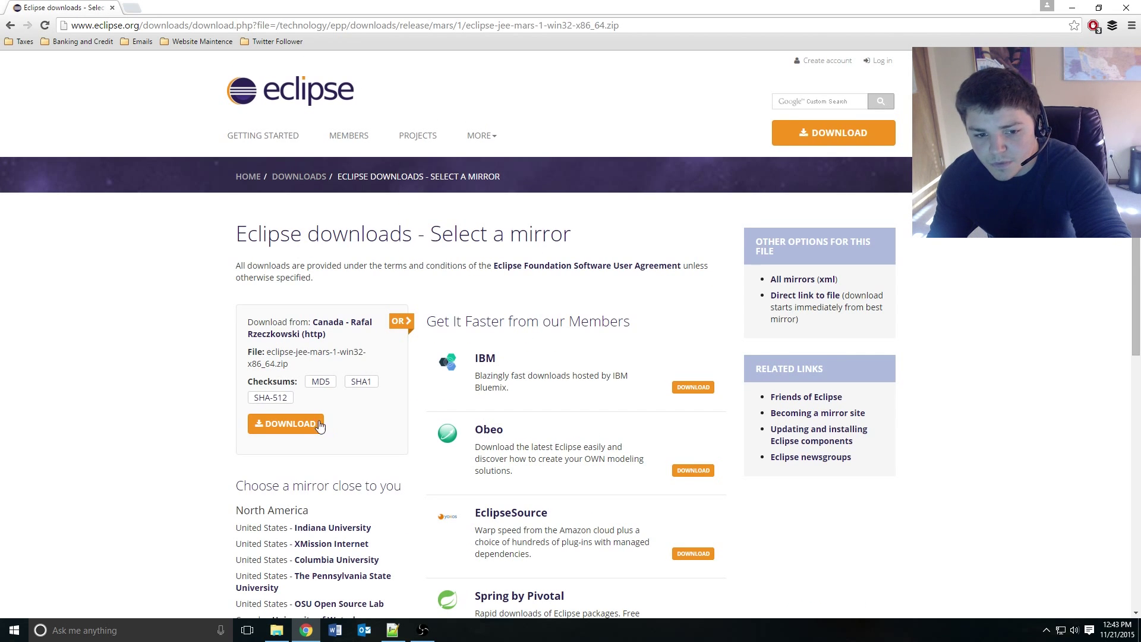
Download the Eclipse zip and extract it from Downloads into C:\Environment.
left_click(285, 423)
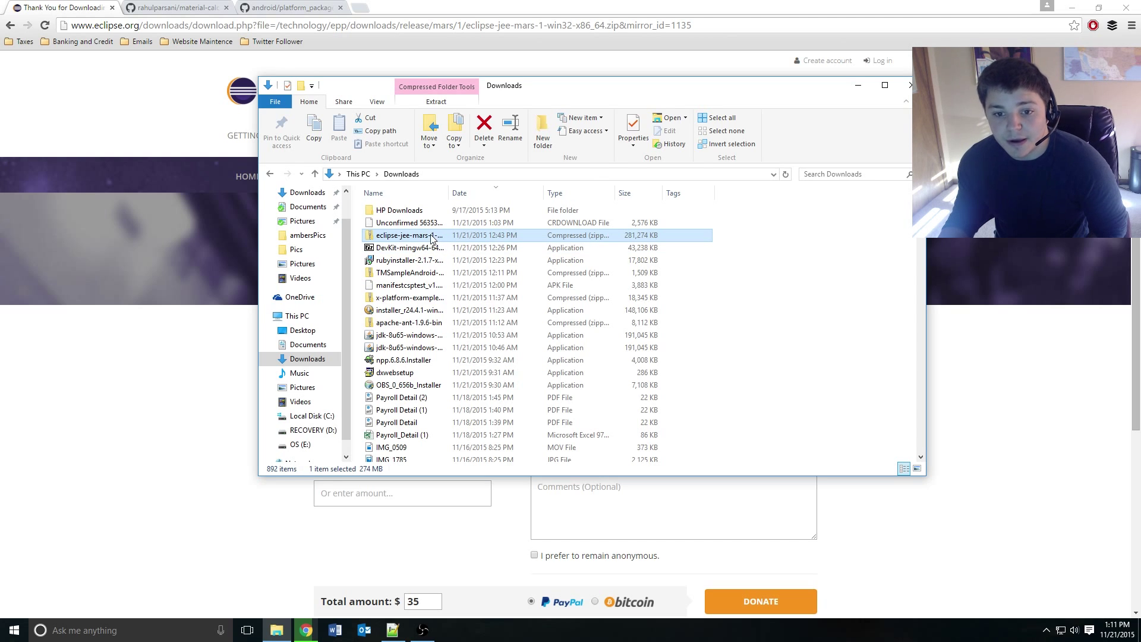
right_click(406, 236)
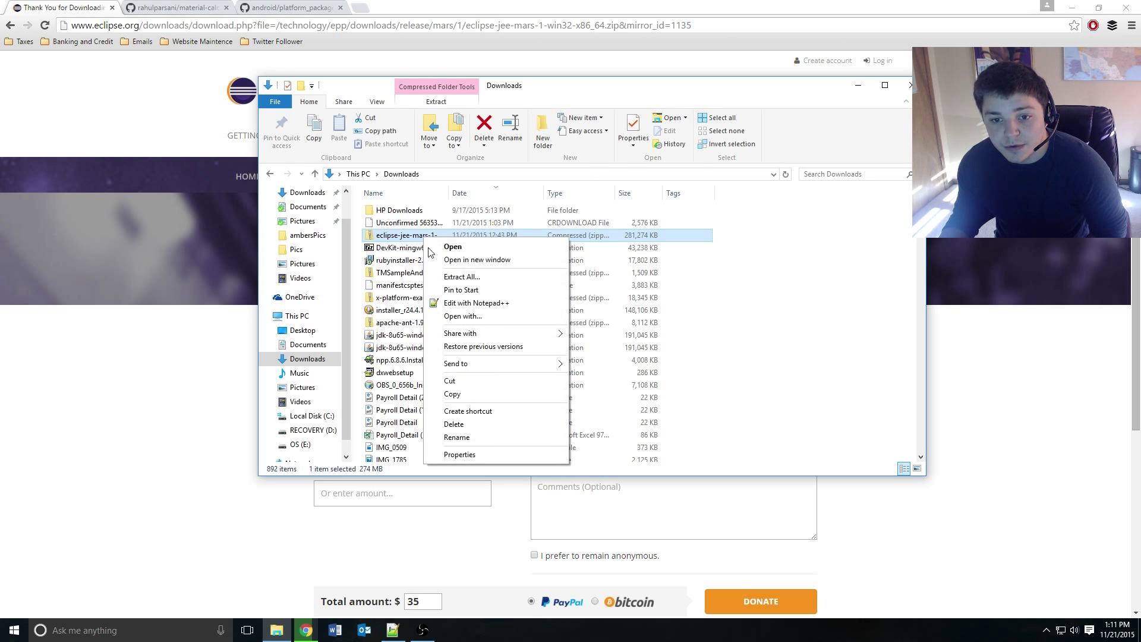
mouse_move(471, 277)
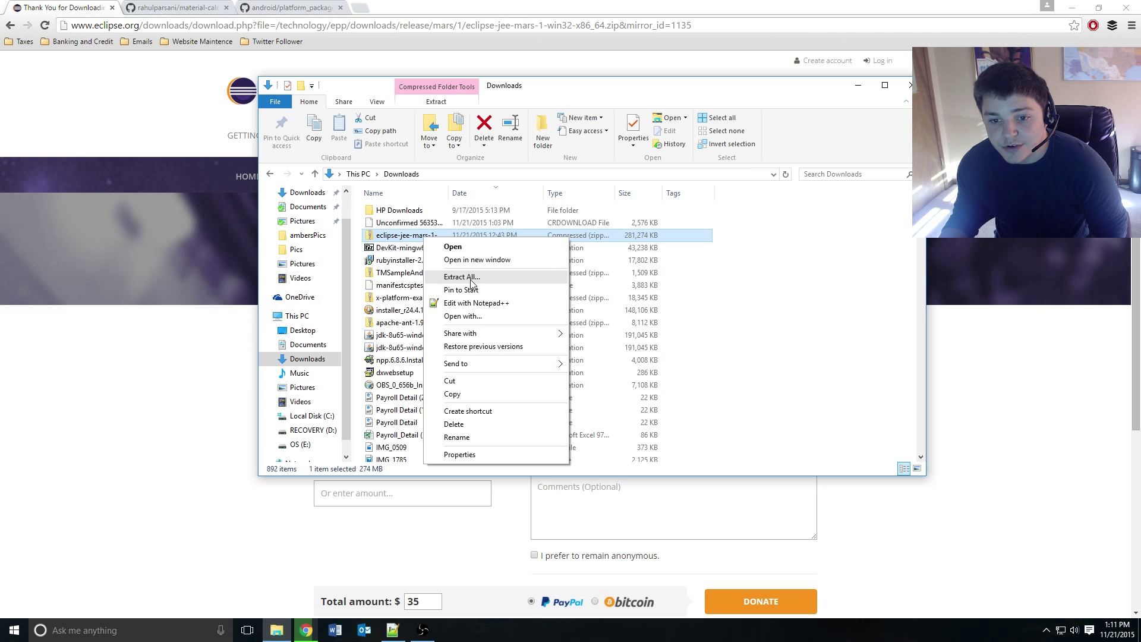
left_click(461, 275)
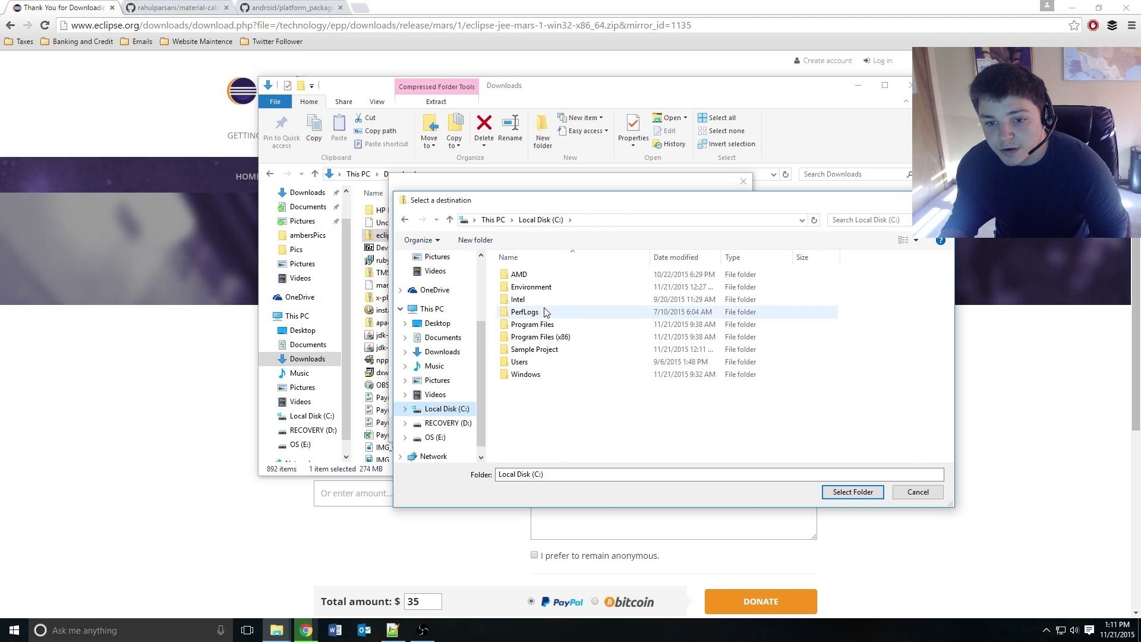
double_click(530, 287)
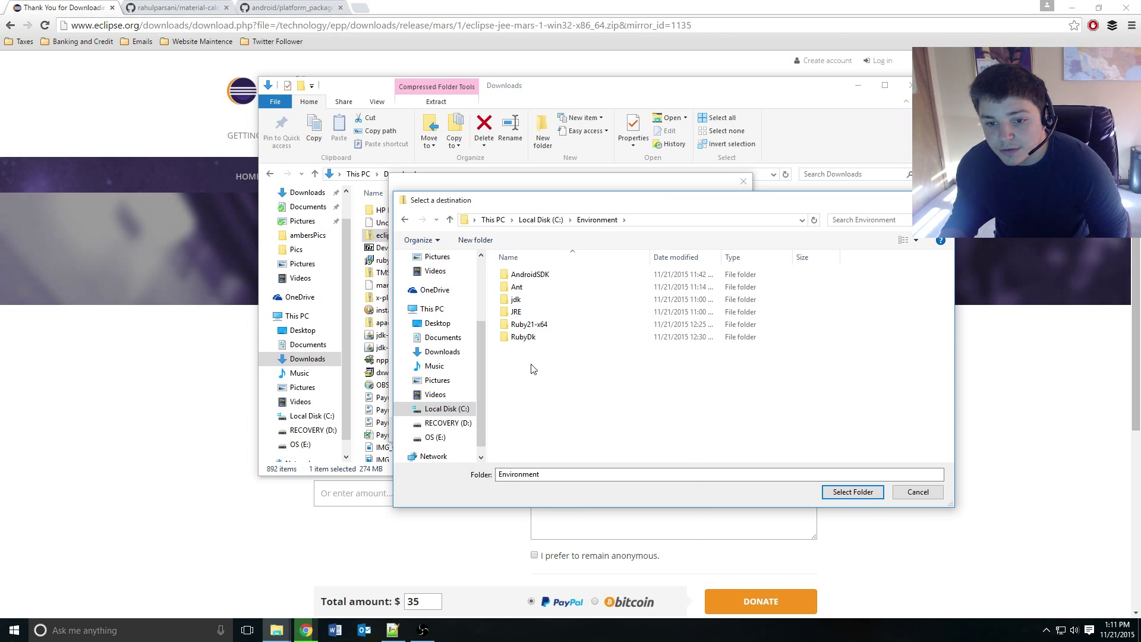
mouse_move(623, 380)
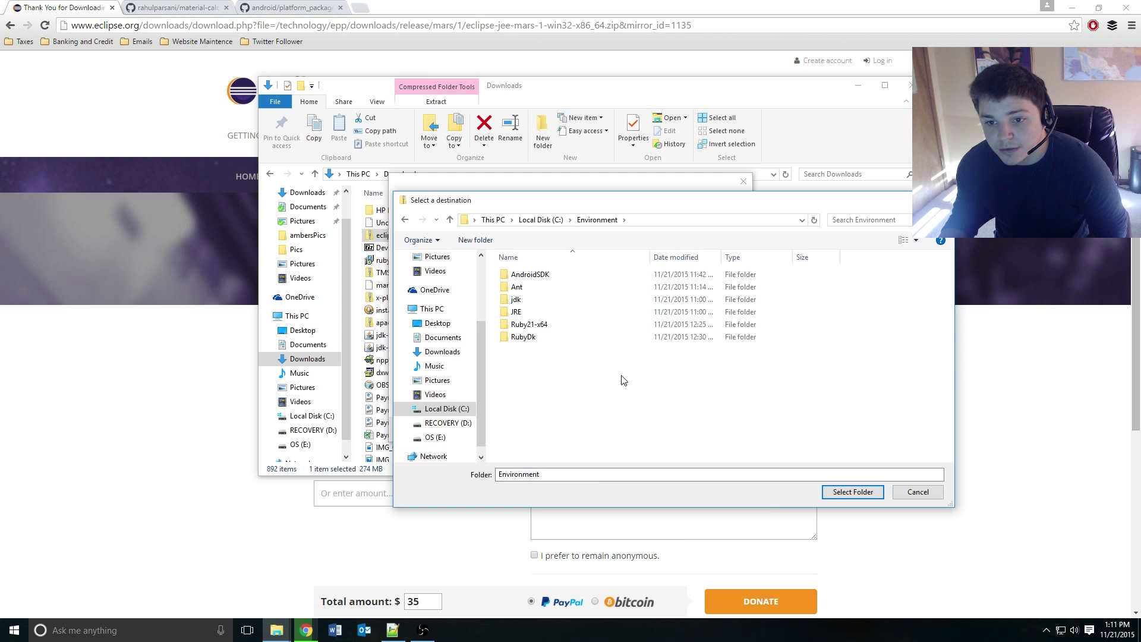
right_click(624, 381)
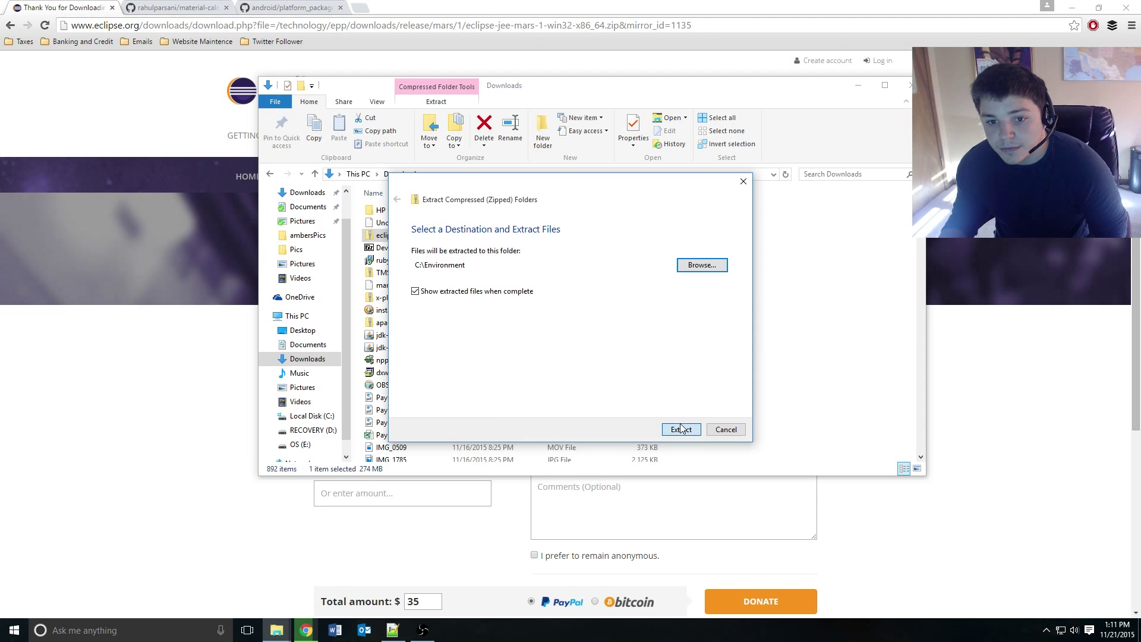
left_click(681, 429)
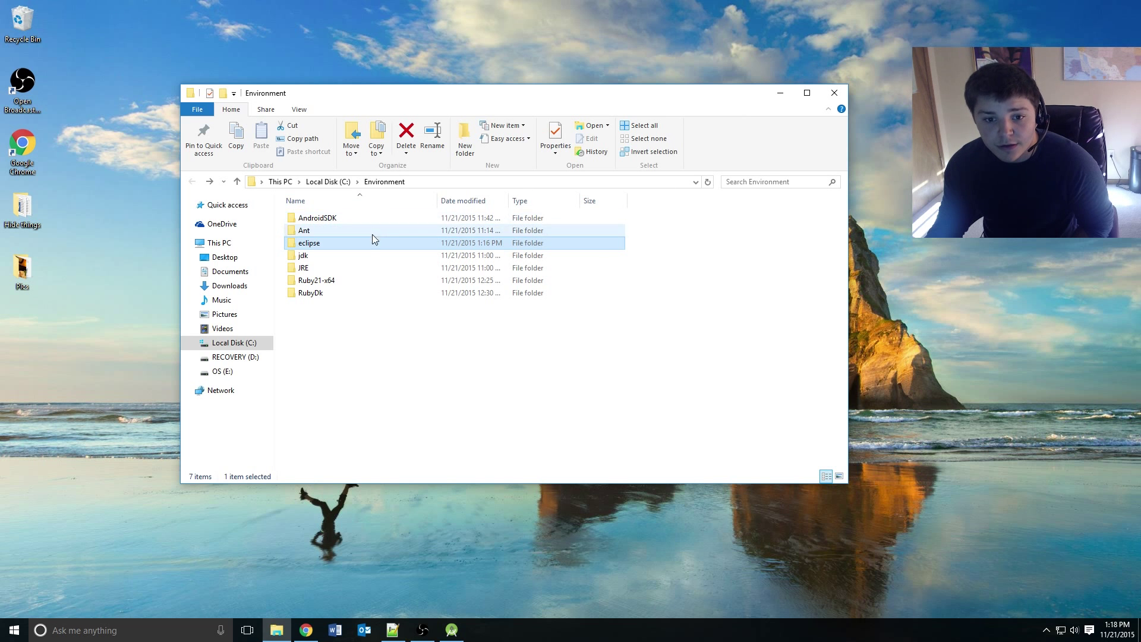
mouse_move(395, 249)
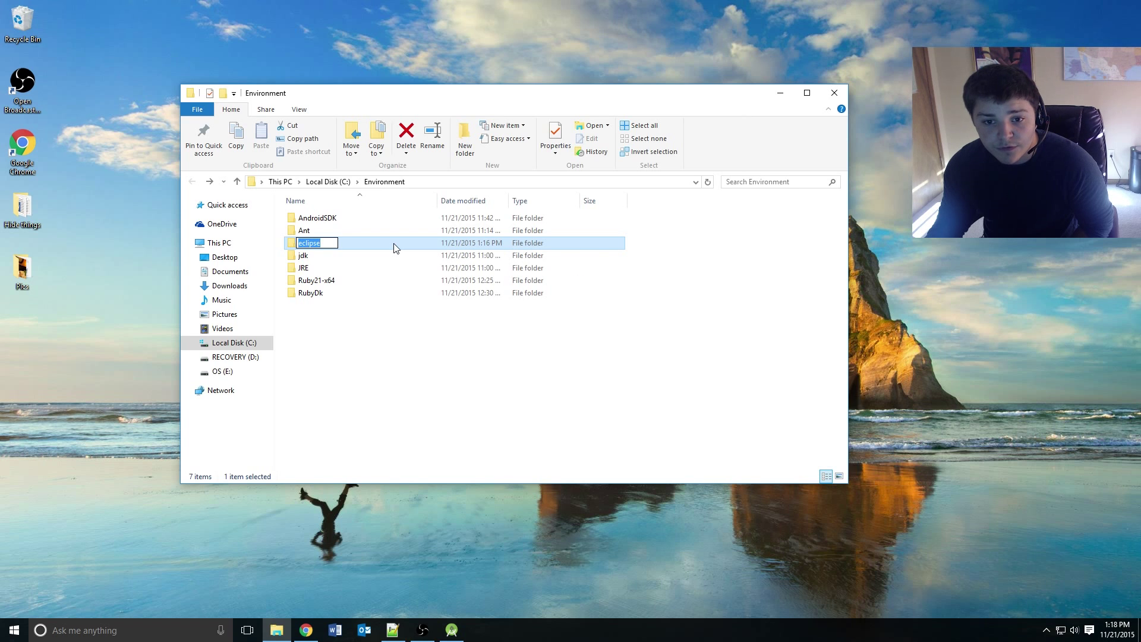
Run eclipse.exe from C:\Environment\eclipse past the security warning and pin Eclipse to the taskbar.
double_click(308, 243)
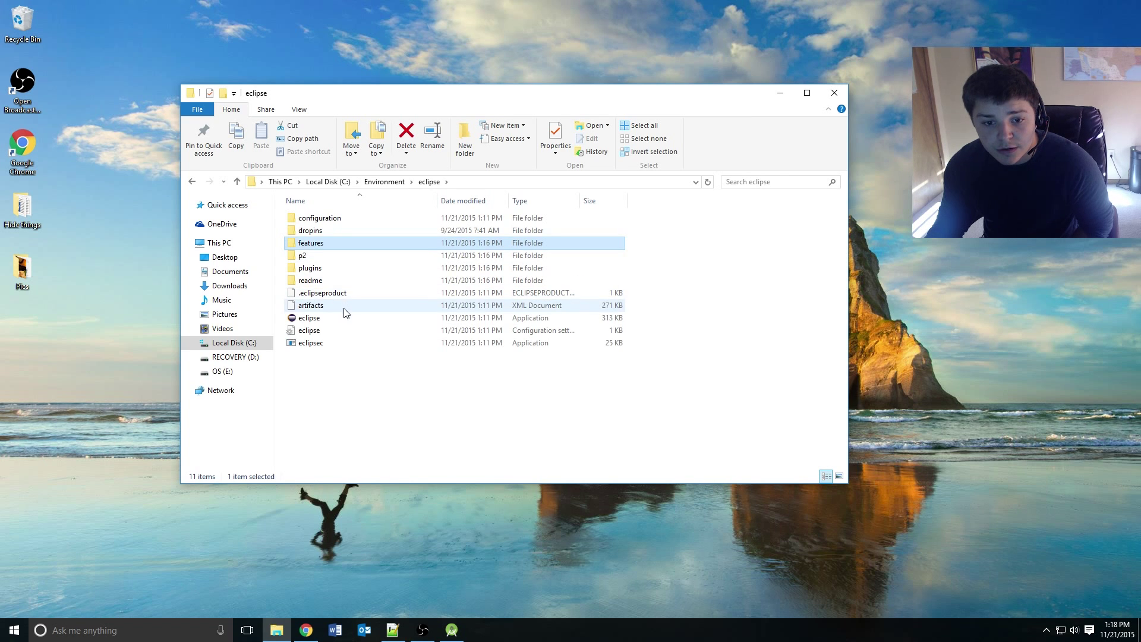
left_click(309, 317)
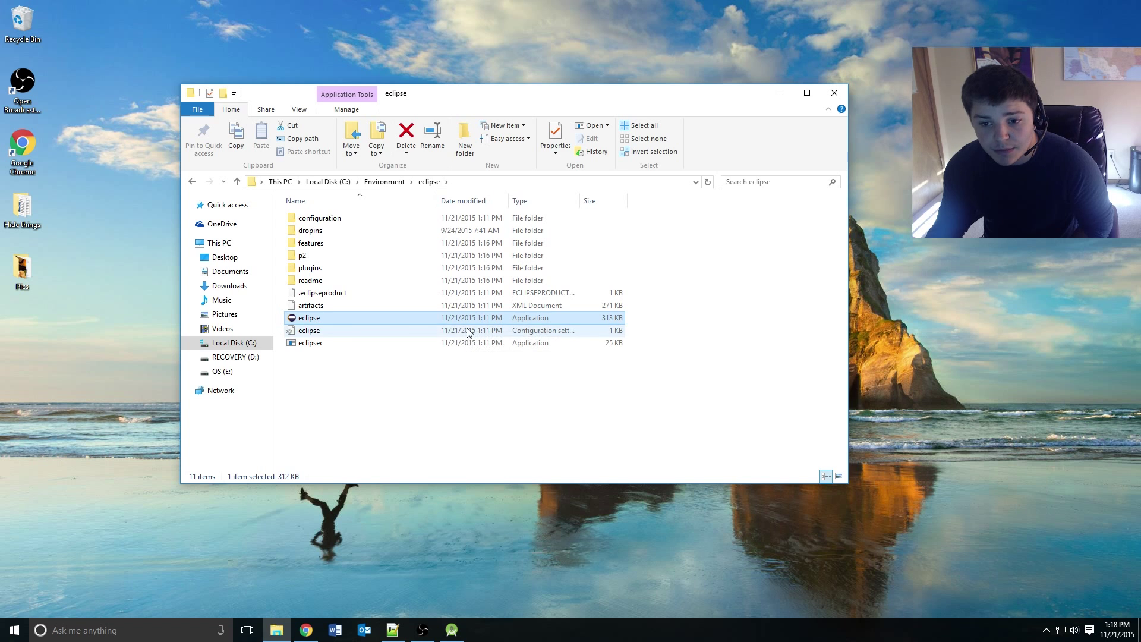
double_click(309, 317)
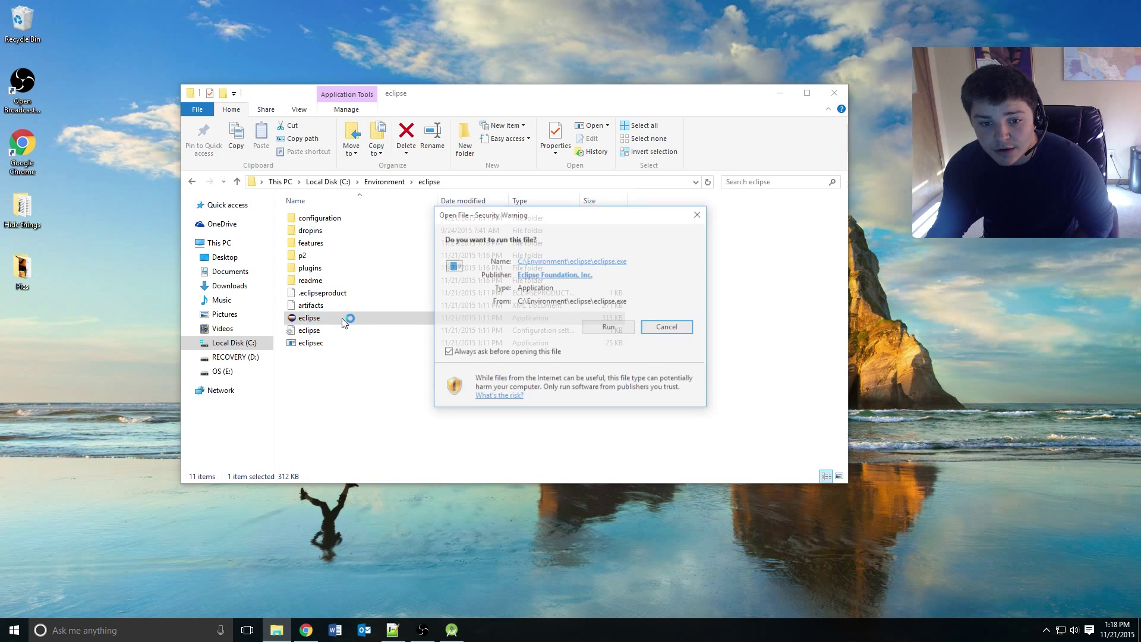
left_click(608, 327)
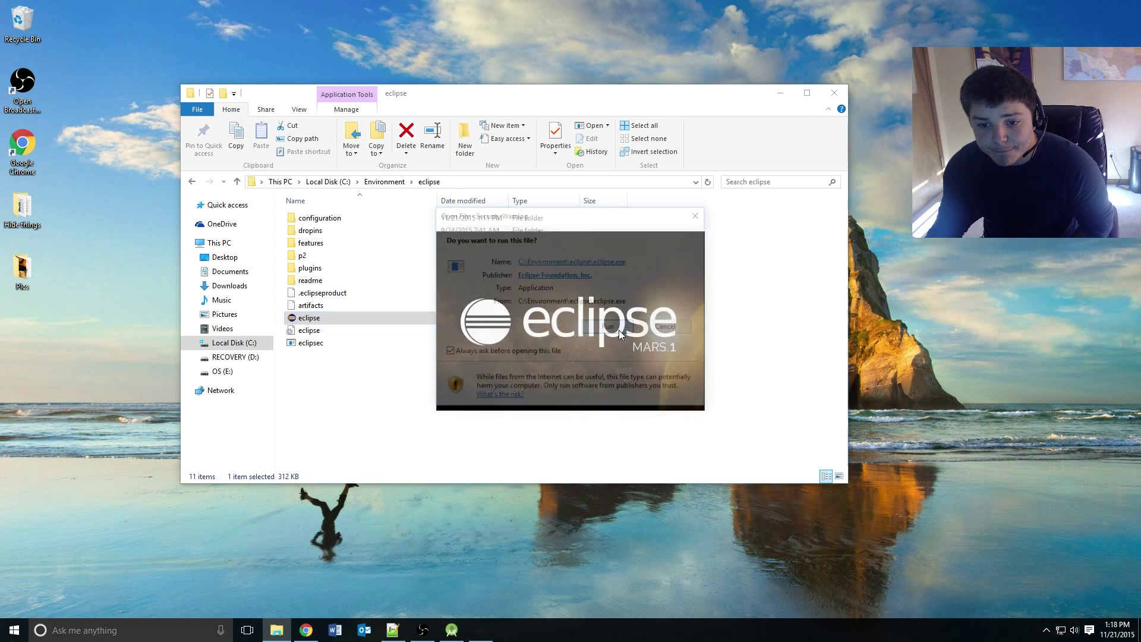
left_click(606, 326)
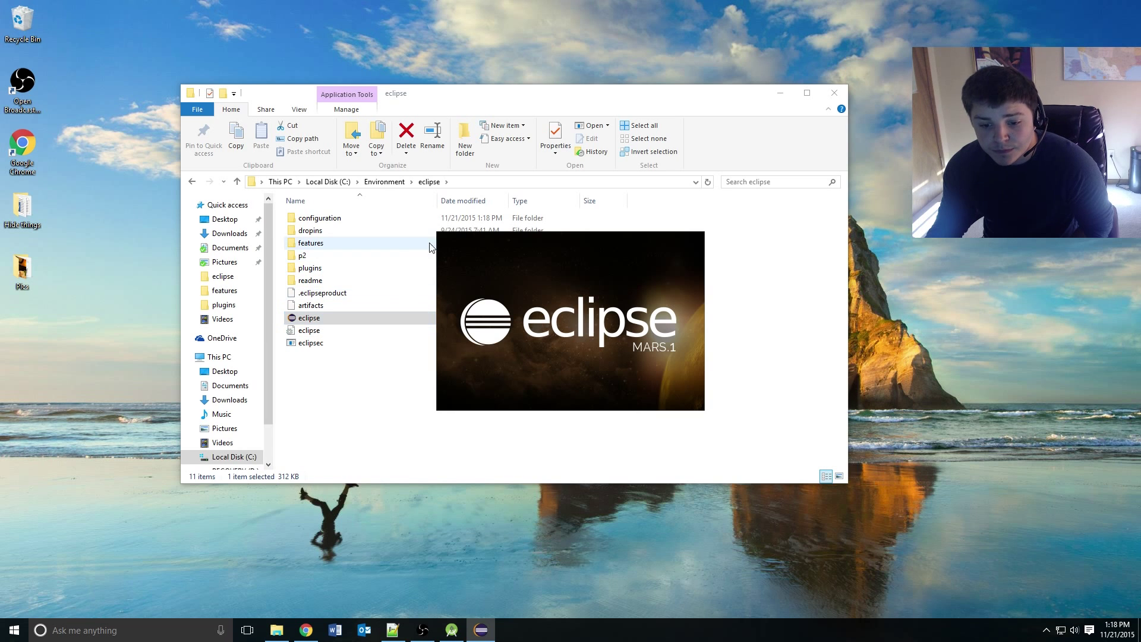
right_click(481, 630)
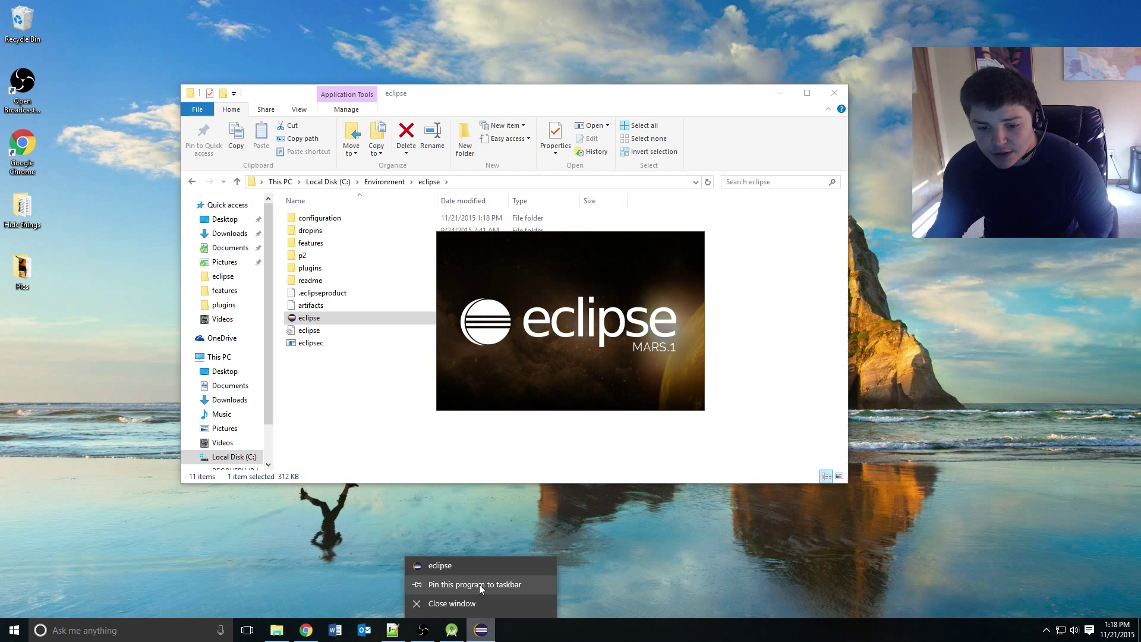
left_click(547, 445)
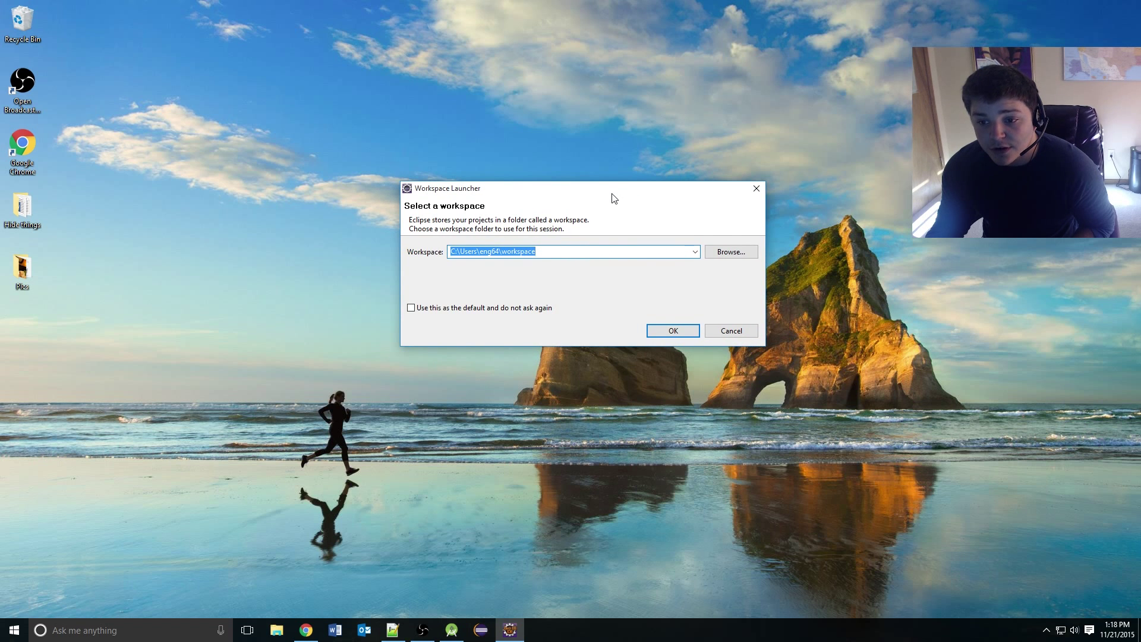
Create a calabashWorkspace folder under C:\Environment in the Workspace Launcher and use it as the workspace.
left_click(731, 252)
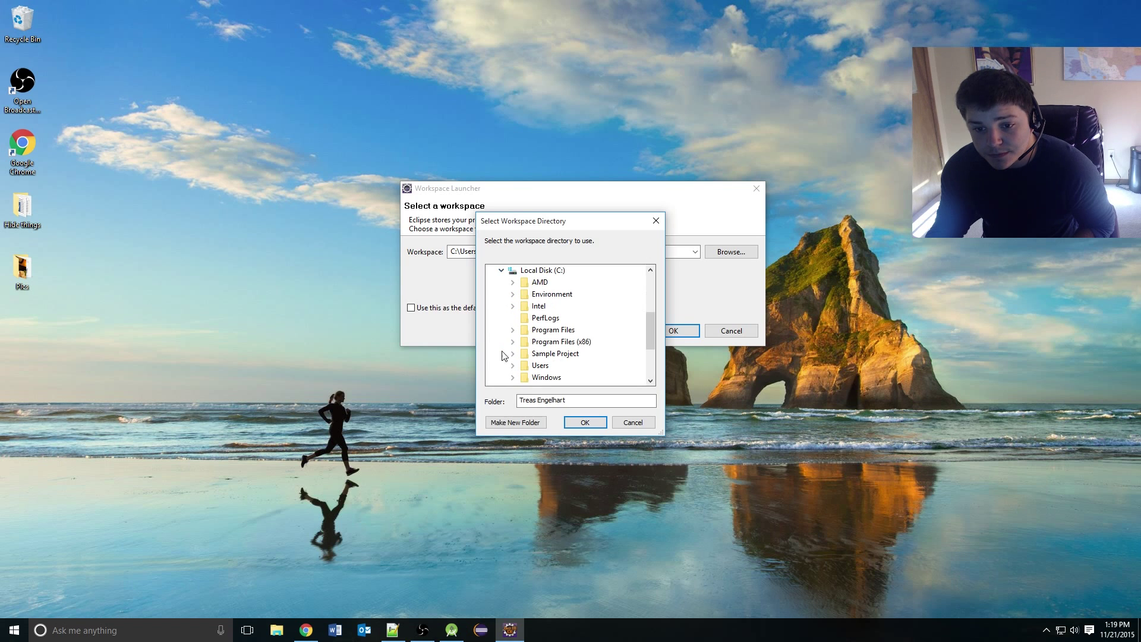
left_click(514, 294)
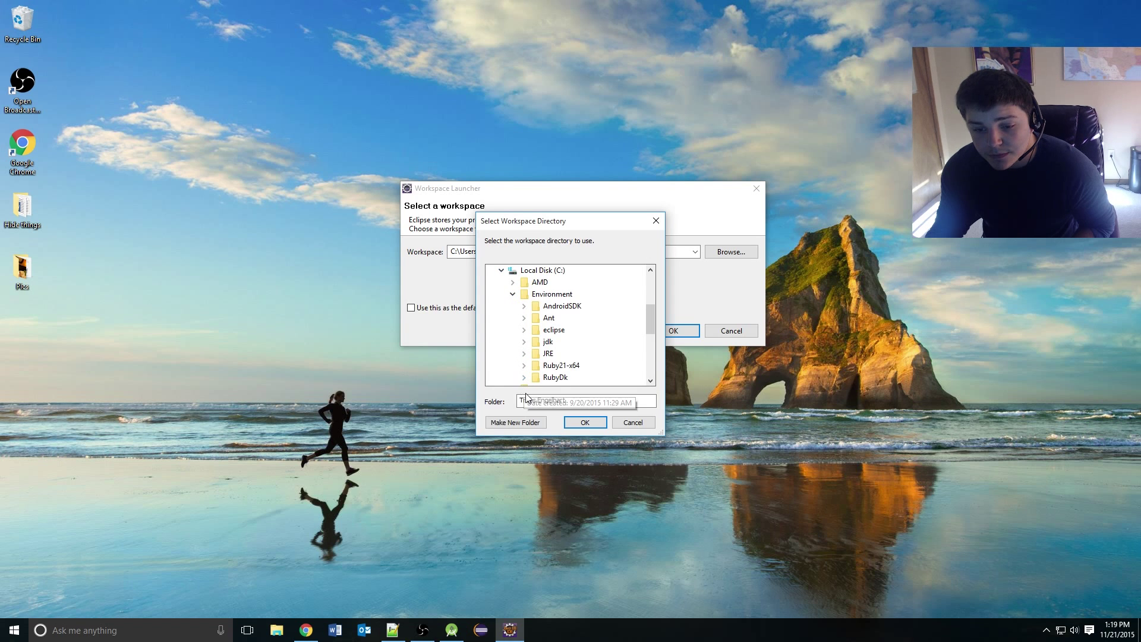
left_click(516, 422)
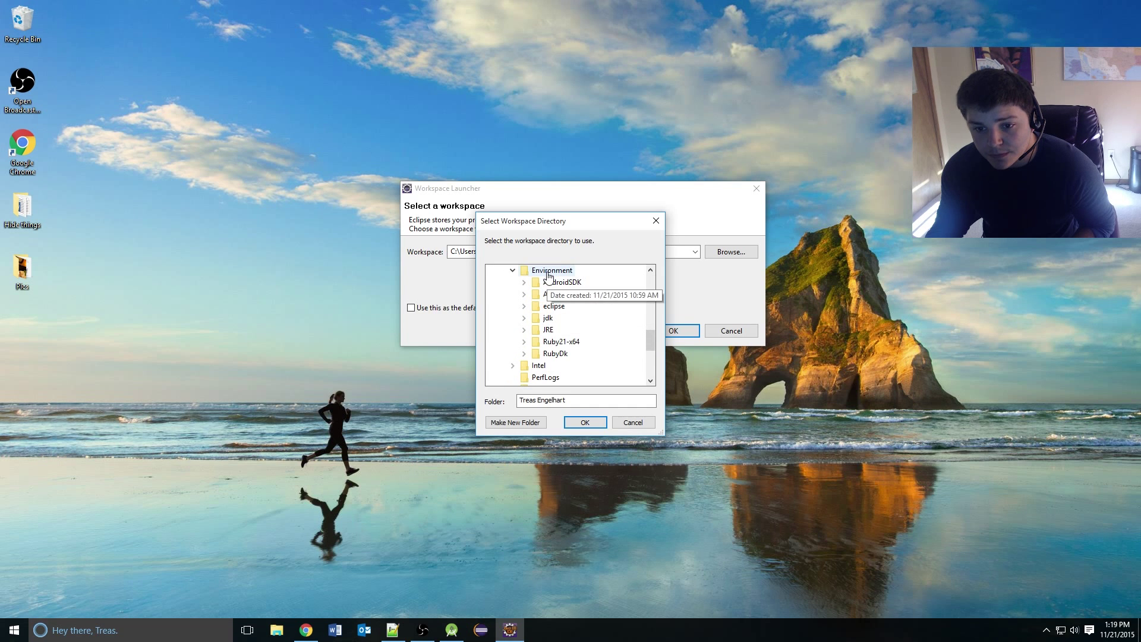
left_click(516, 422)
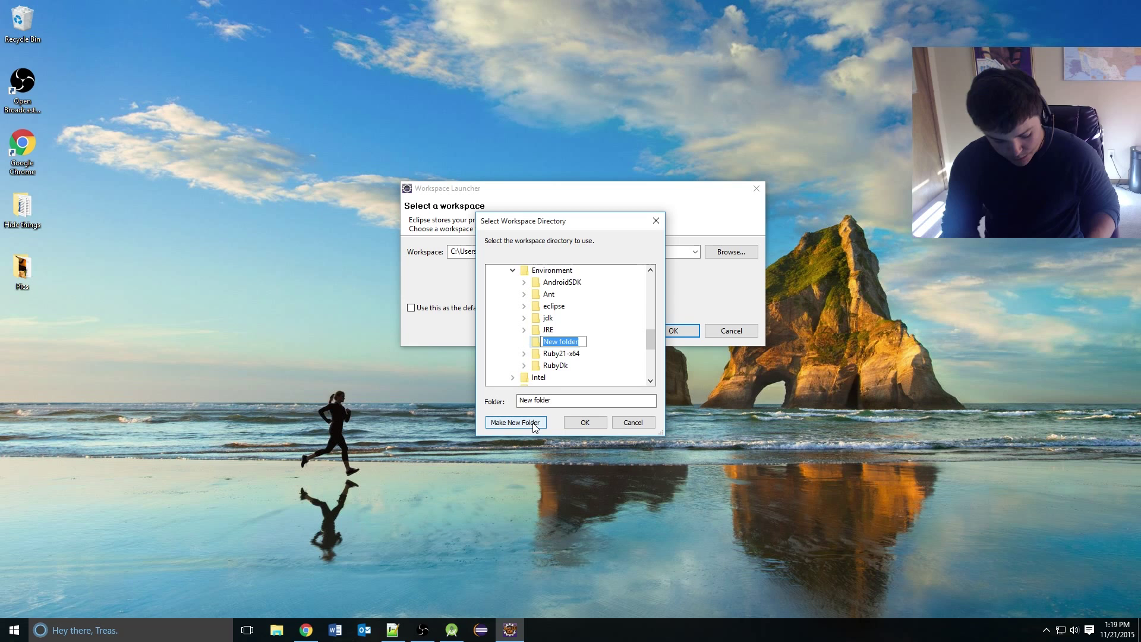
type("calabash")
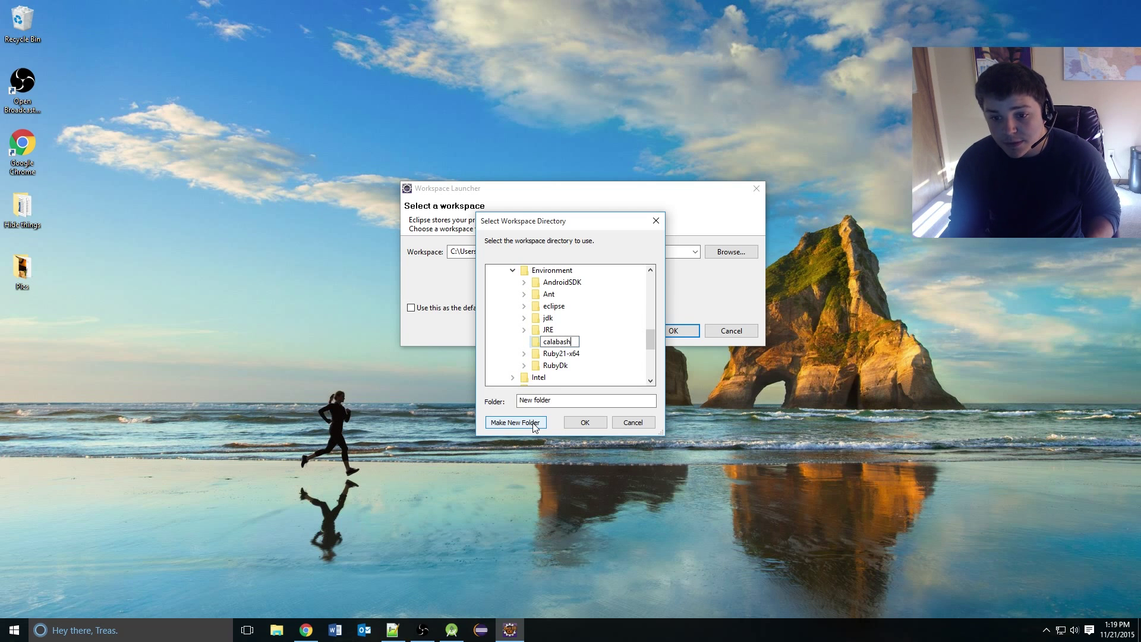
type("F")
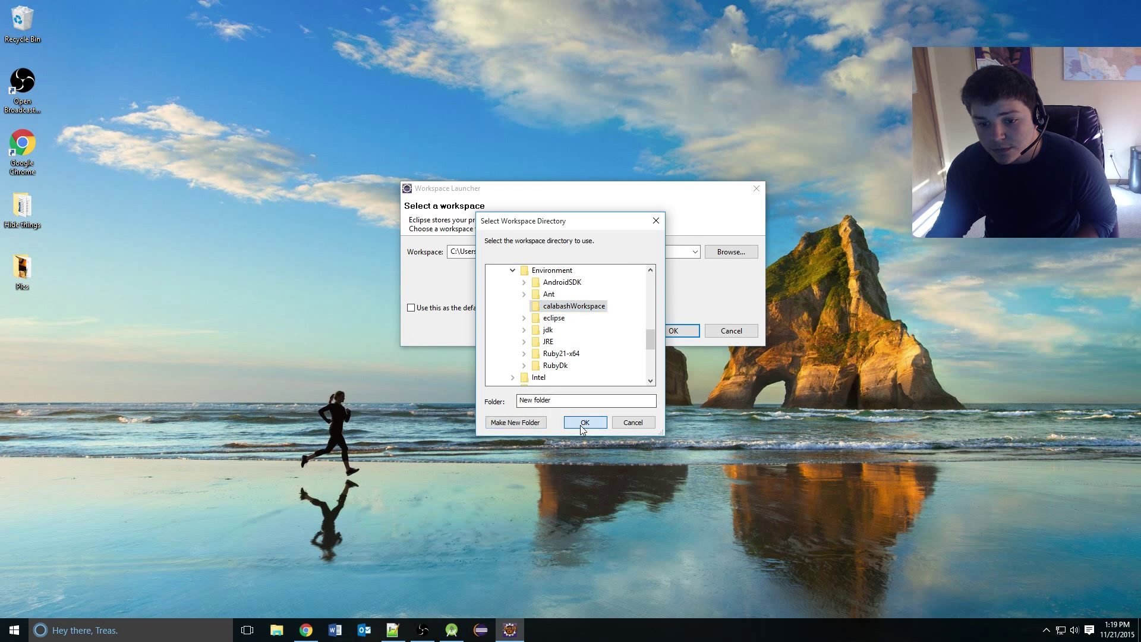
left_click(585, 422)
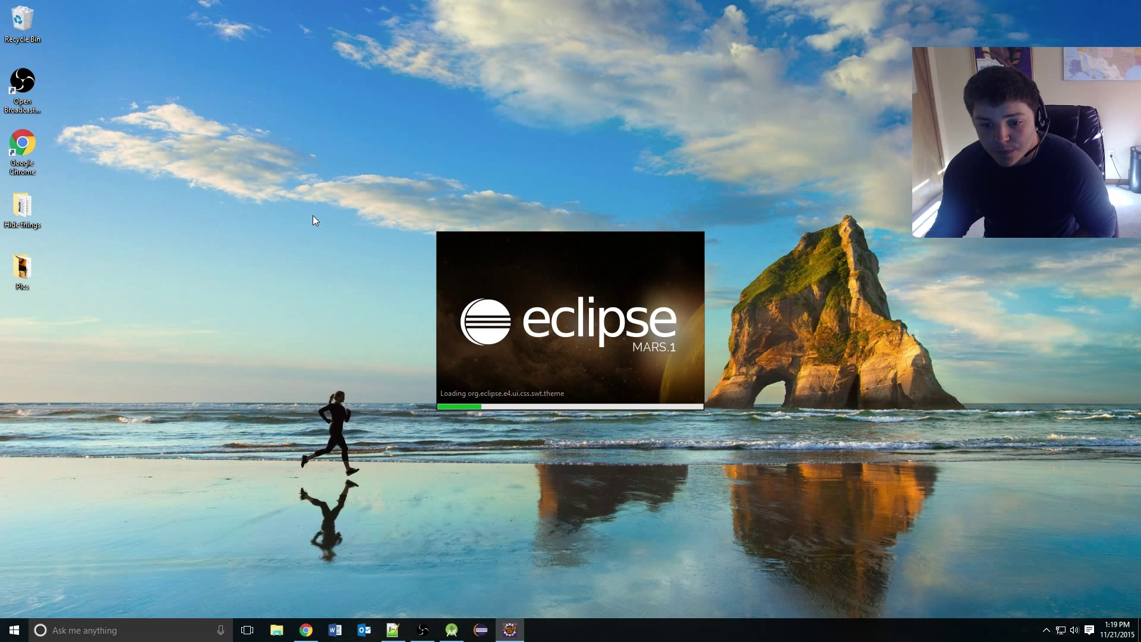
mouse_move(306, 208)
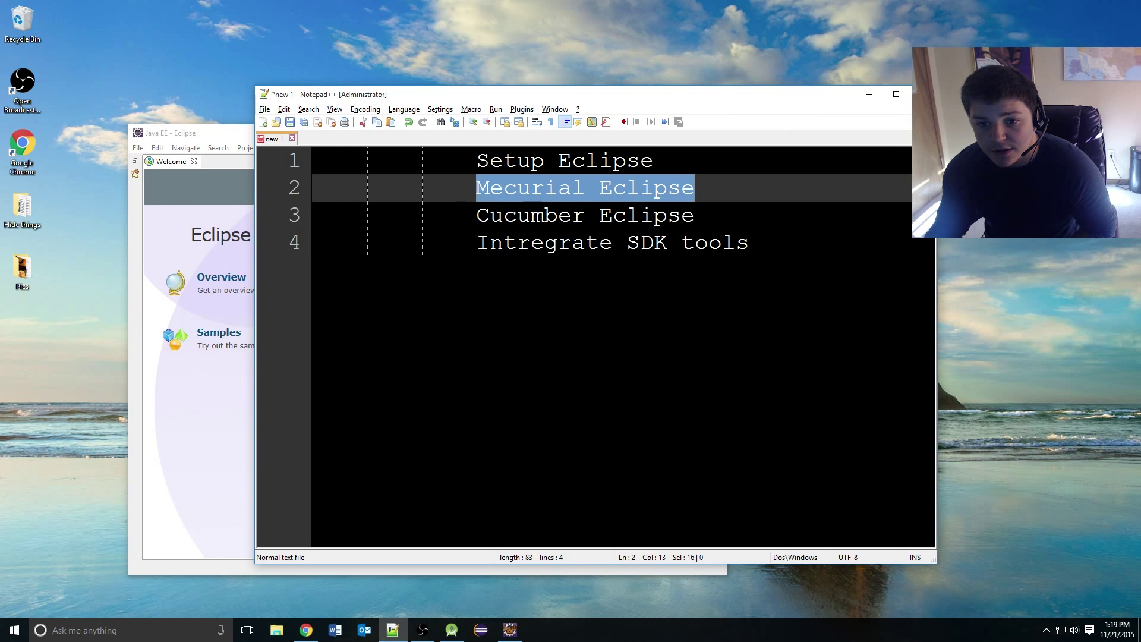
mouse_move(192, 133)
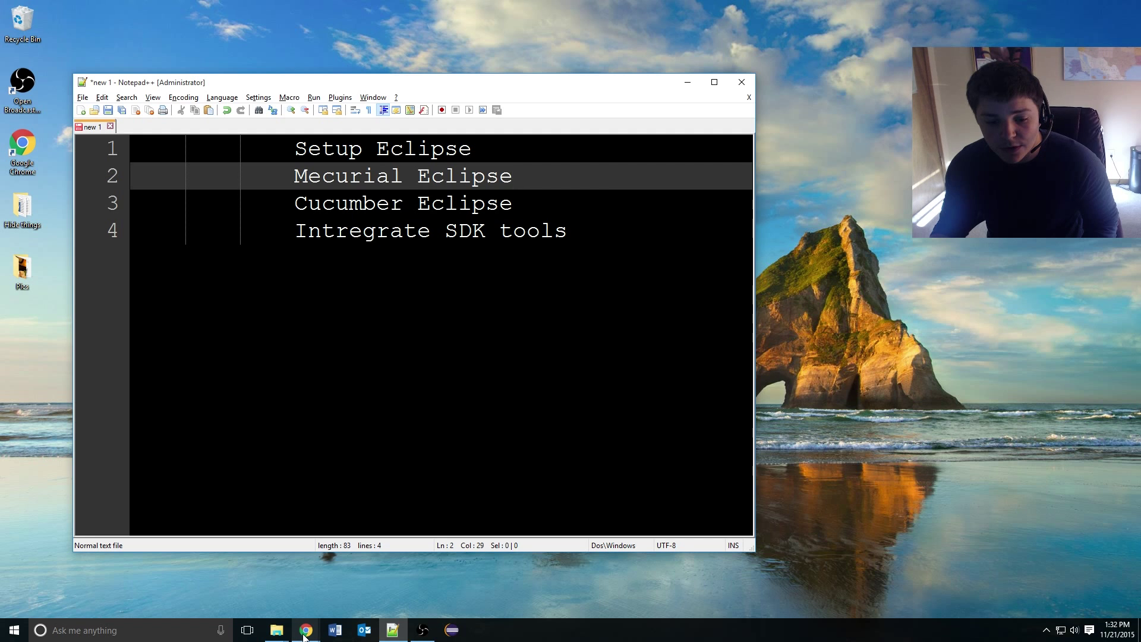
Open the Mercurial SCM site from the search results and download the TortoiseHg 3.6.1 x64 installer.
left_click(306, 630)
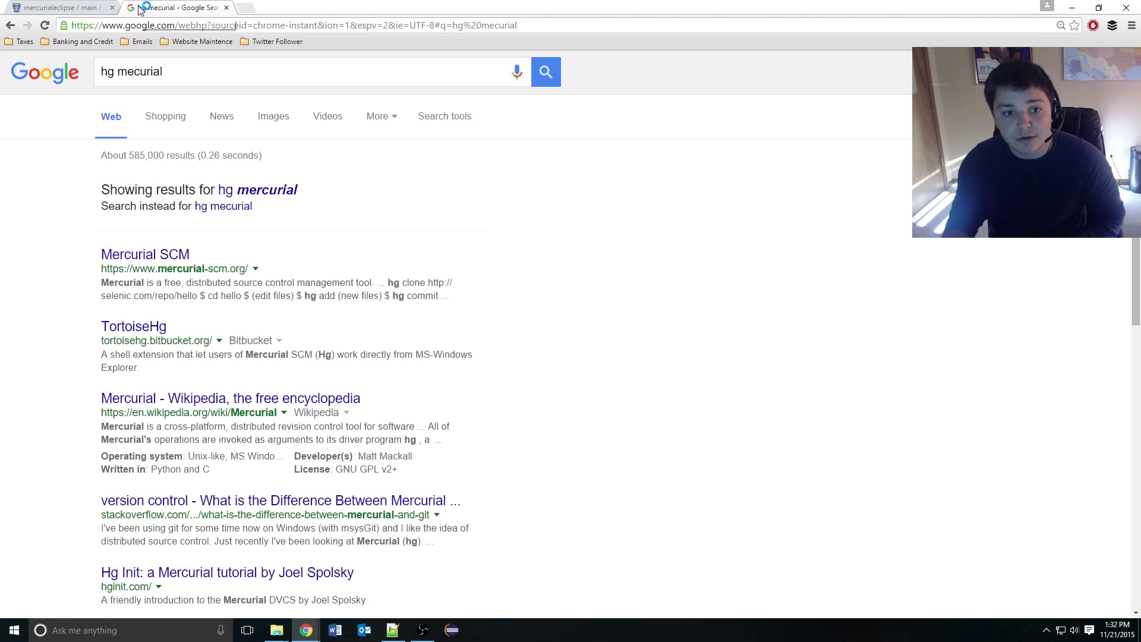
left_click(145, 253)
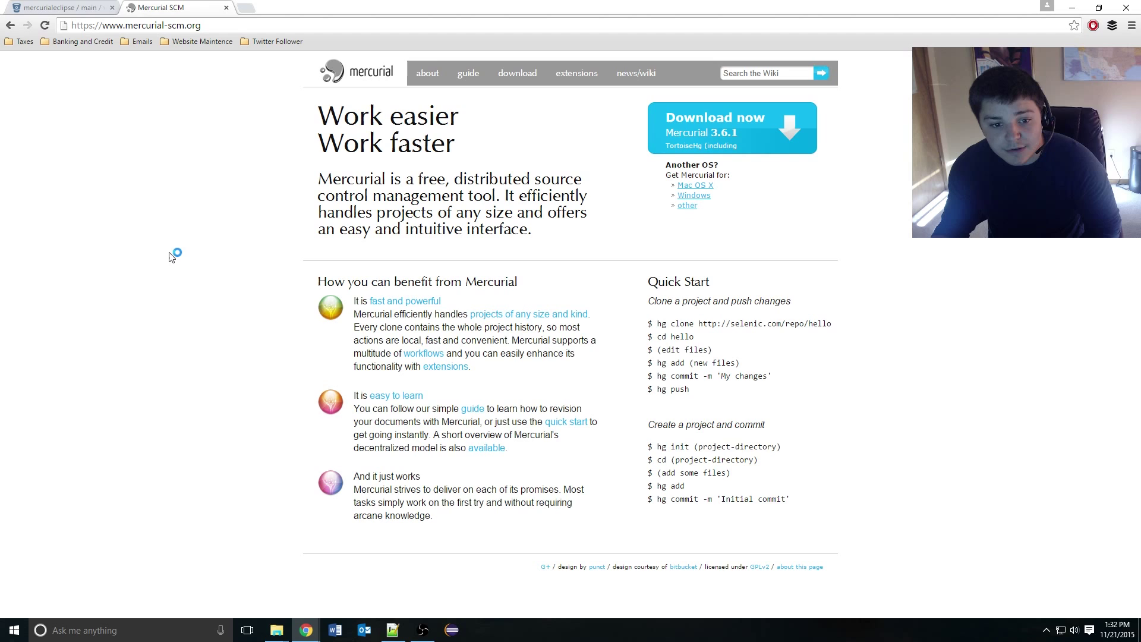
left_click(737, 132)
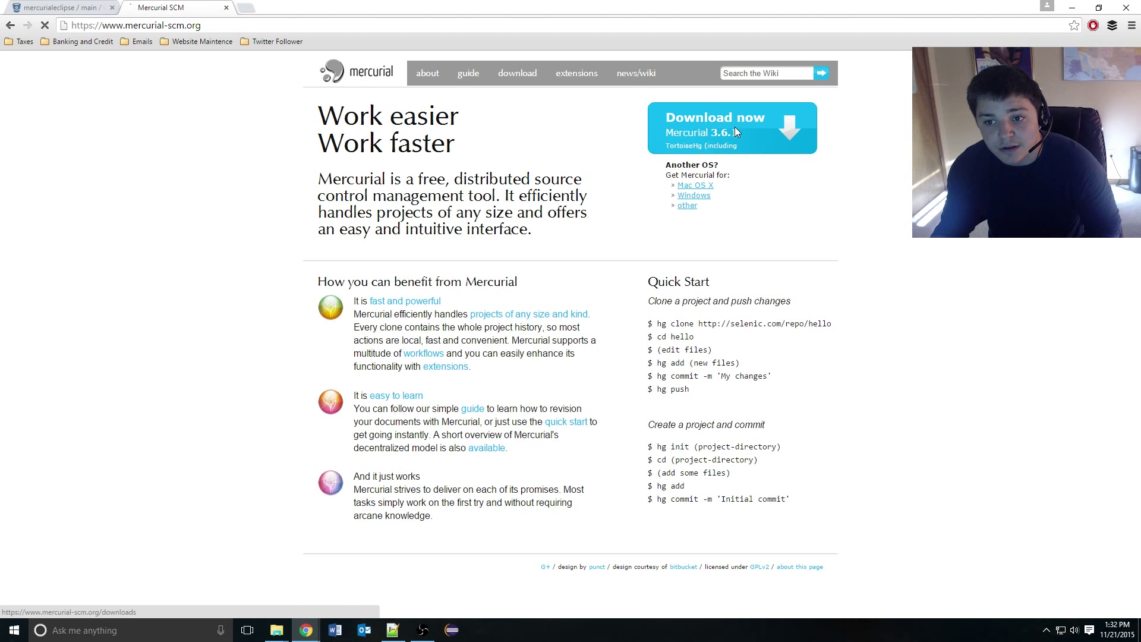
left_click(733, 128)
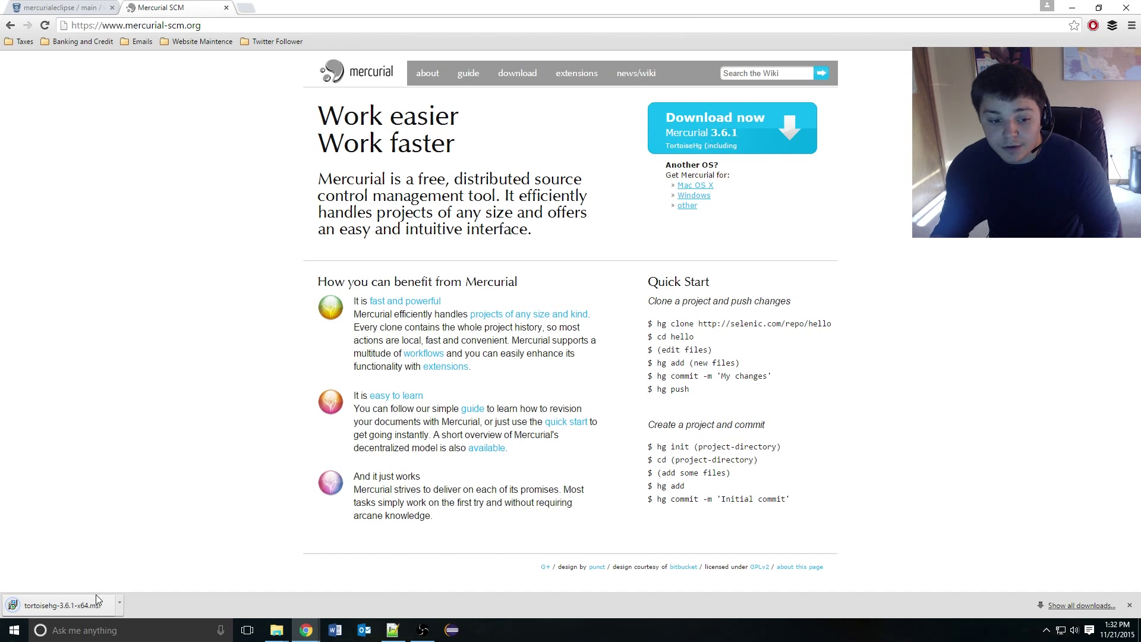
mouse_move(76, 606)
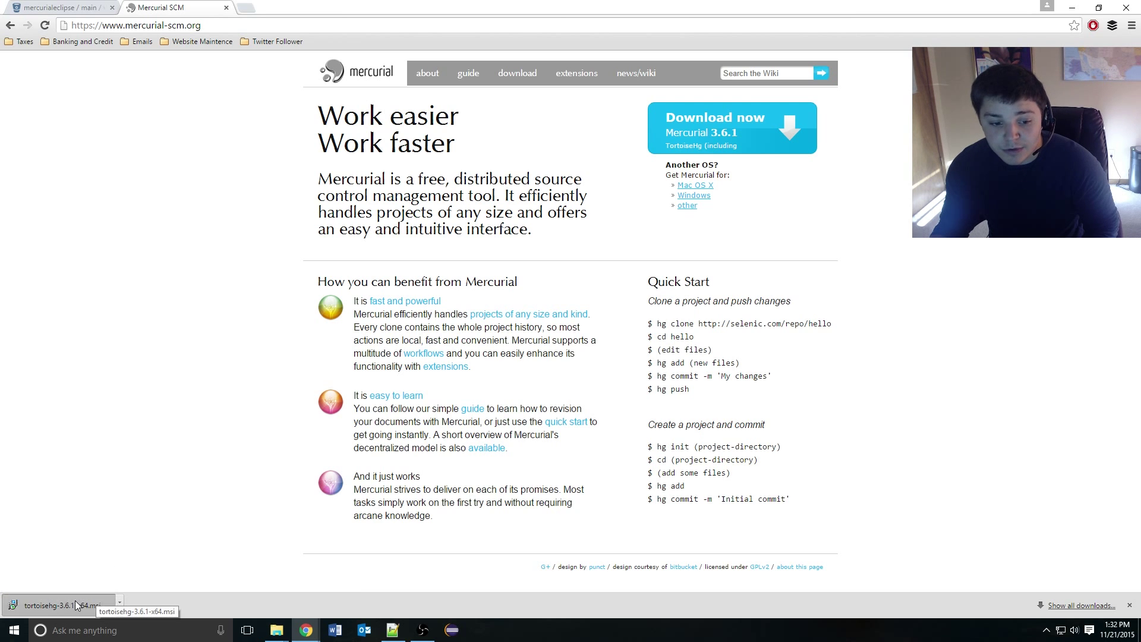
Run the downloaded TortoiseHg .msi installer and continue past its welcome page.
left_click(66, 605)
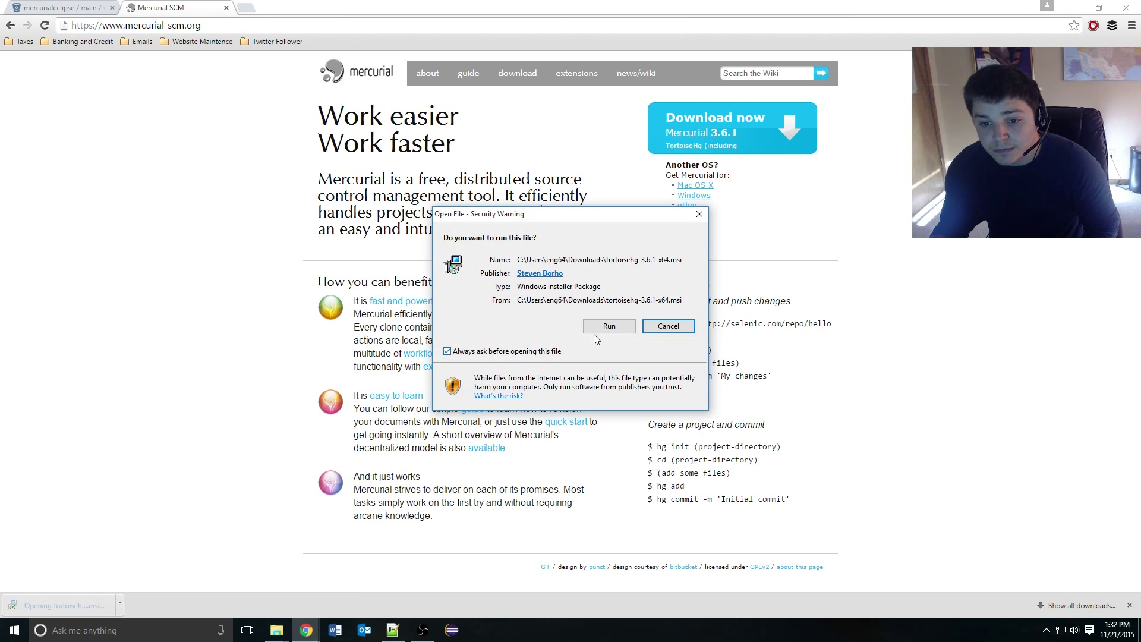
left_click(608, 325)
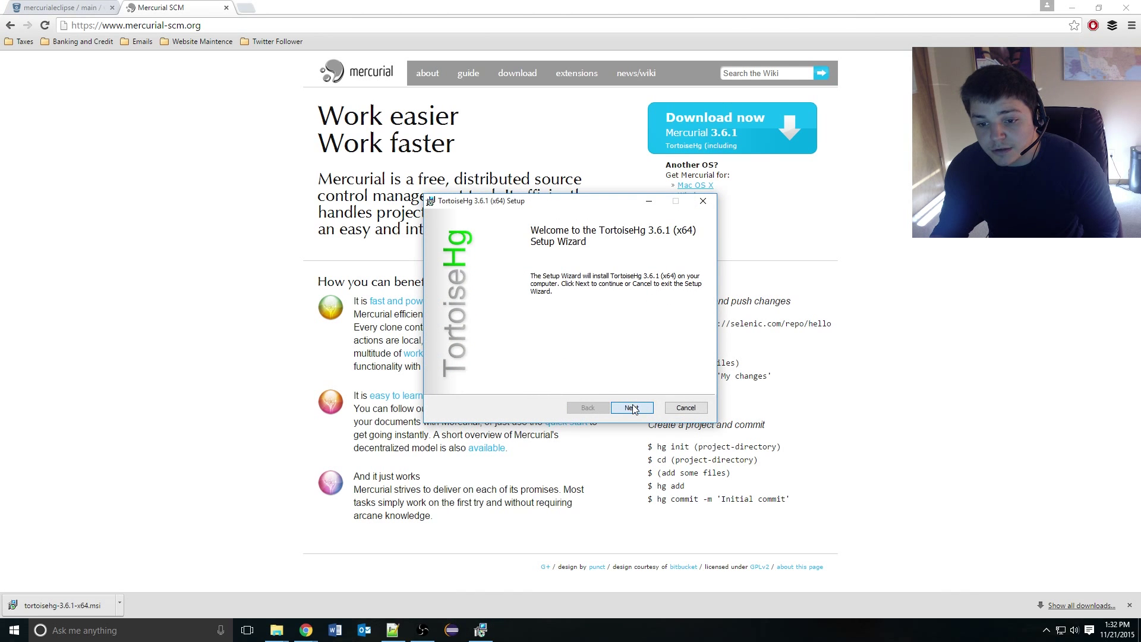
left_click(633, 407)
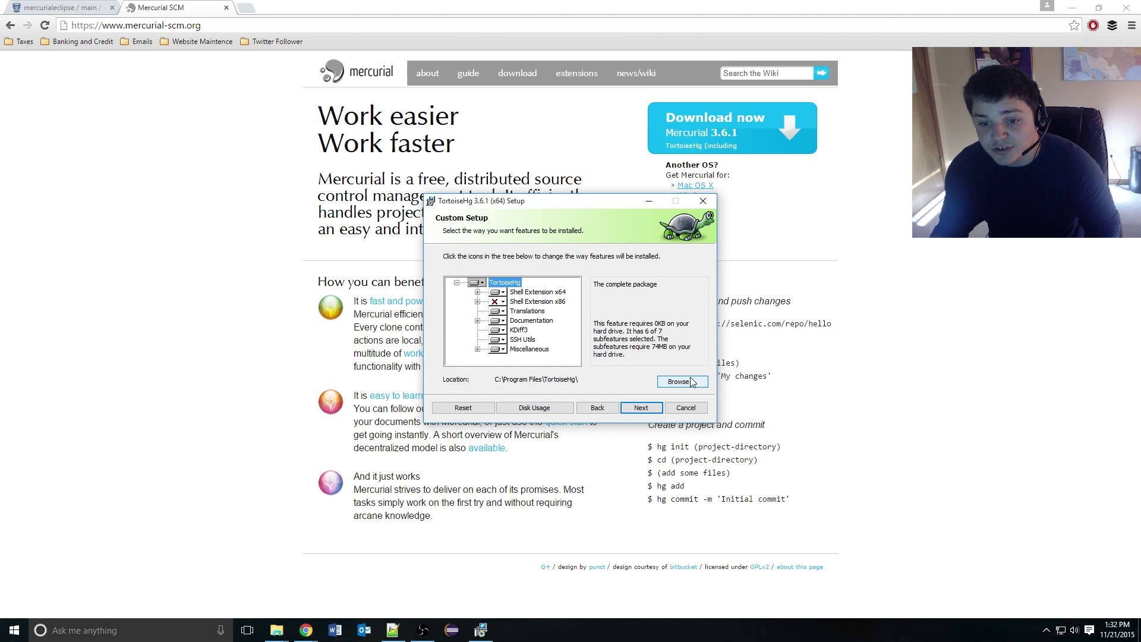
Install TortoiseHg into a new Mercurial folder inside C:\Environment and proceed through setup.
left_click(682, 382)
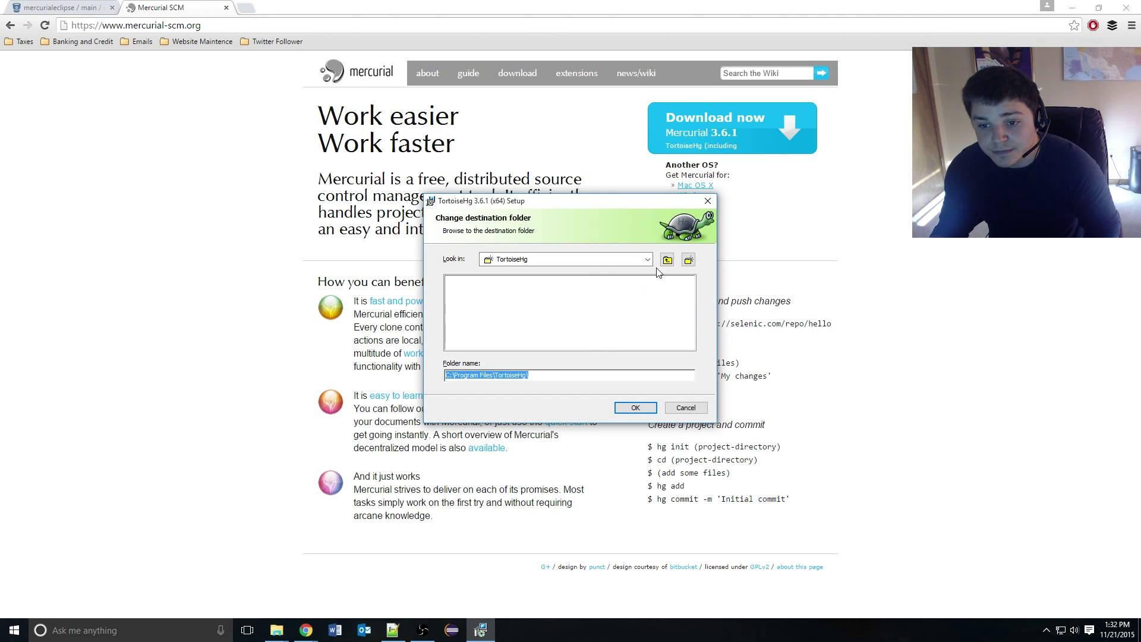
left_click(666, 260)
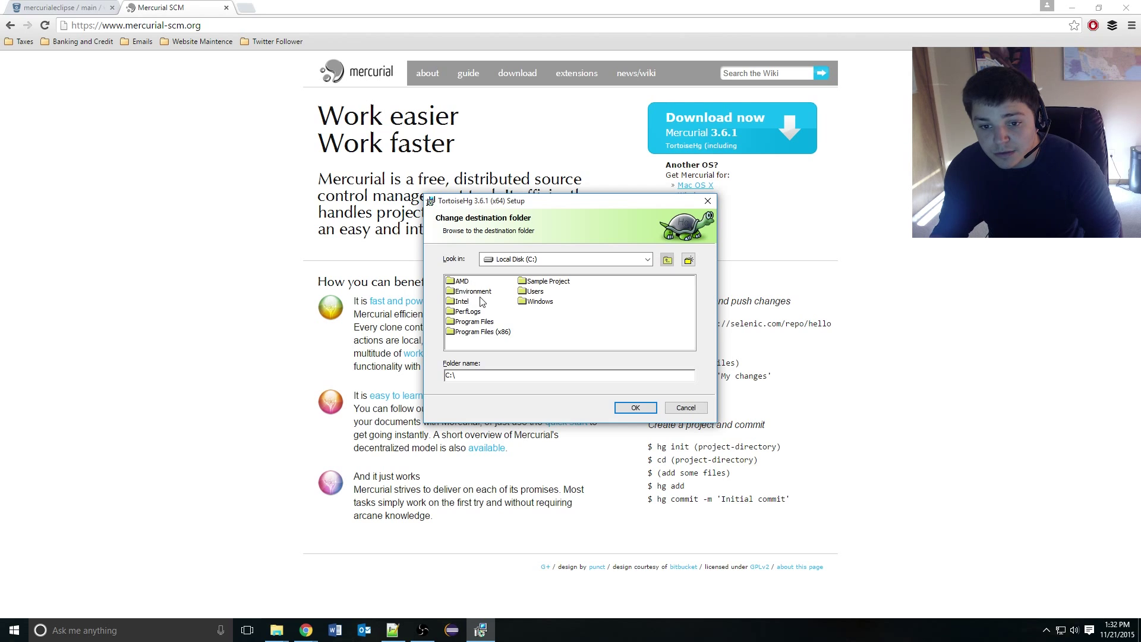
left_click(687, 259)
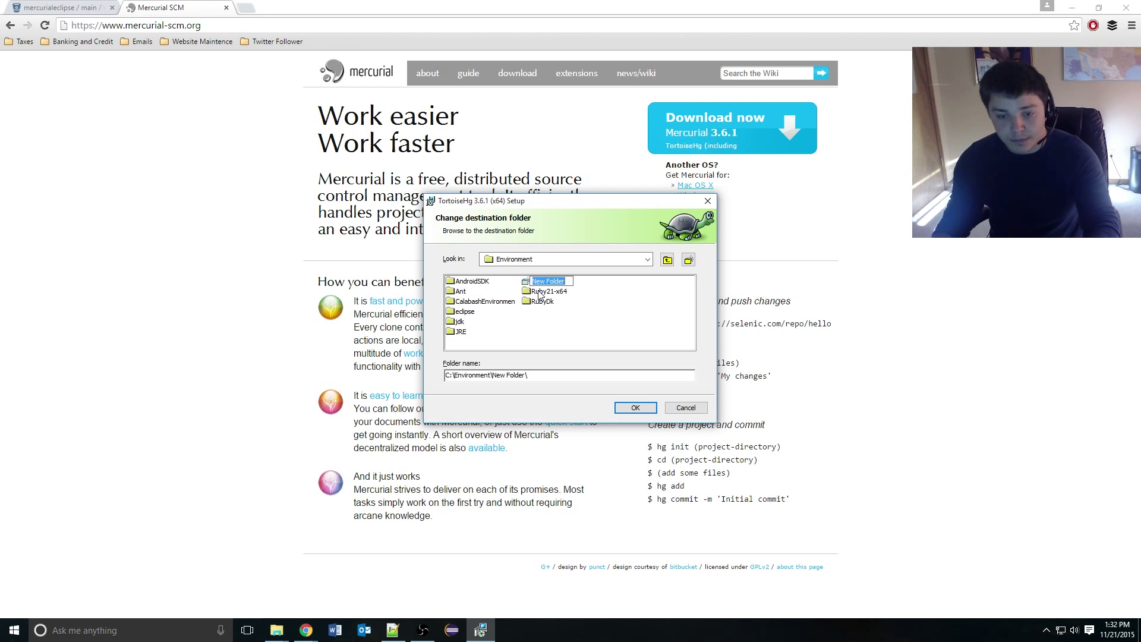
type("Mecurial")
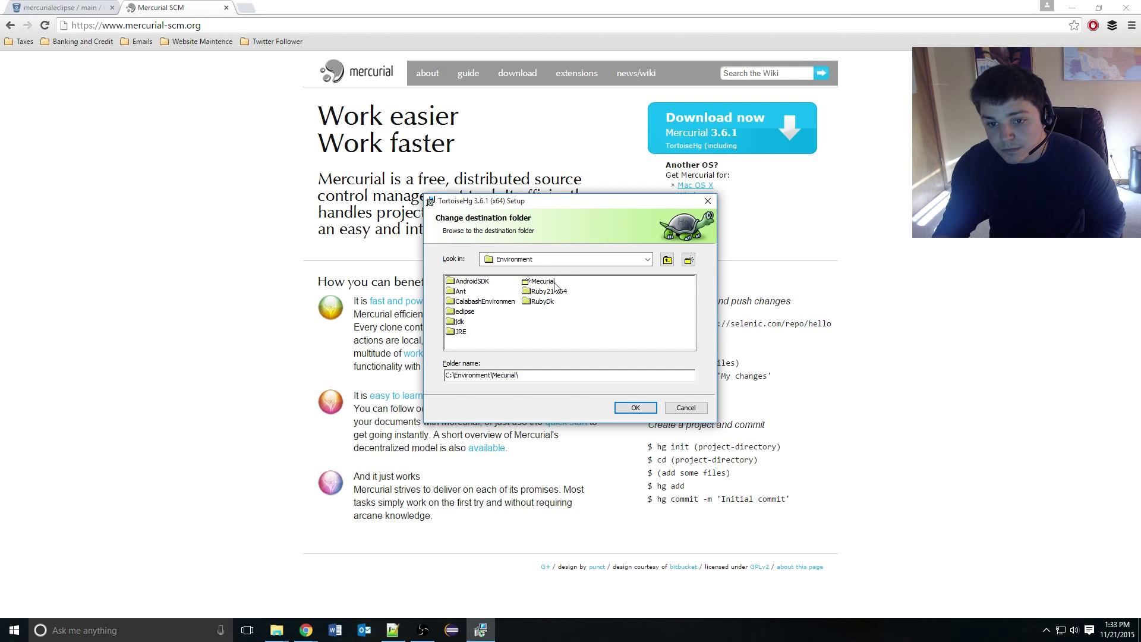
left_click(635, 407)
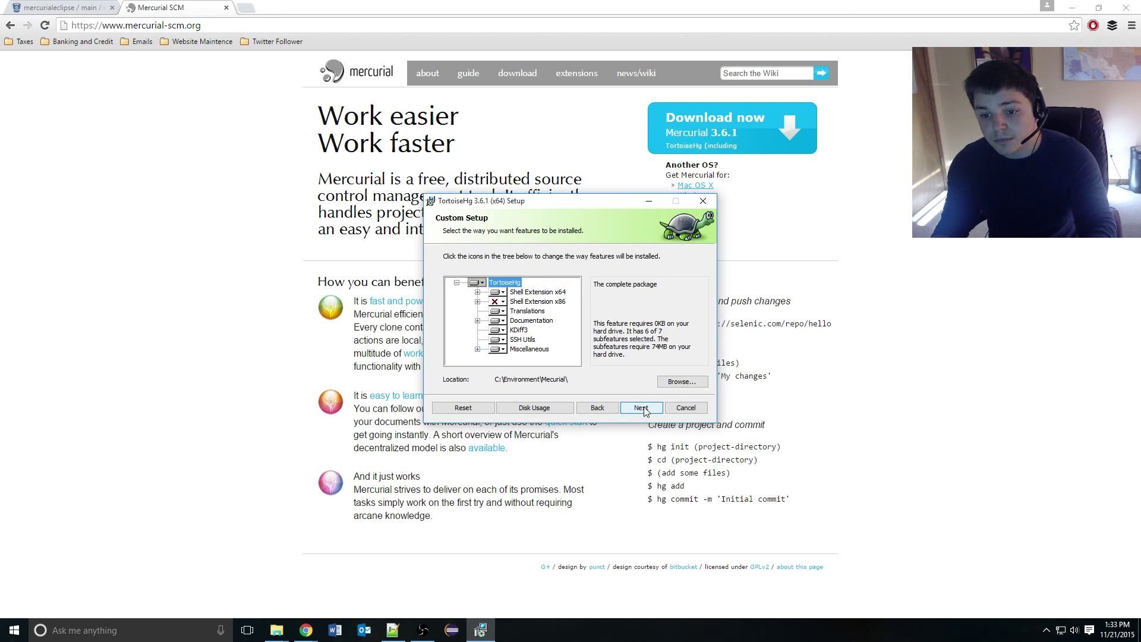
left_click(640, 408)
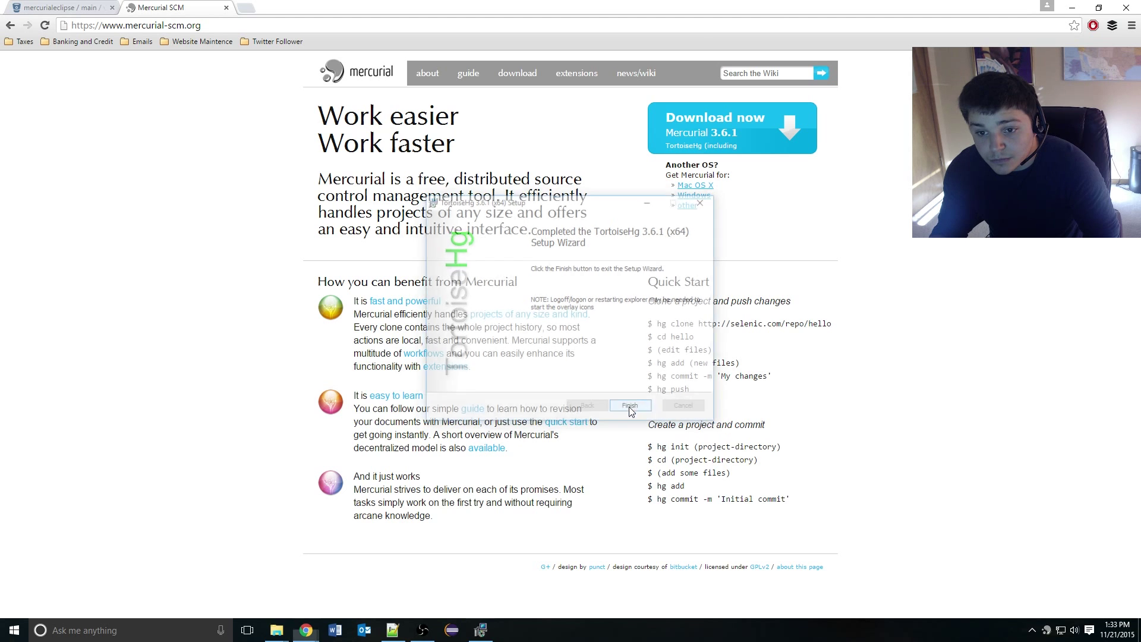
Finish the setup wizard and run hg in a Command Prompt, which is not yet recognized.
left_click(630, 404)
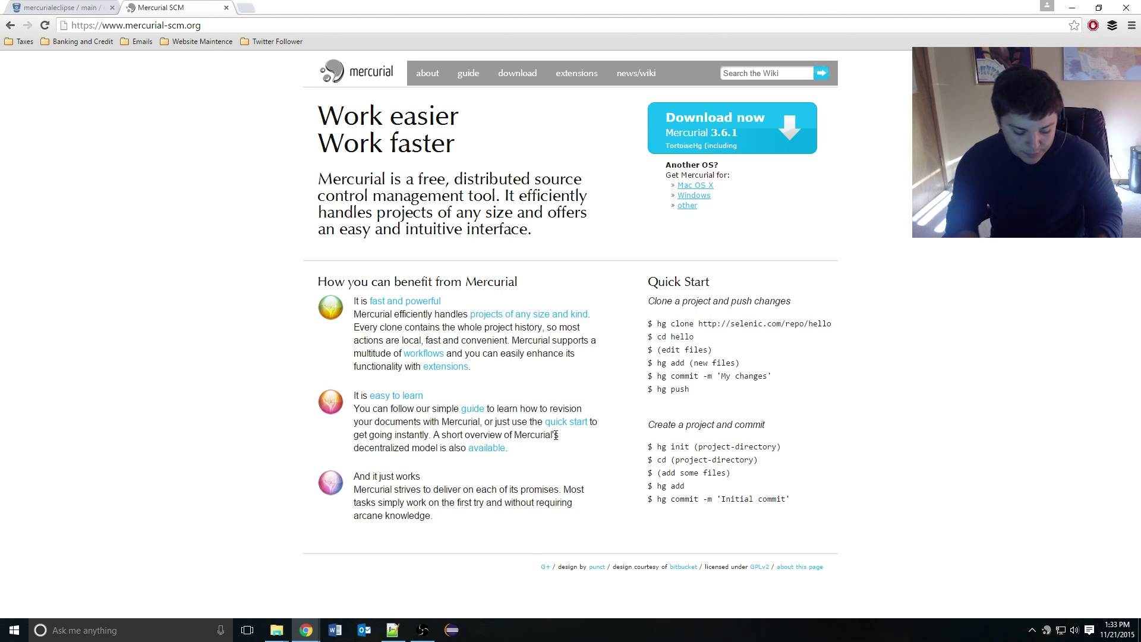
left_click(484, 629)
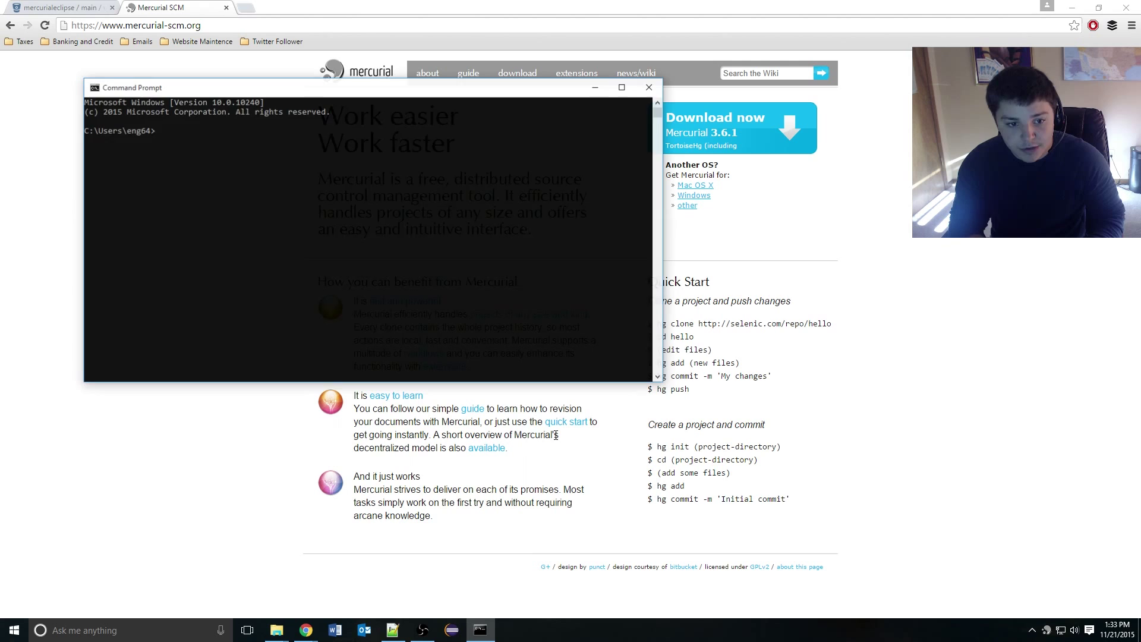
type("hg")
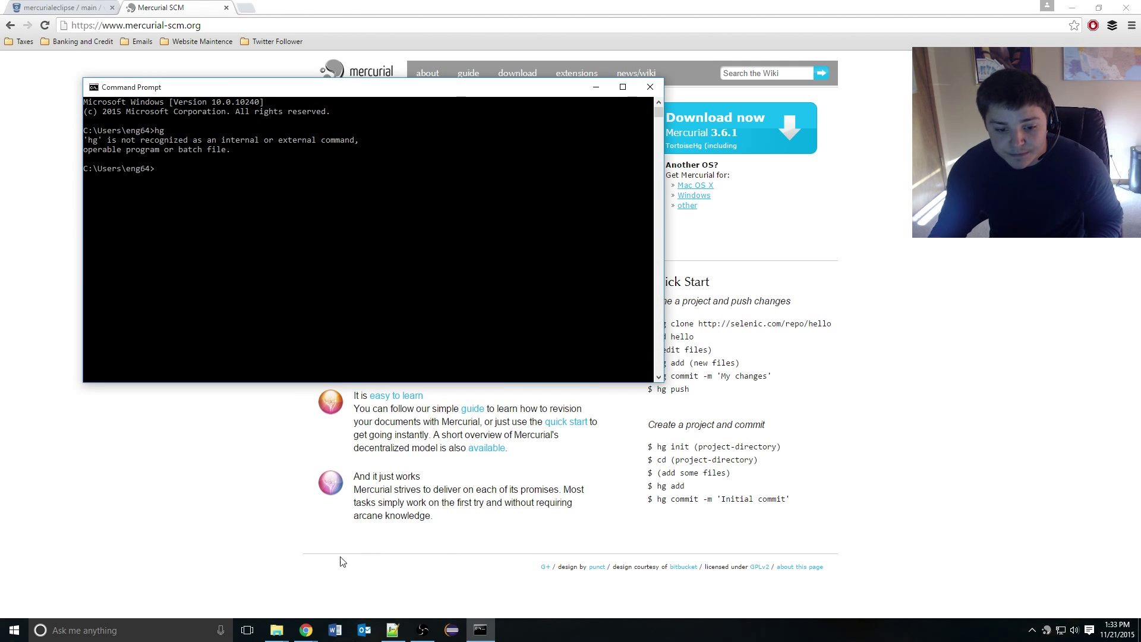
mouse_move(333, 630)
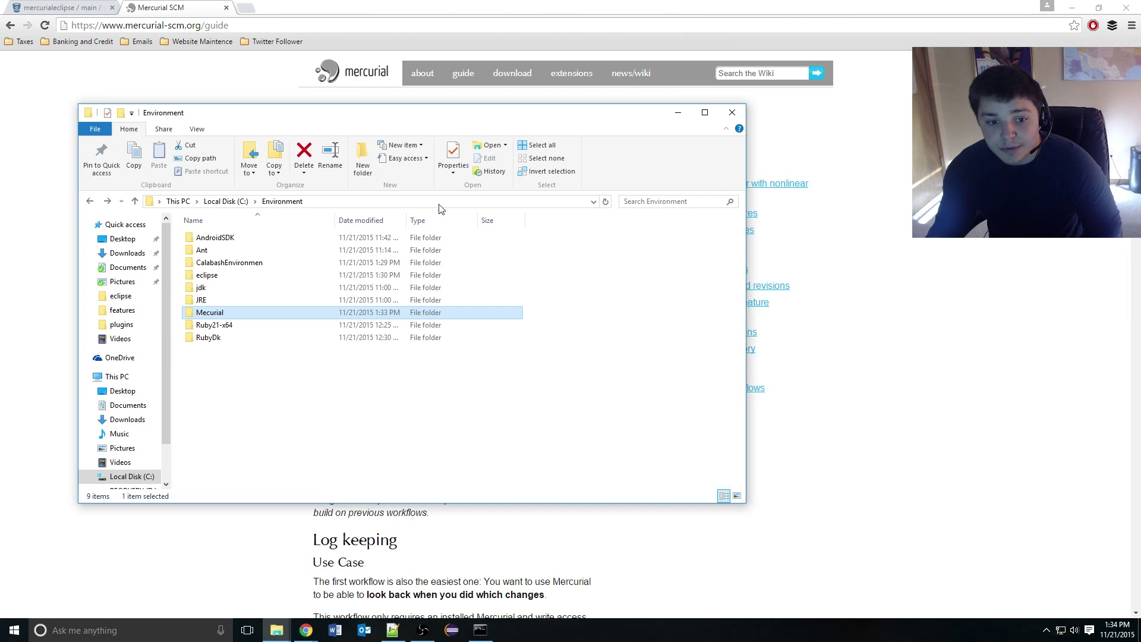
mouse_move(317, 316)
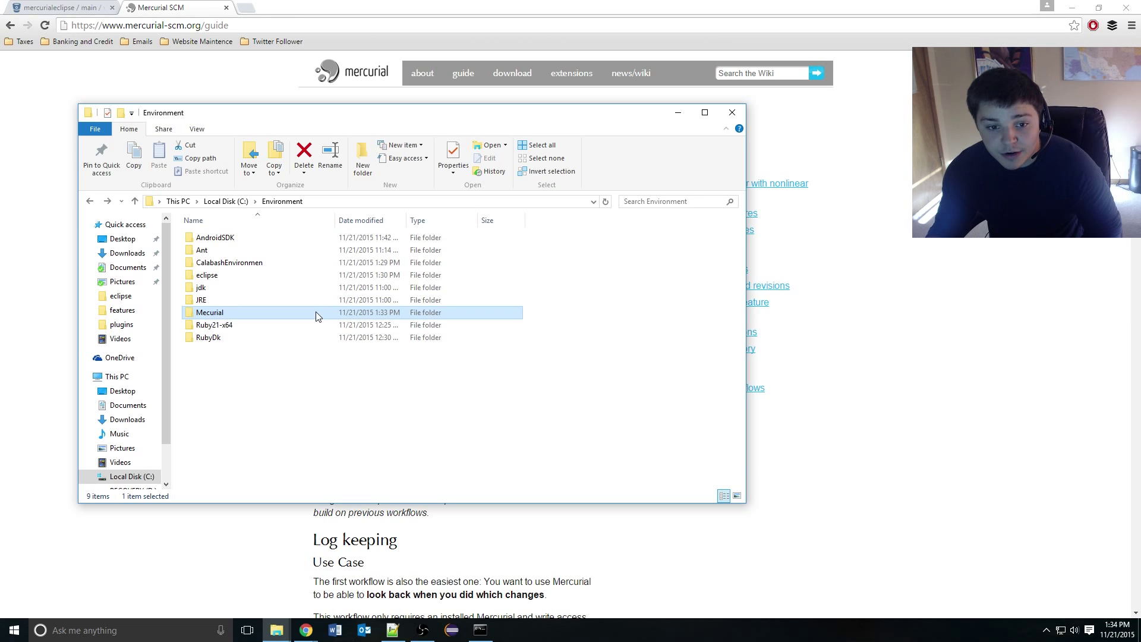
mouse_move(317, 316)
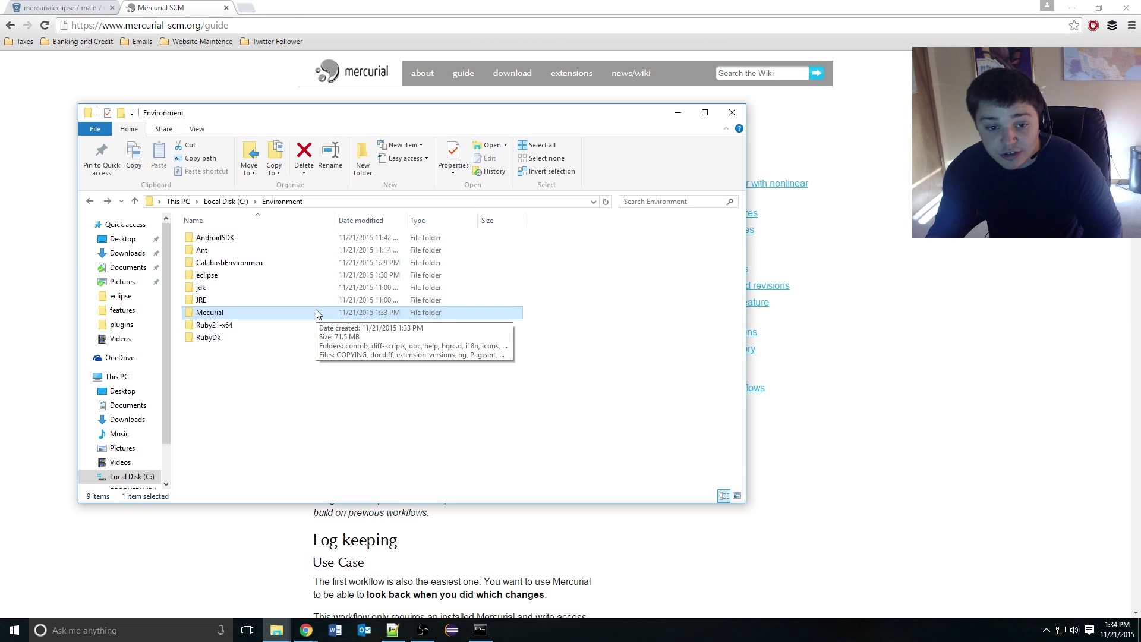
mouse_move(250, 308)
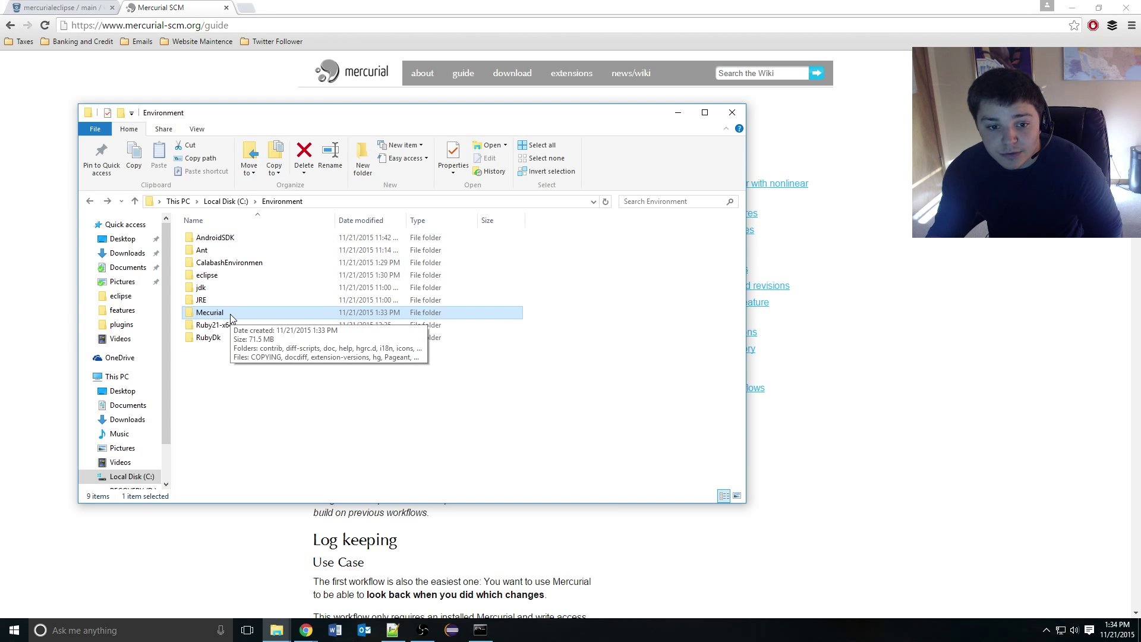
Copy the full path of the C:\Environment\Mercurial folder from File Explorer.
double_click(209, 312)
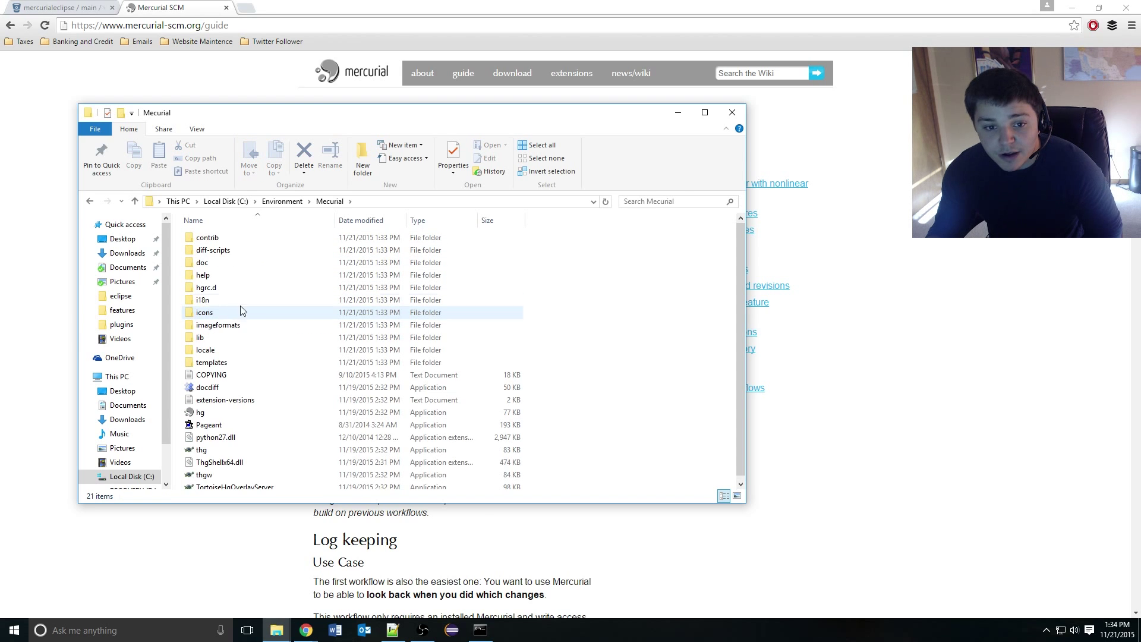
left_click(388, 201)
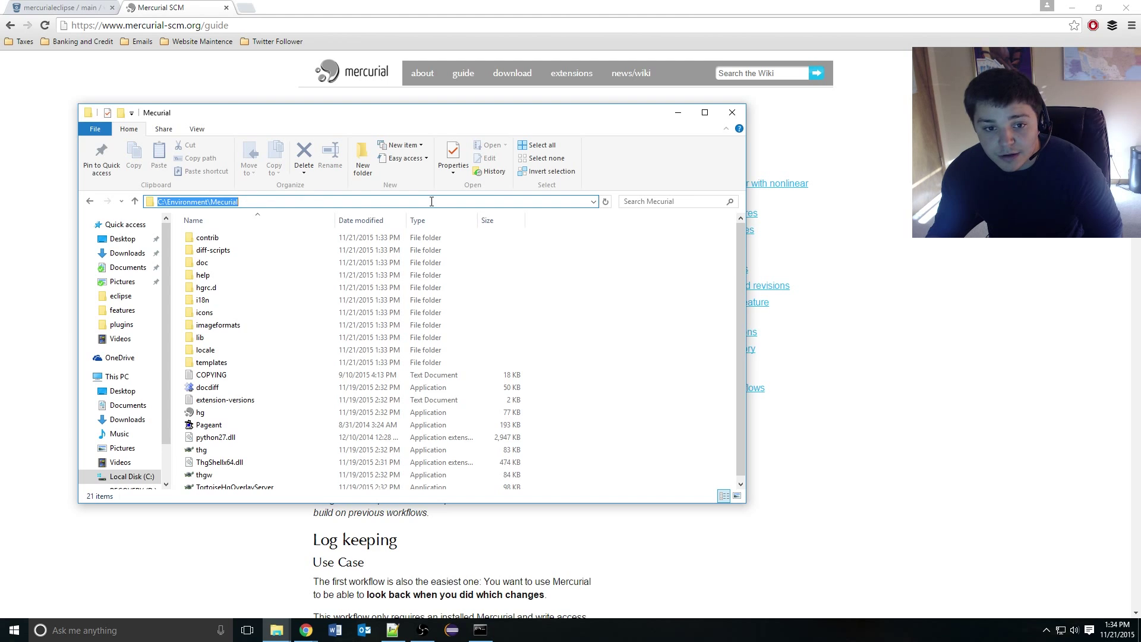
right_click(432, 200)
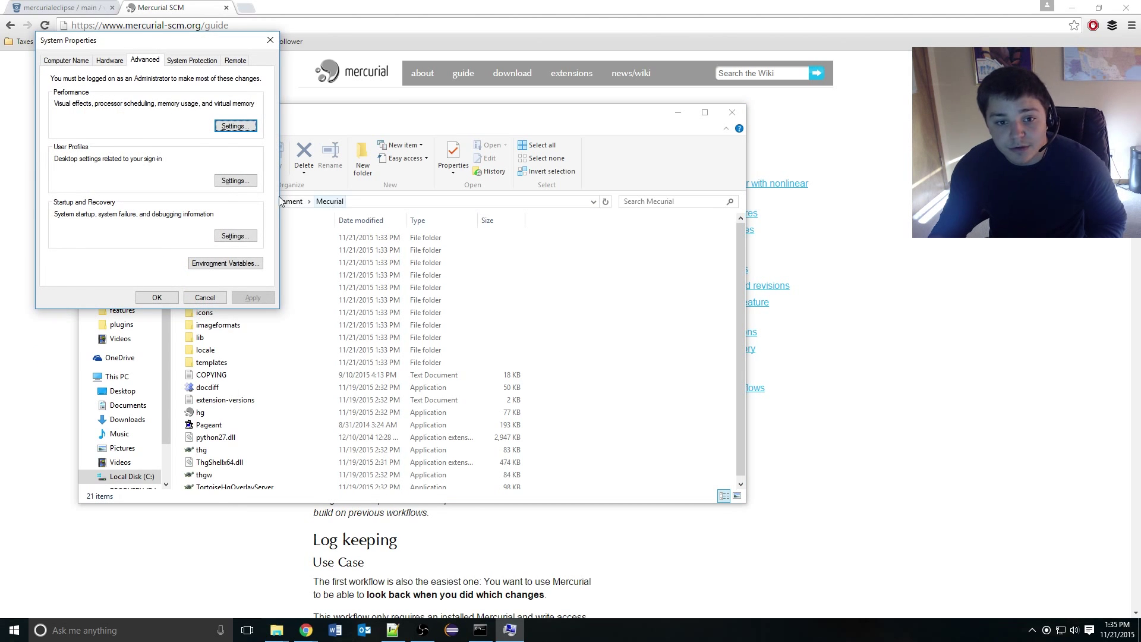
Append C:\Environment\Mercurial to the system Path in Environment Variables and confirm the dialogs.
left_click(225, 263)
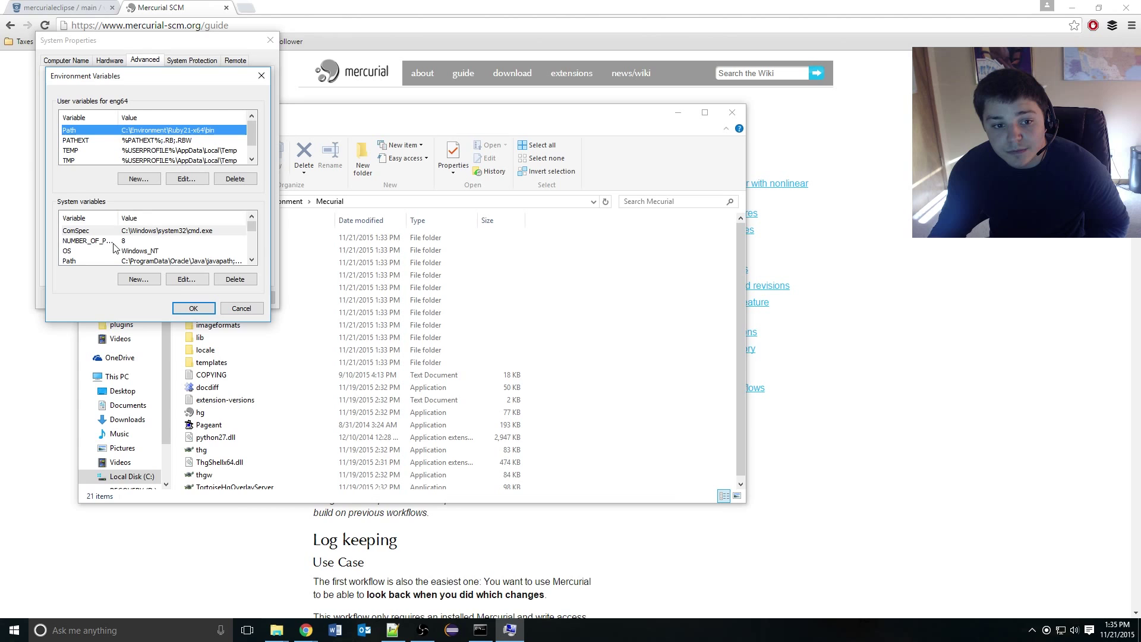
left_click(69, 250)
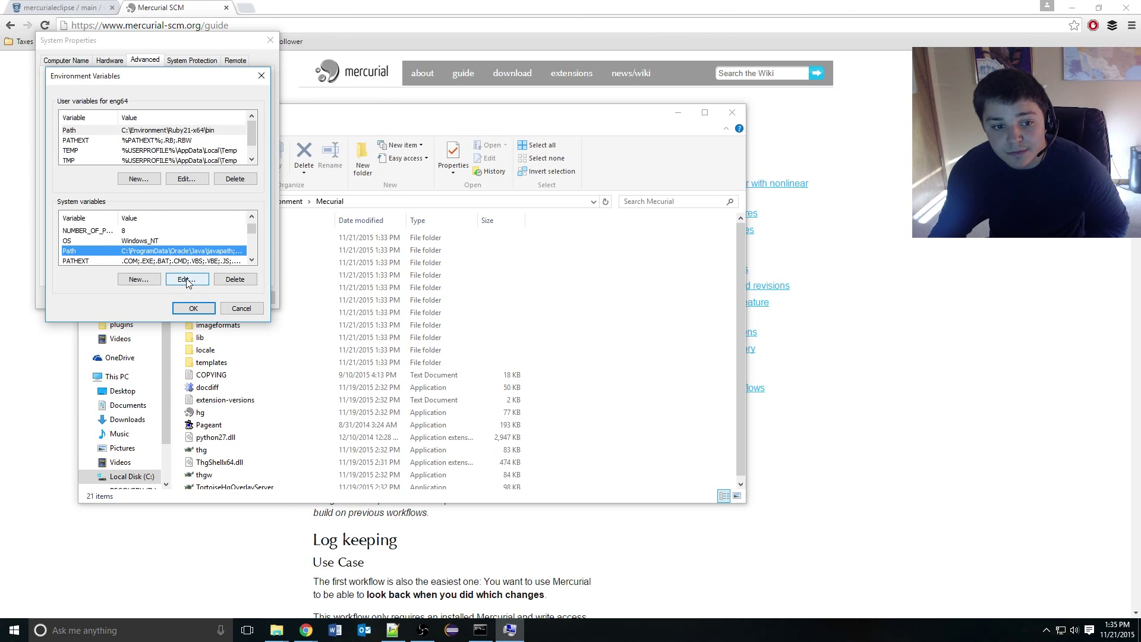
left_click(187, 279)
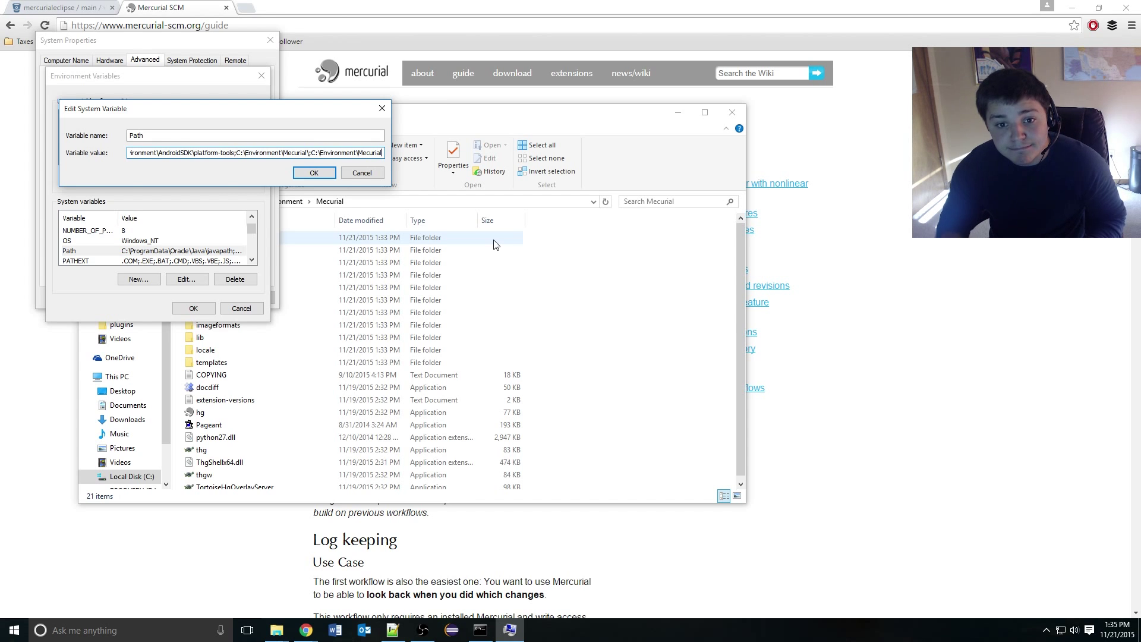
left_click(314, 173)
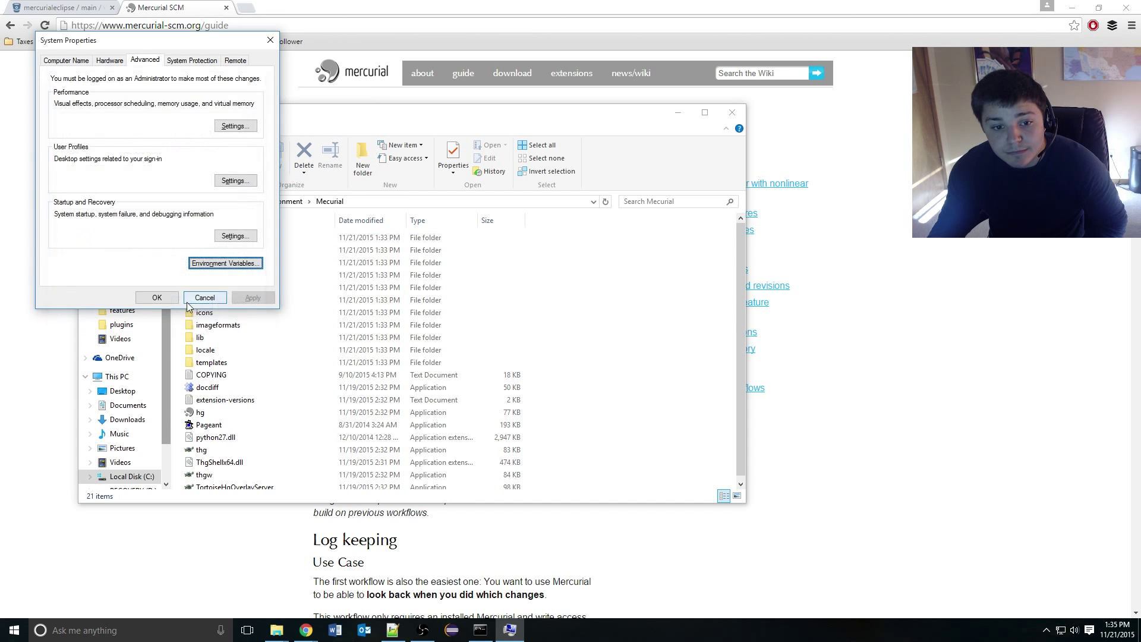
left_click(205, 297)
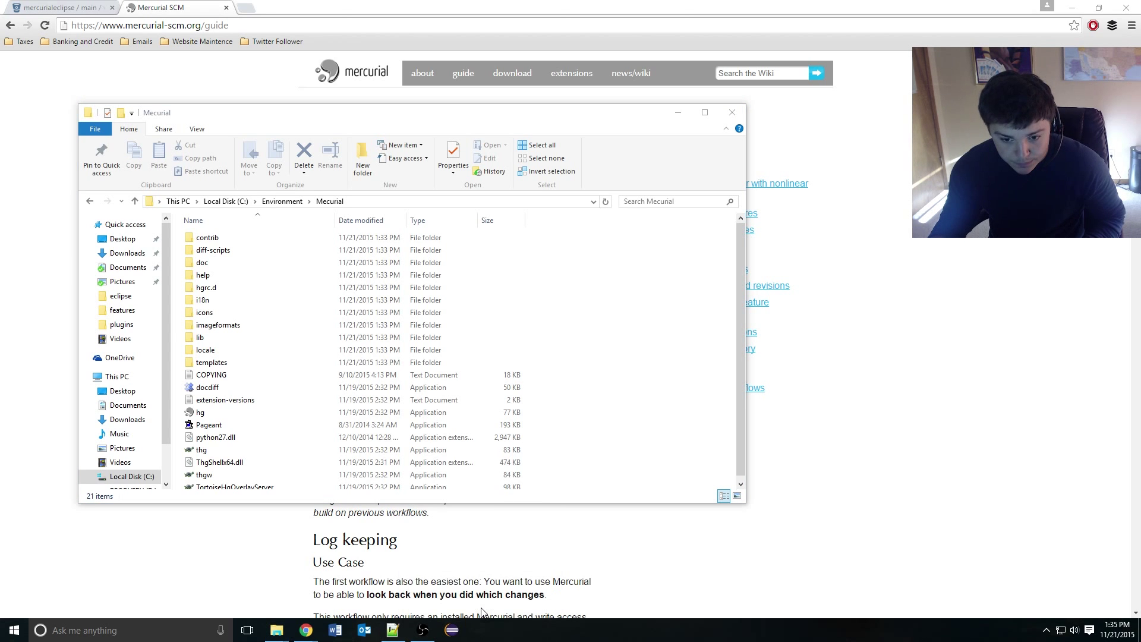
type("cmd")
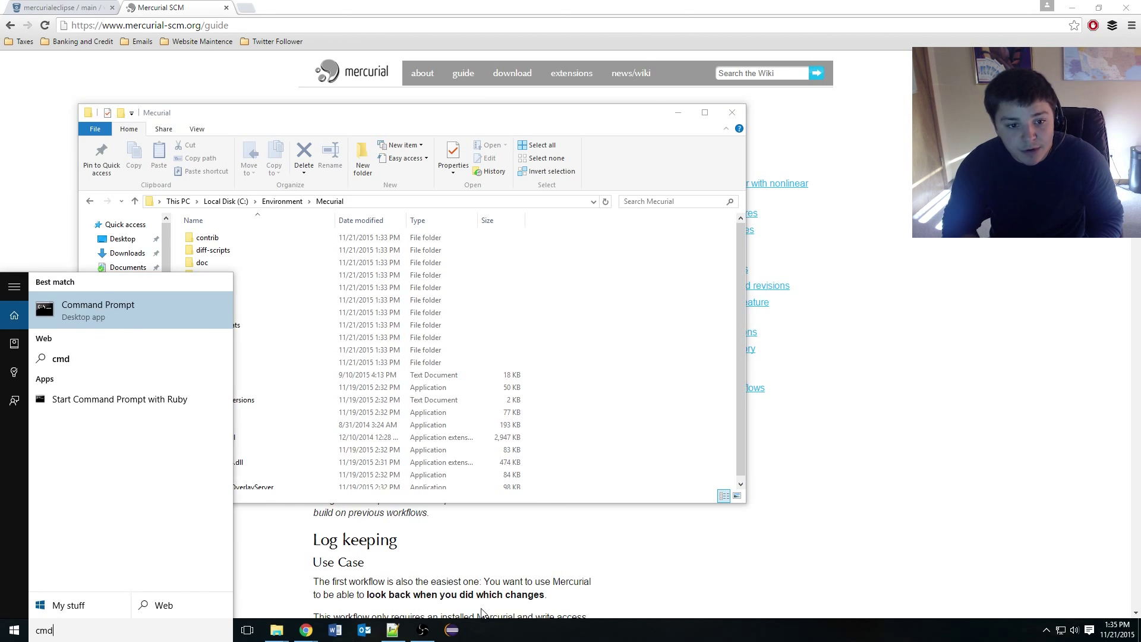
left_click(97, 310)
type("hg")
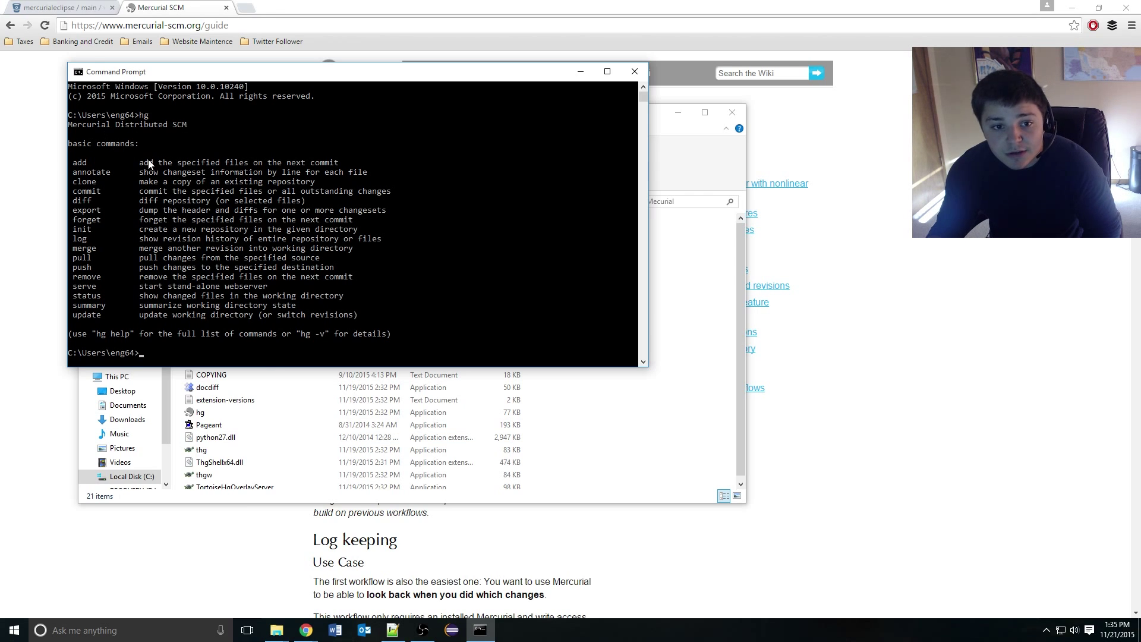
mouse_move(256, 214)
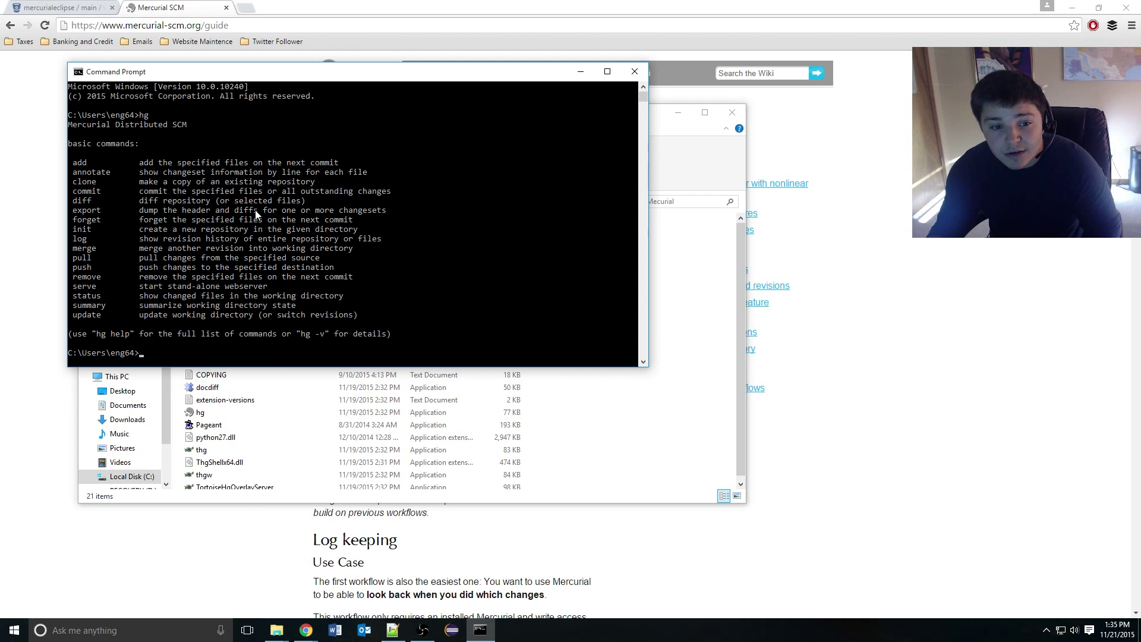
mouse_move(596, 119)
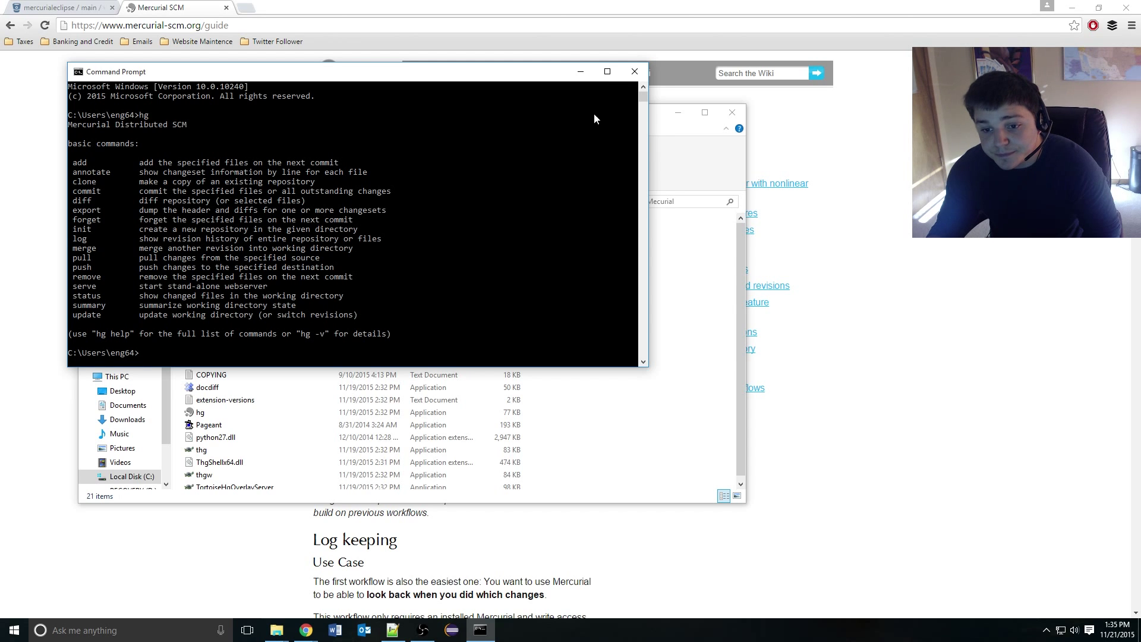
left_click(635, 72)
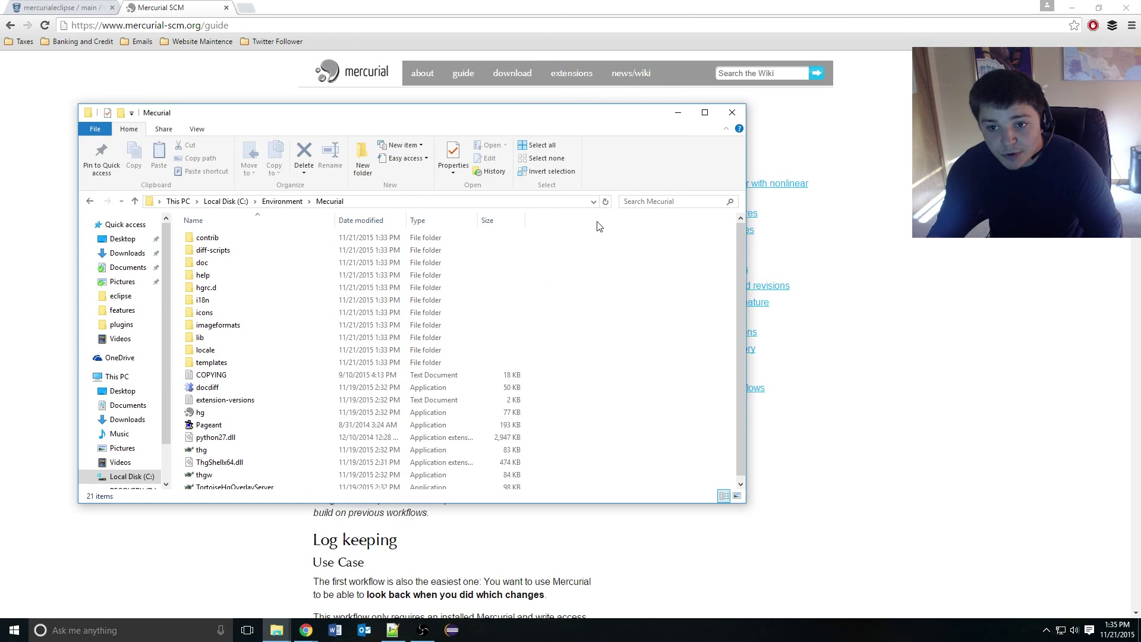
mouse_move(694, 120)
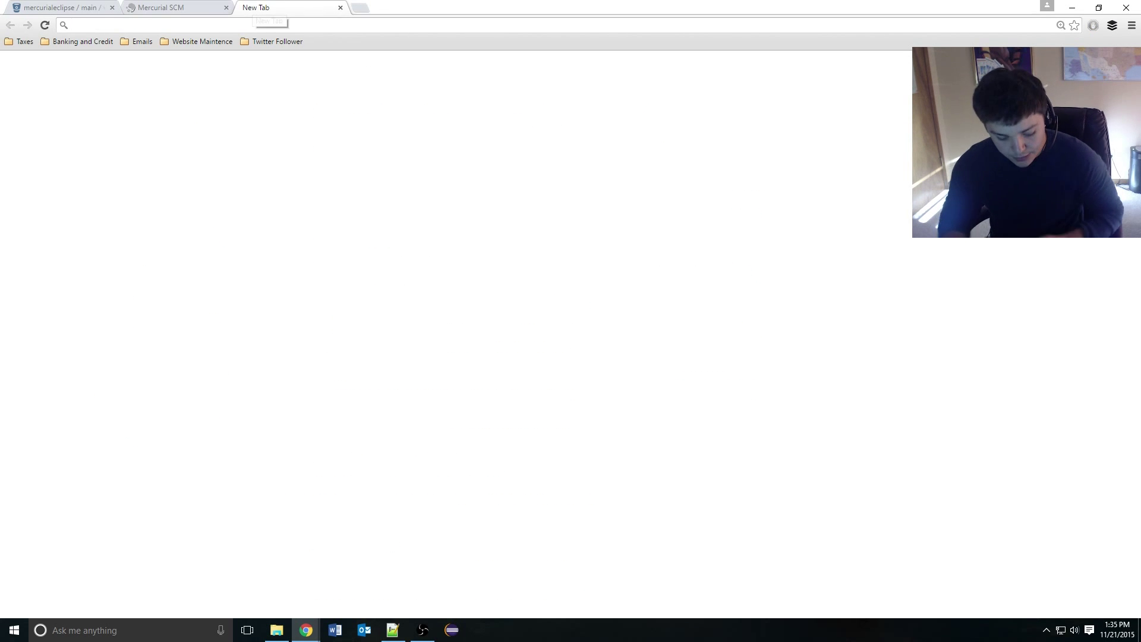
Search for the MercurialEclipse plugin, open its Bitbucket wiki and select the stable releases update site URL.
type("mecurial eclipse plugin download")
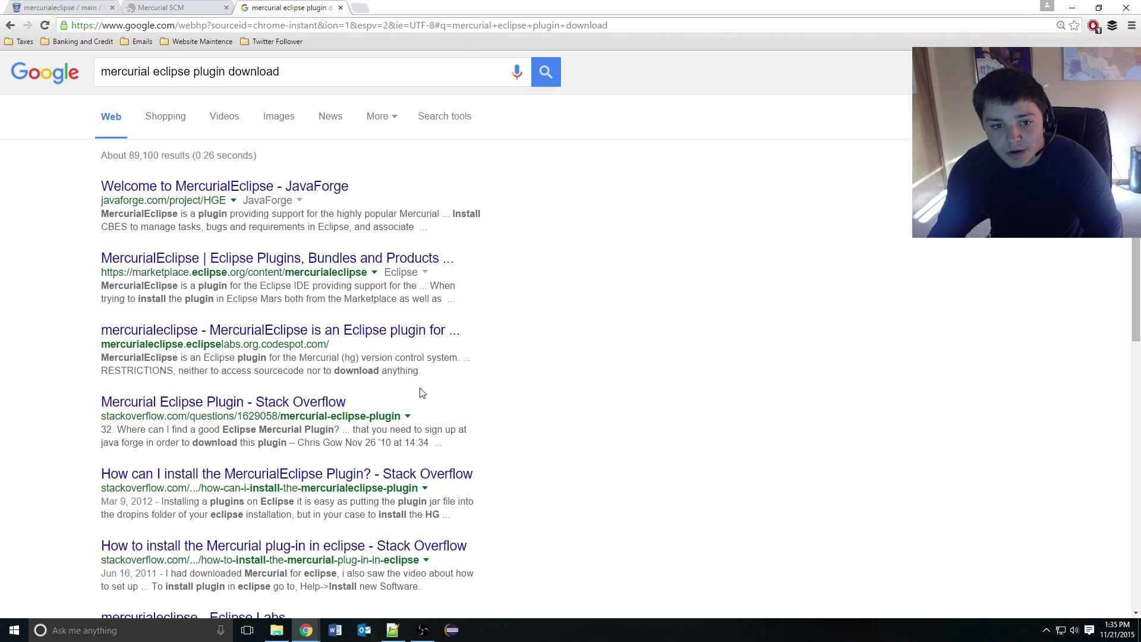
scroll("down", 3)
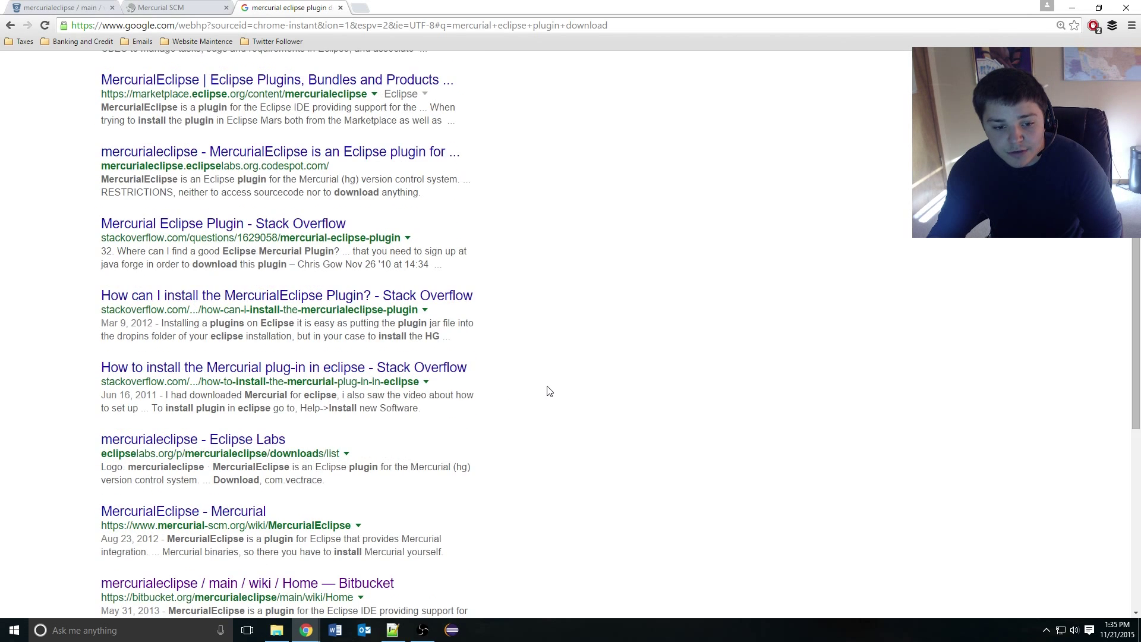
scroll("down", 3)
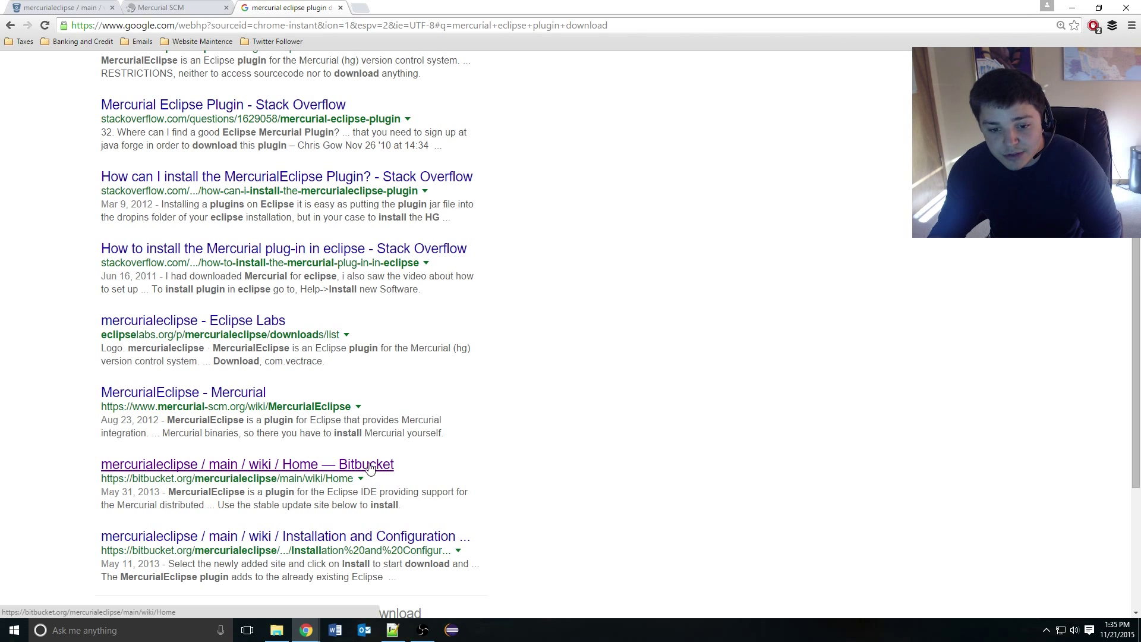
left_click(247, 464)
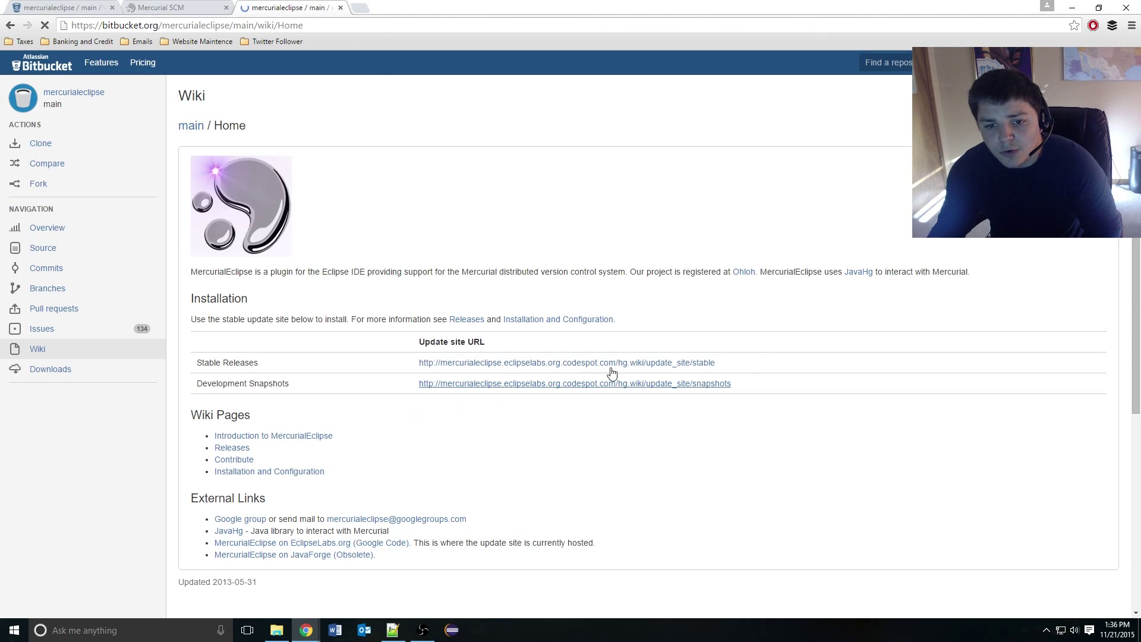
left_click_drag(548, 363, 716, 363)
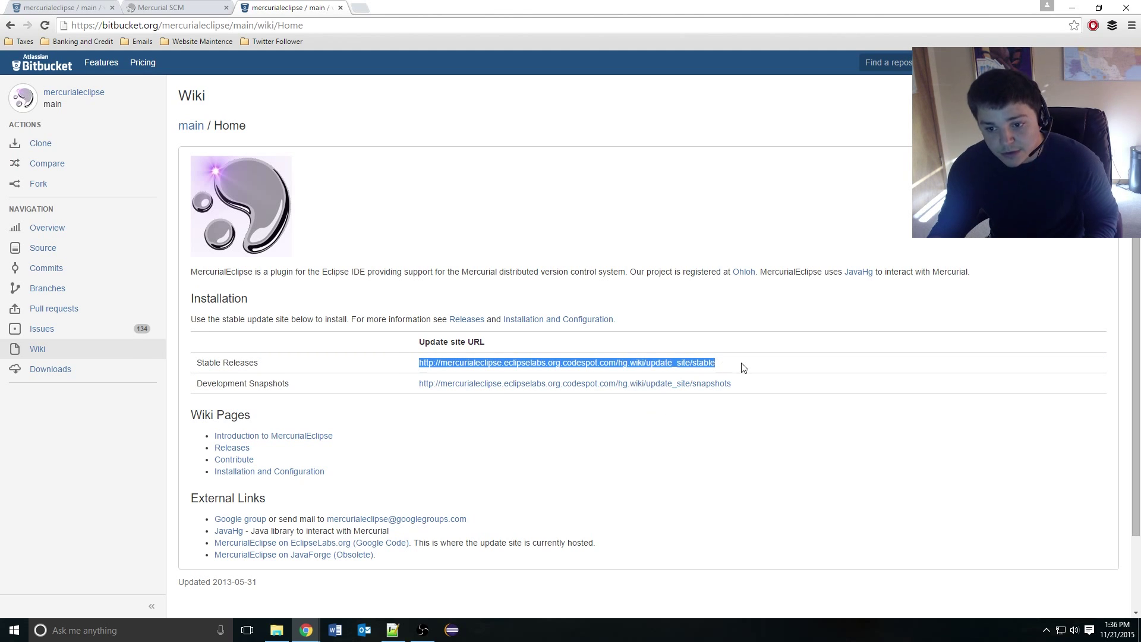
mouse_move(379, 553)
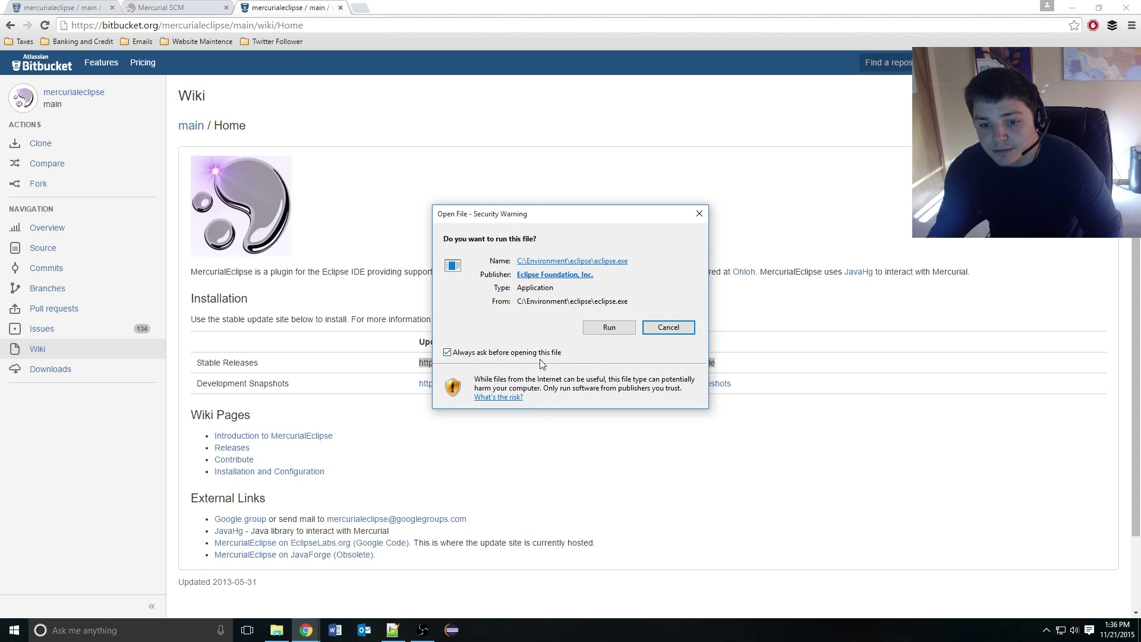
Launch Eclipse and enter the MercurialEclipse stable update site URL in Install New Software.
left_click(610, 327)
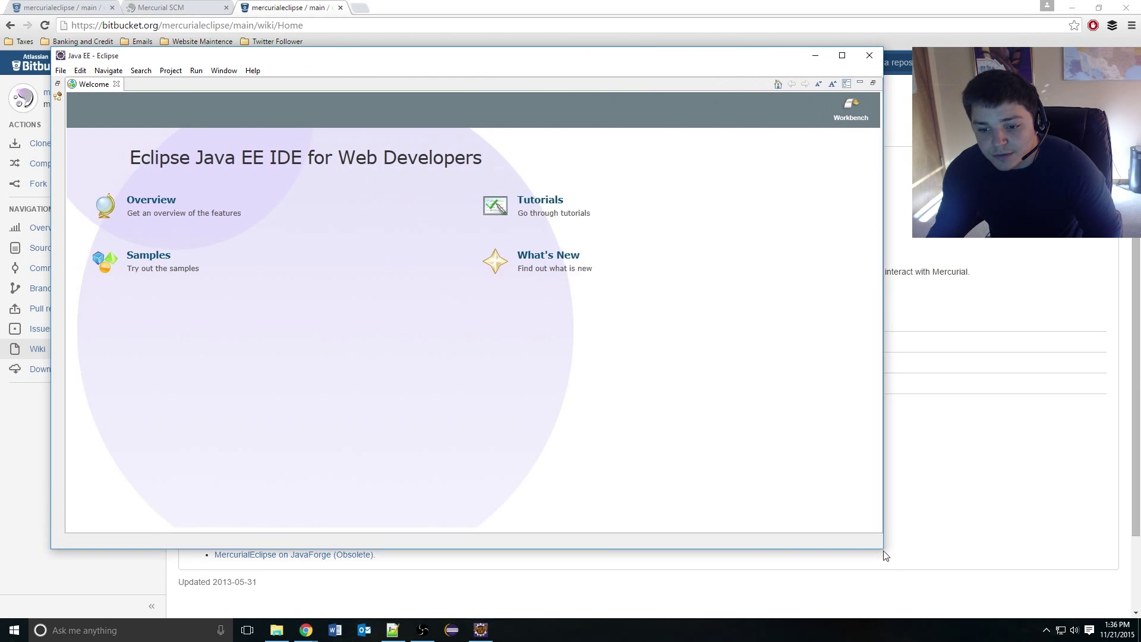
left_click(252, 70)
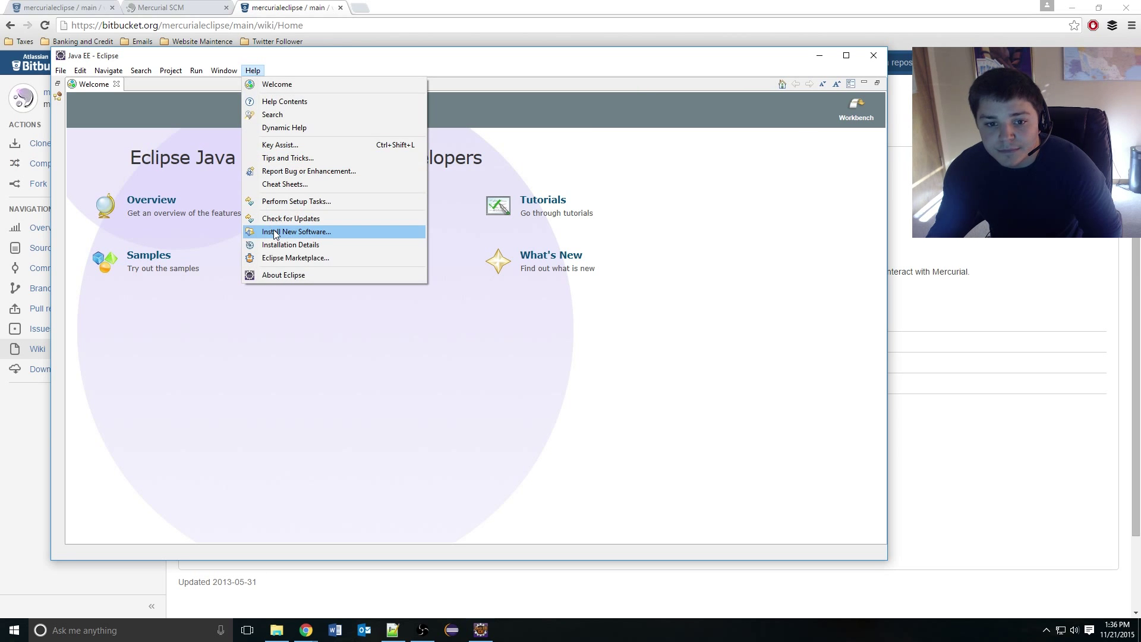
left_click(297, 231)
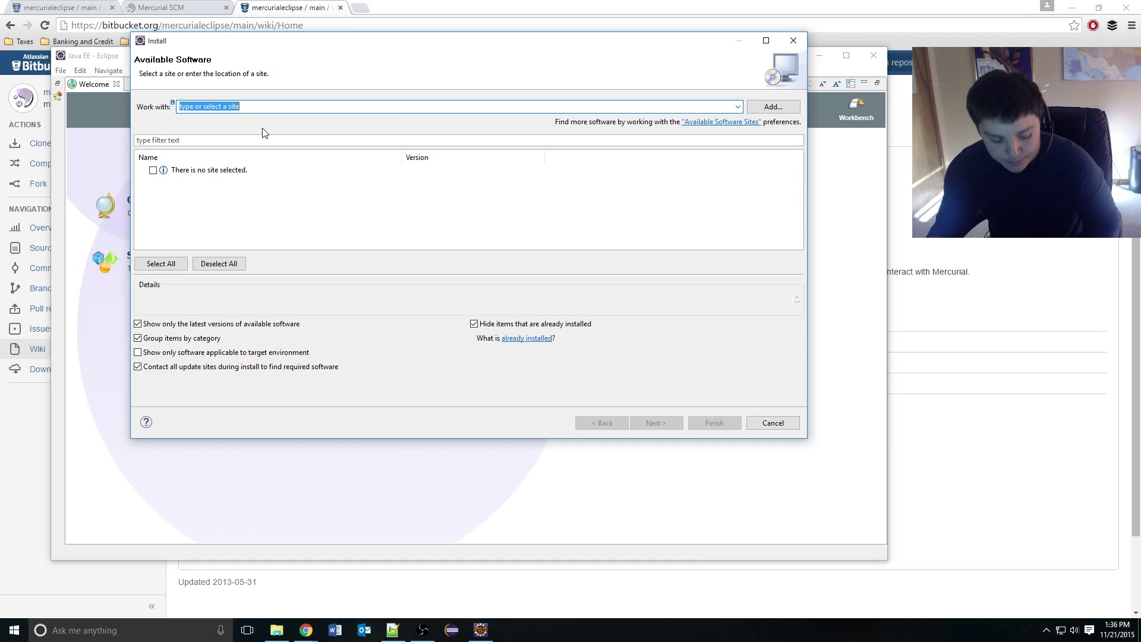
type("http://mercurialeclipse.eclipselabs.org.codespot.com/hg.wiki/update_site/stable")
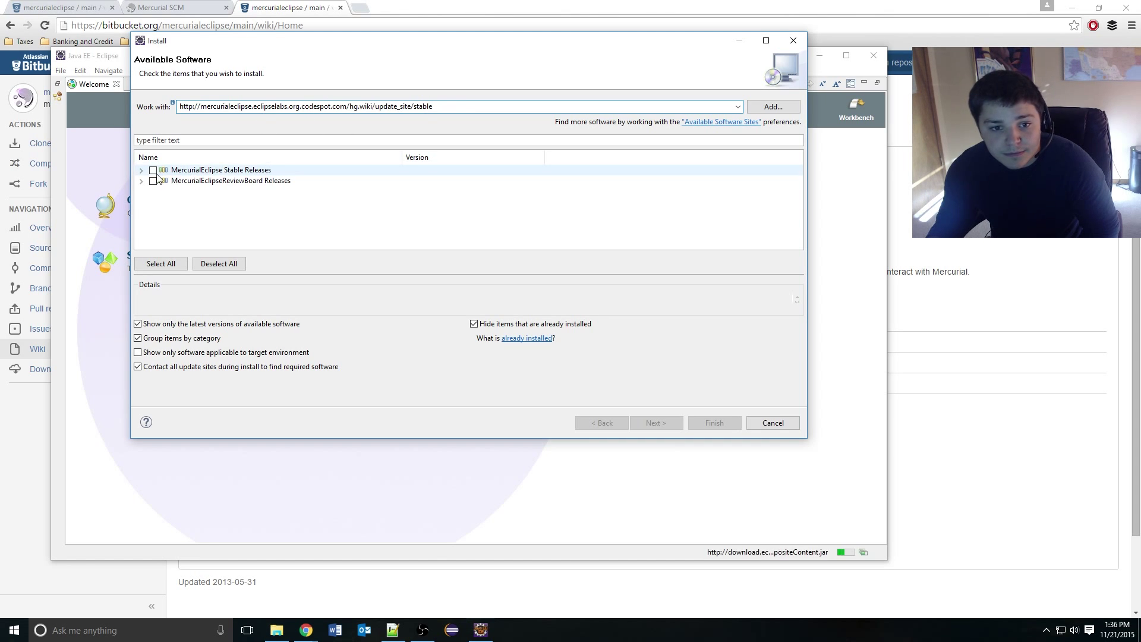
Install MercurialEclipse Stable Releases, accepting the license and unsigned-content warning, and restart Eclipse.
left_click(141, 170)
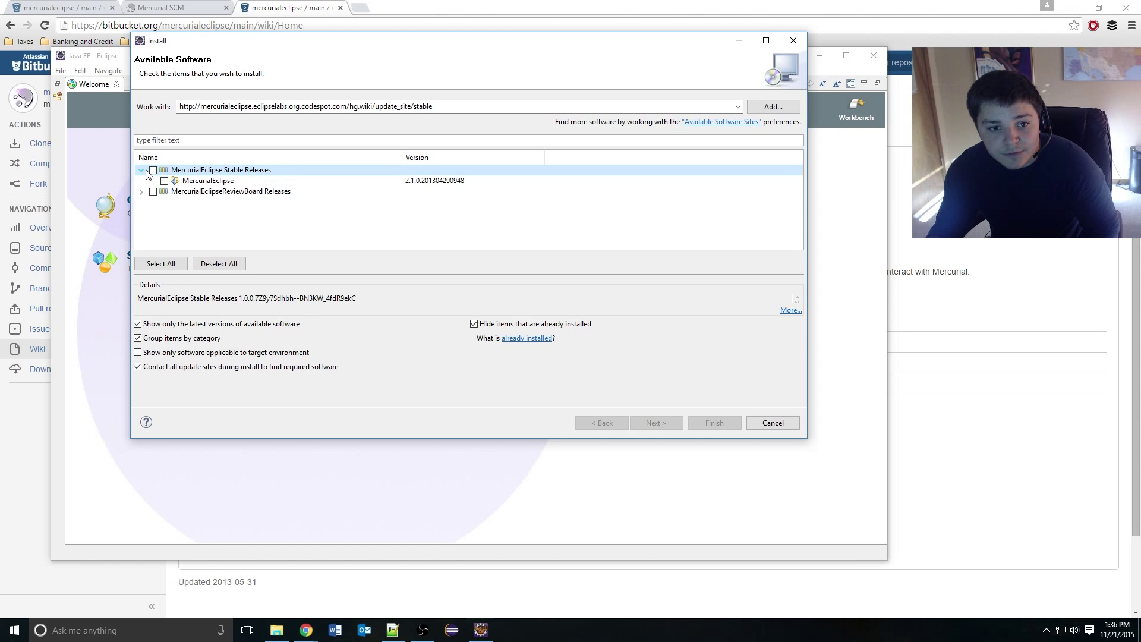
left_click(152, 171)
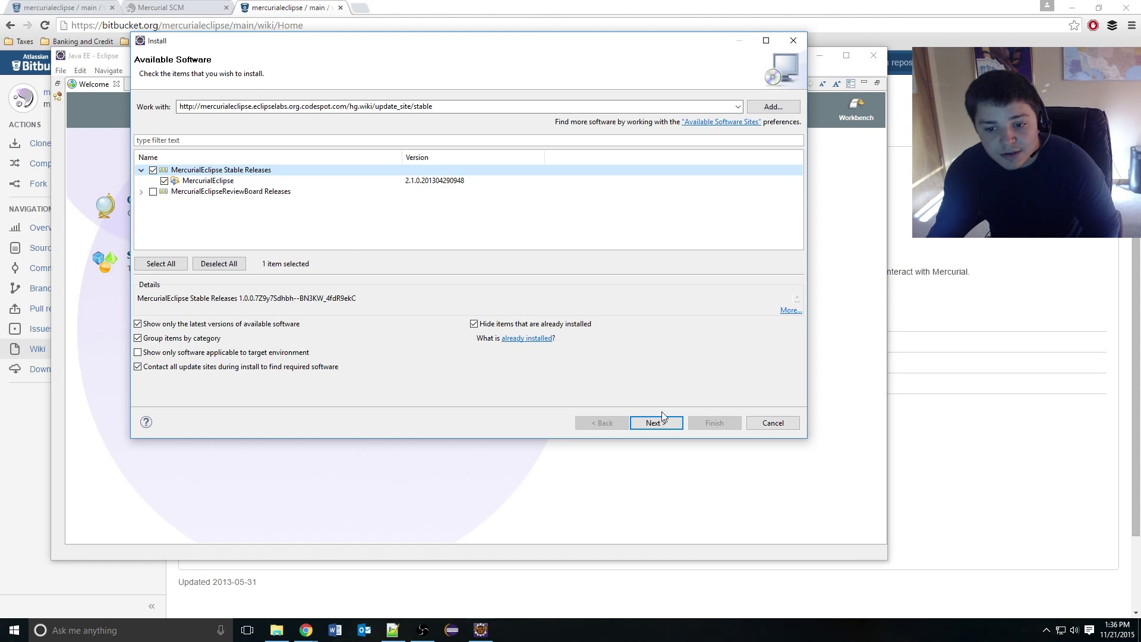
left_click(656, 423)
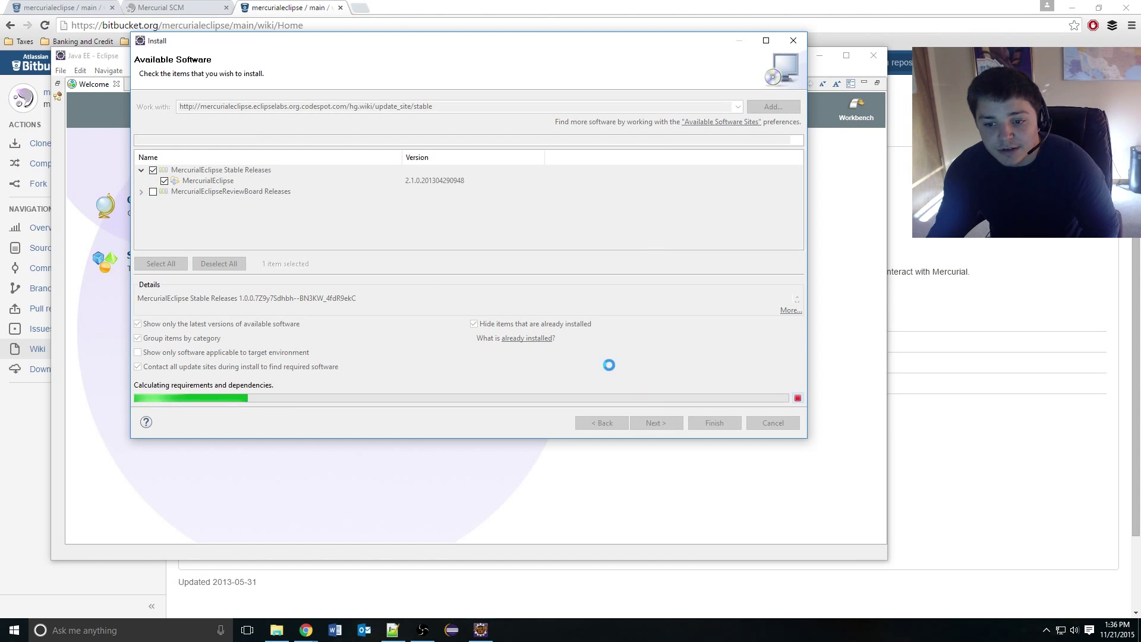
left_click(656, 423)
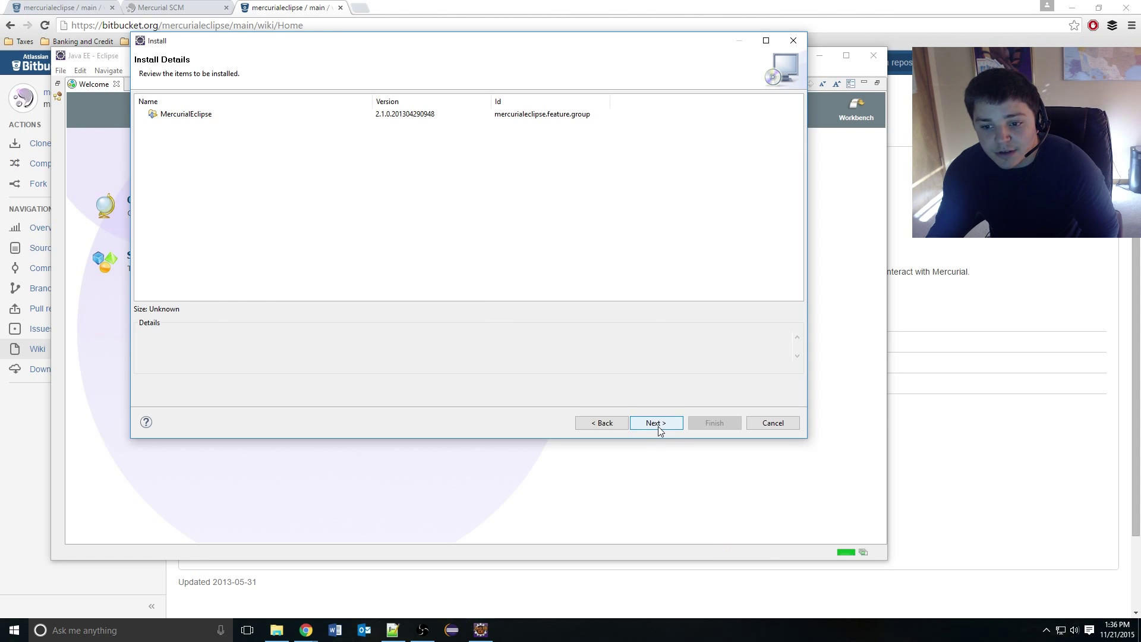
left_click(656, 423)
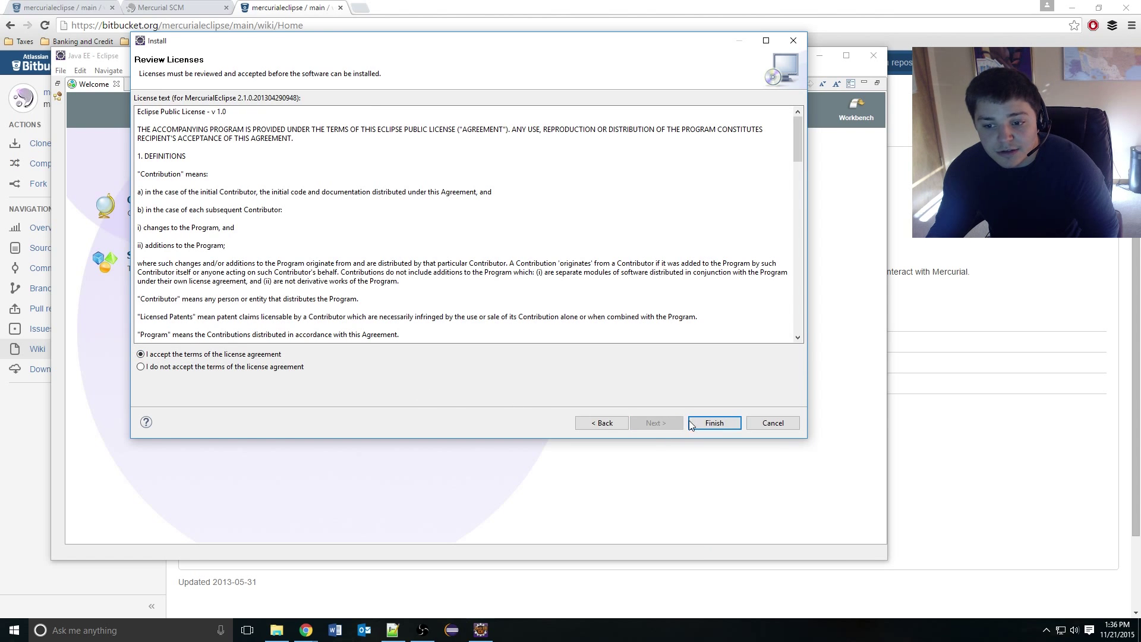
left_click(714, 423)
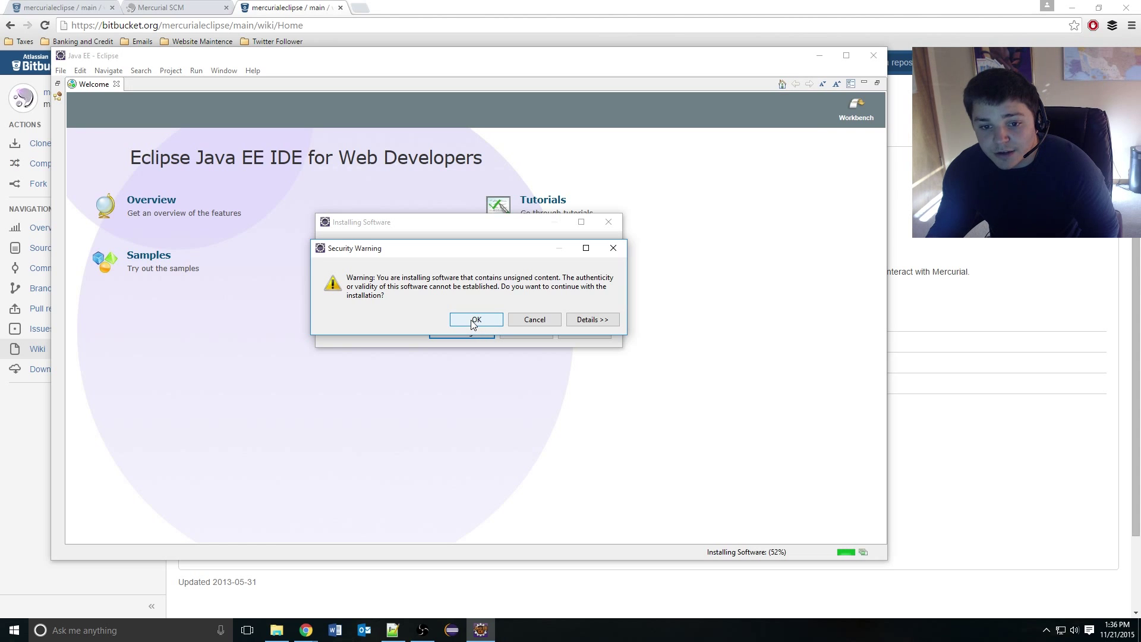
left_click(475, 318)
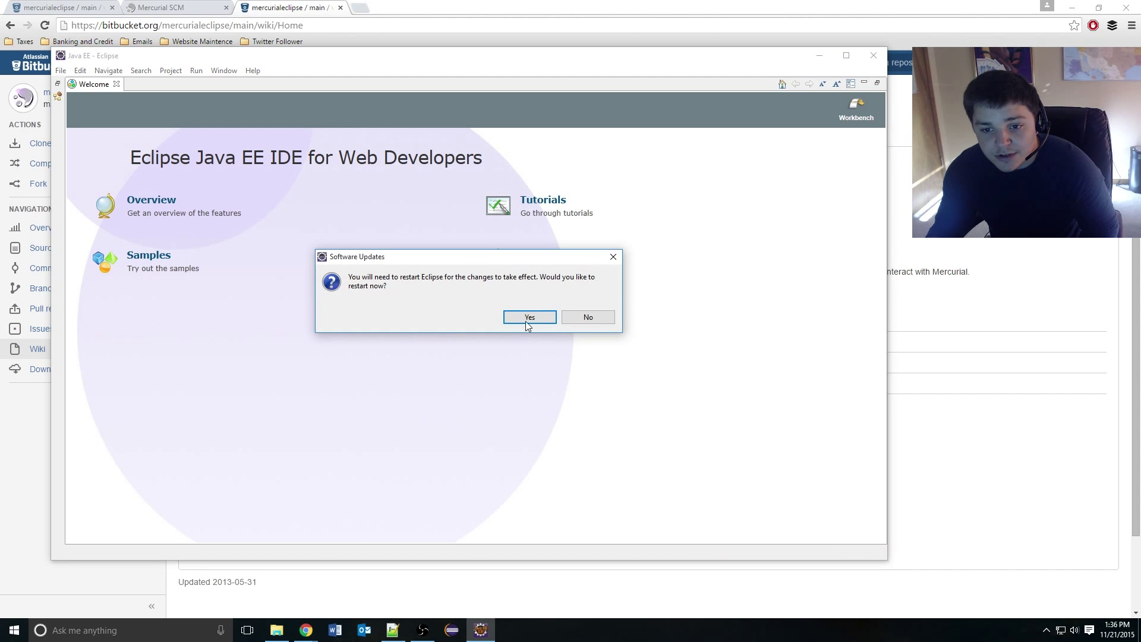
left_click(529, 316)
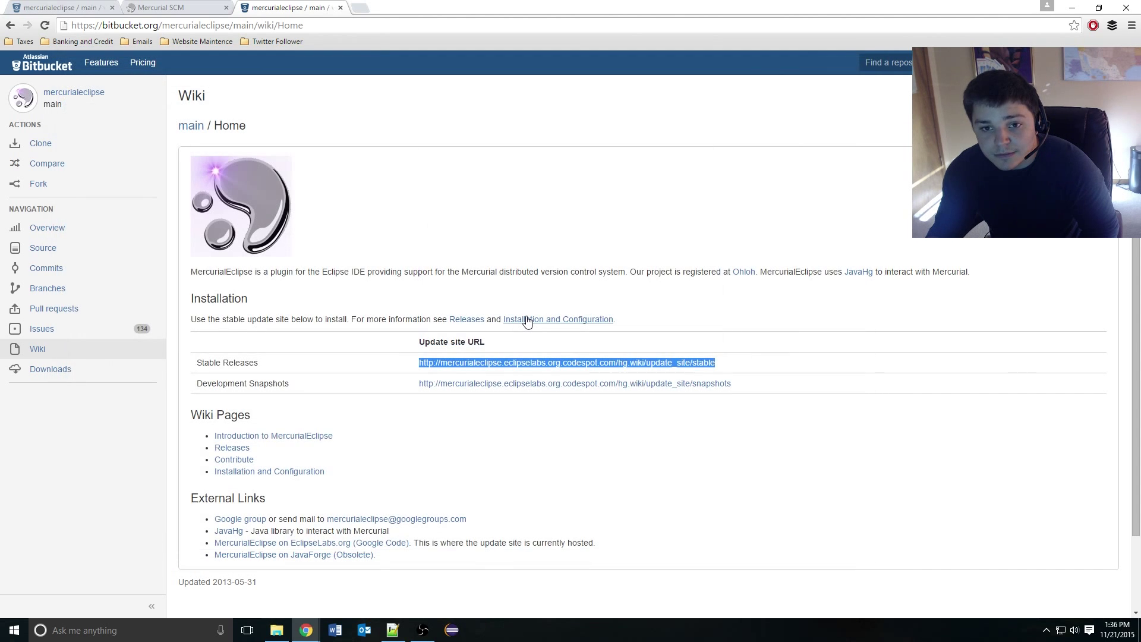
Show the Mercurial Repositories view via Window > Show View > Other under the Mercurial category.
left_click(450, 631)
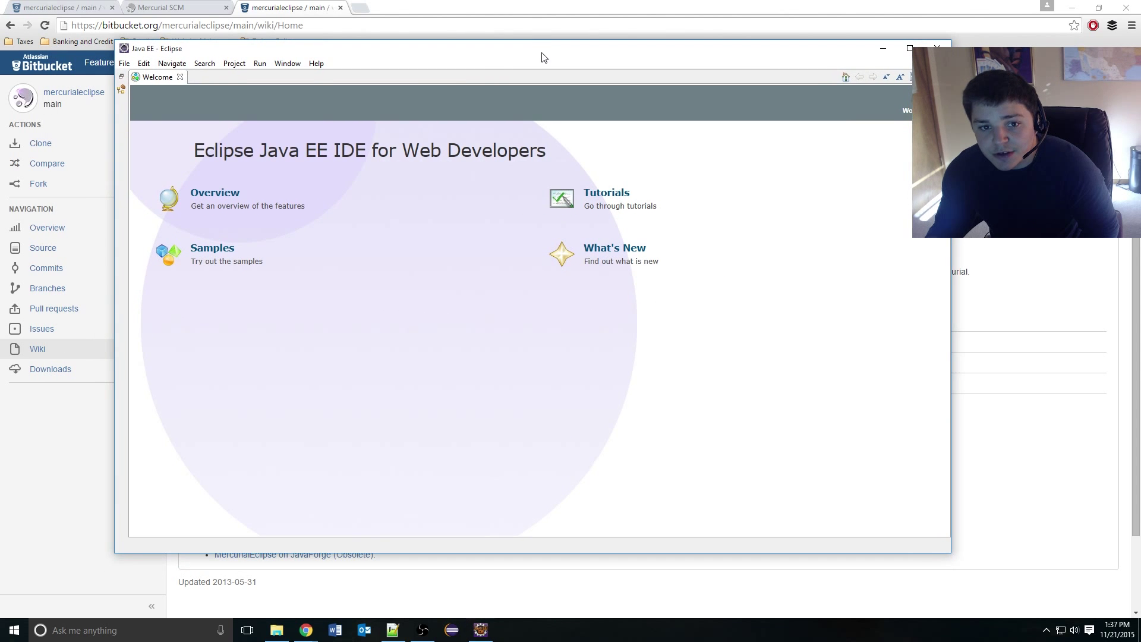
mouse_move(311, 88)
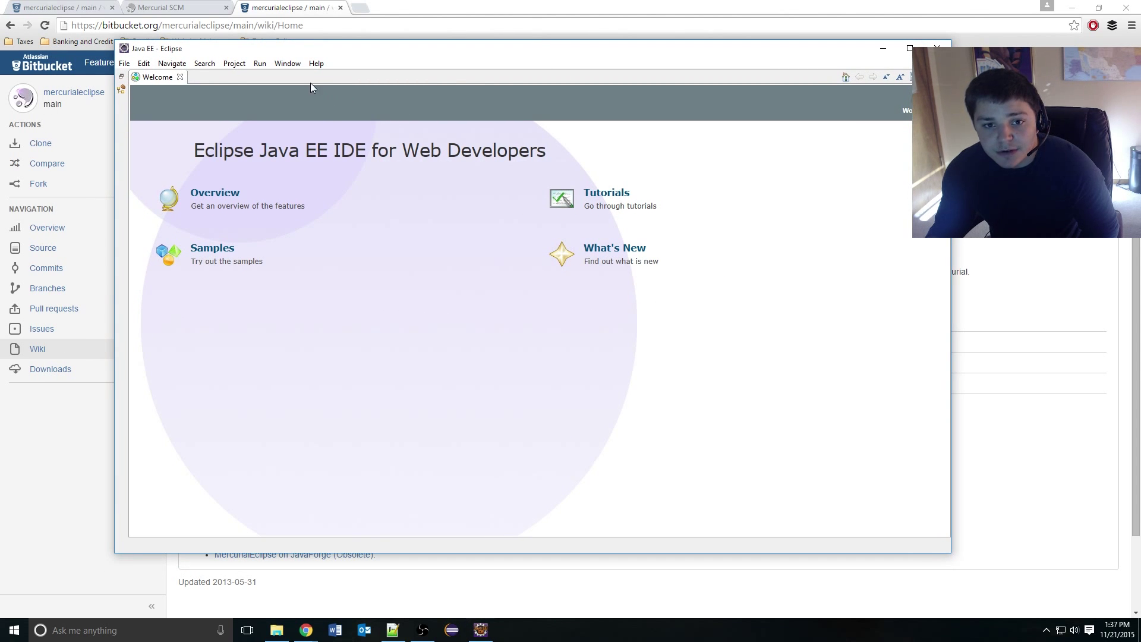
left_click(286, 63)
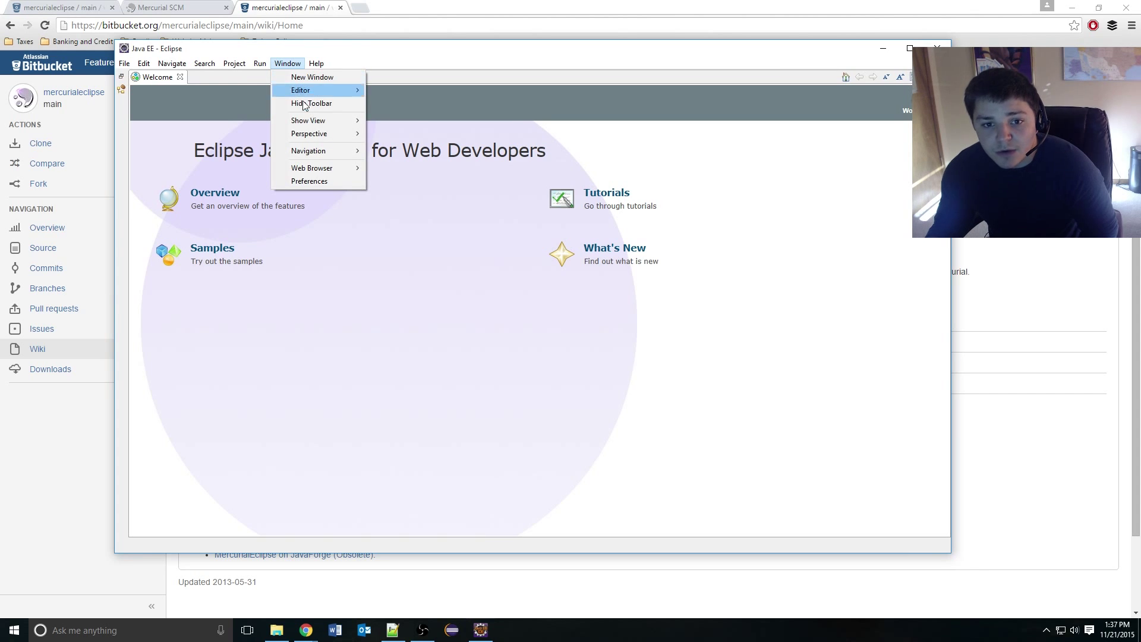
left_click(308, 133)
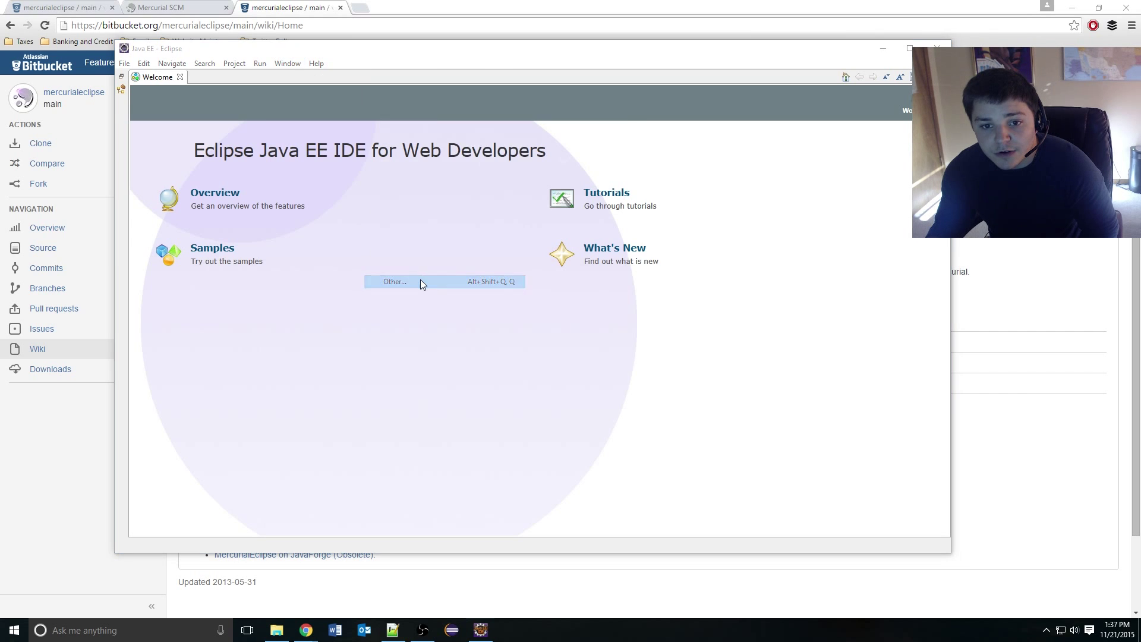
left_click(395, 282)
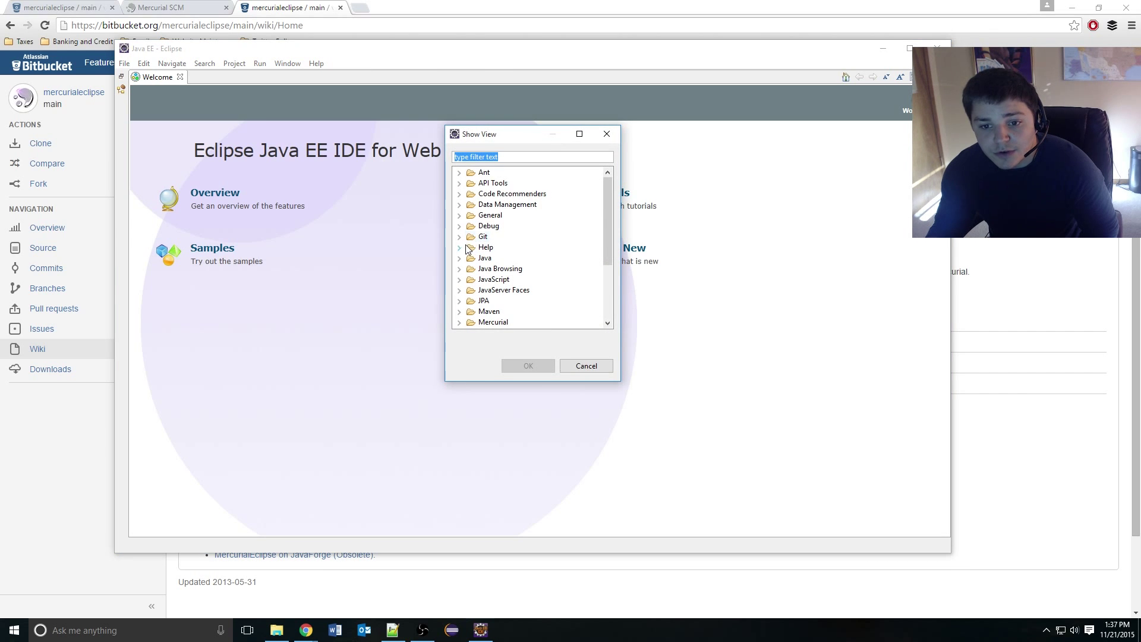
scroll("down", 3)
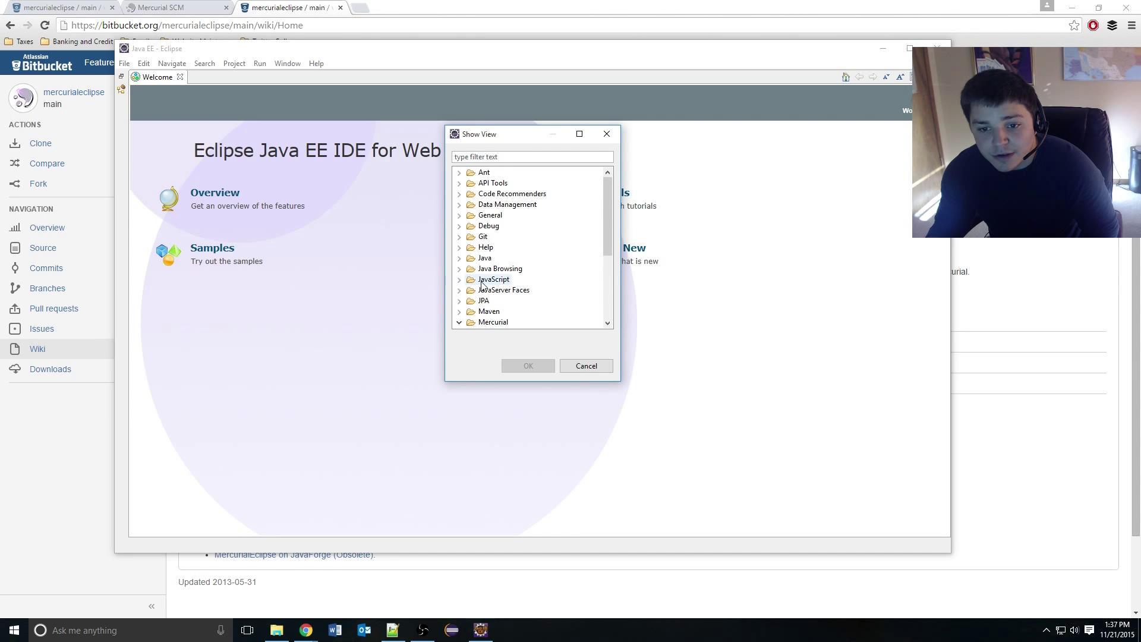
left_click(458, 323)
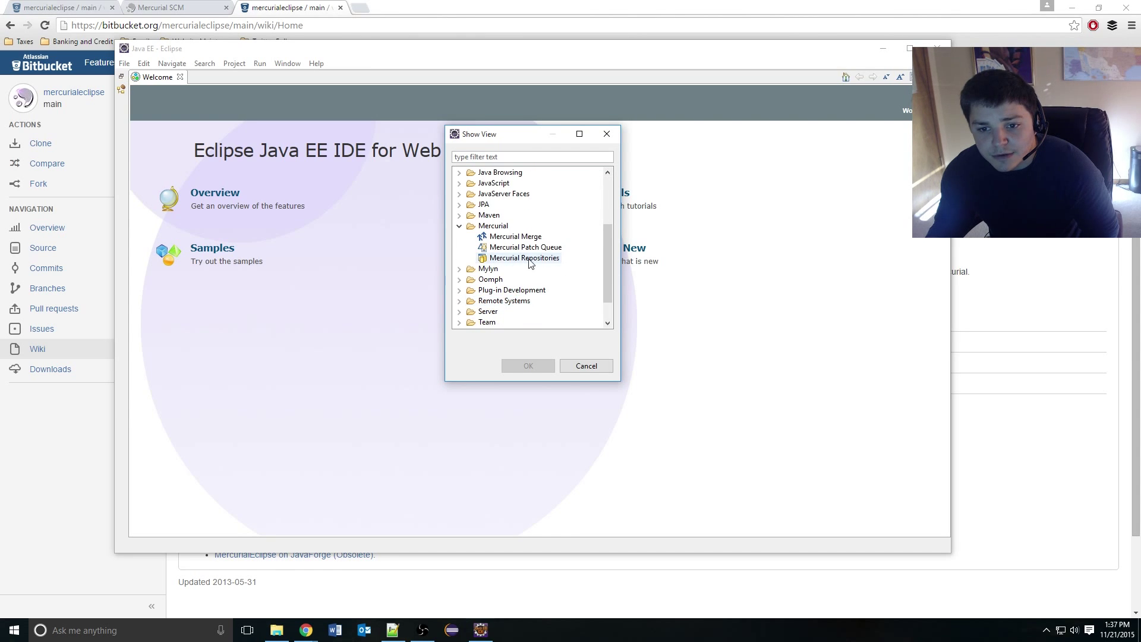
left_click(528, 366)
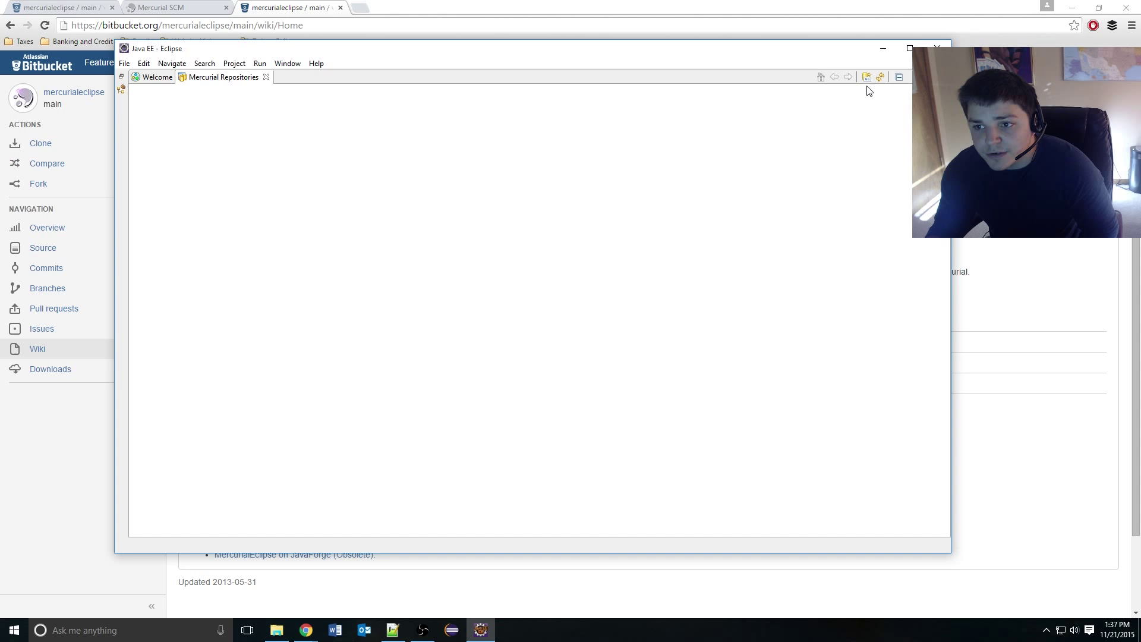
mouse_move(867, 78)
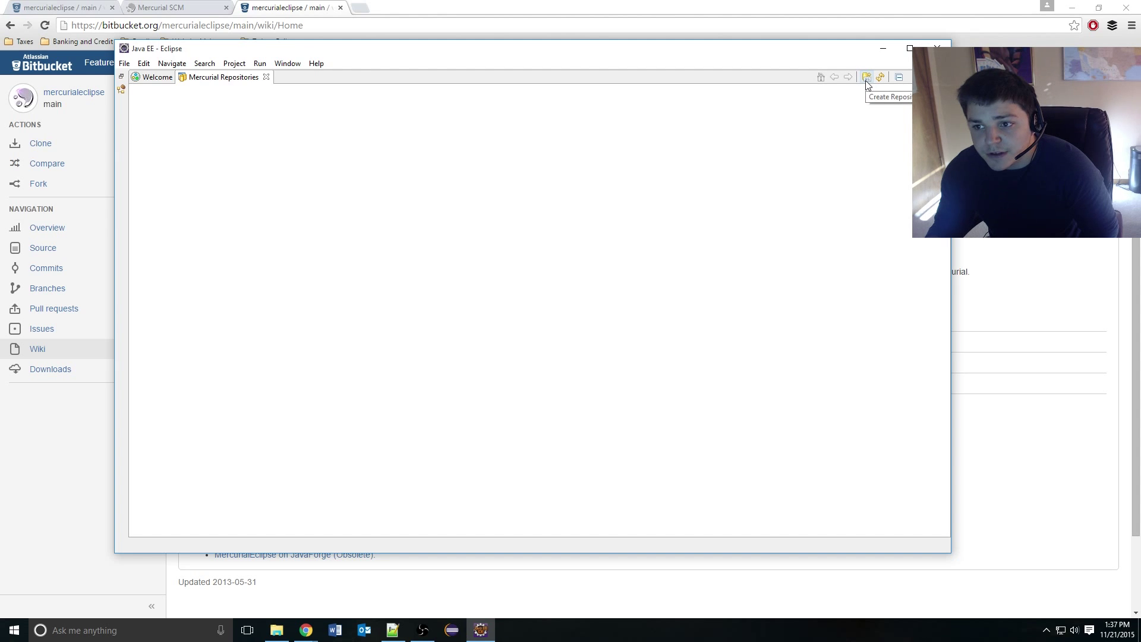
Create a new Mercurial repository location with the URL testing123.
left_click(865, 76)
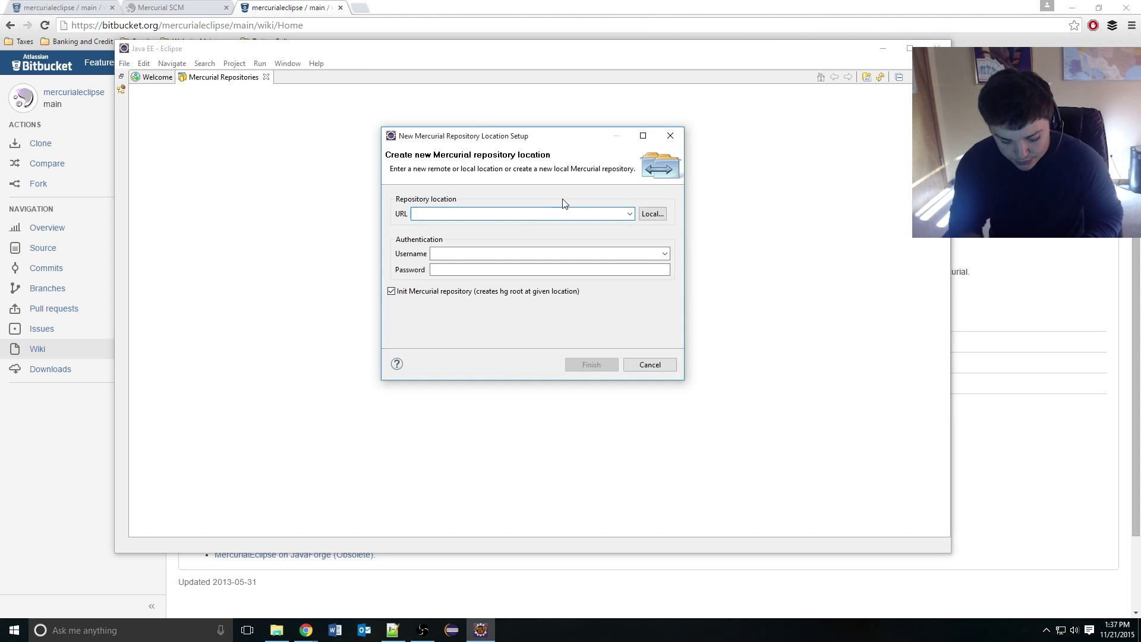
type("http")
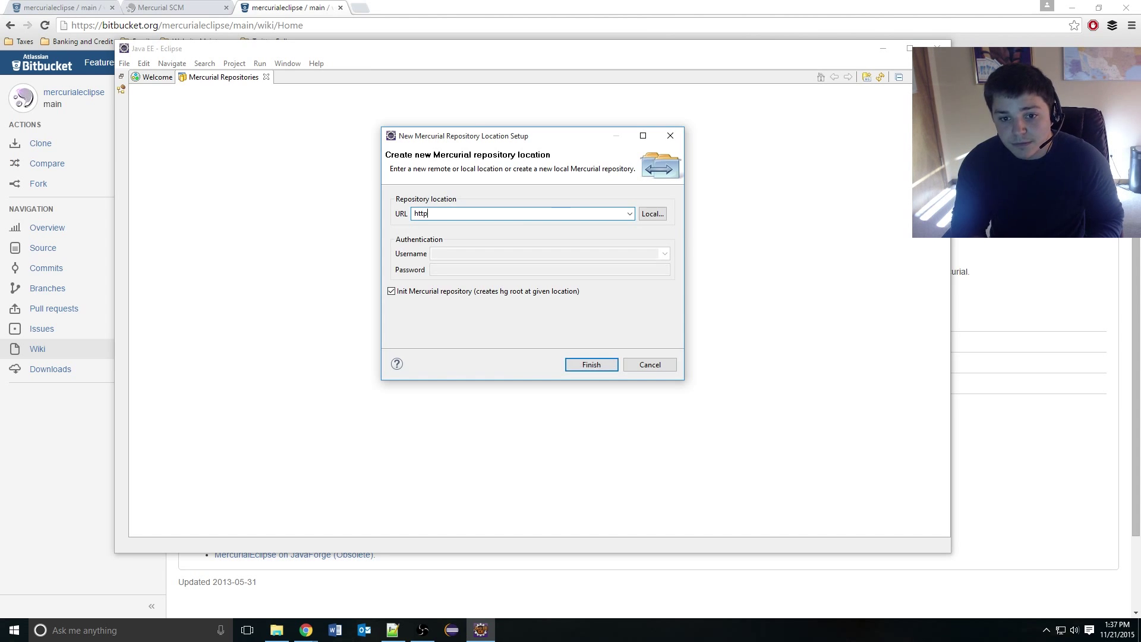
type("testing123")
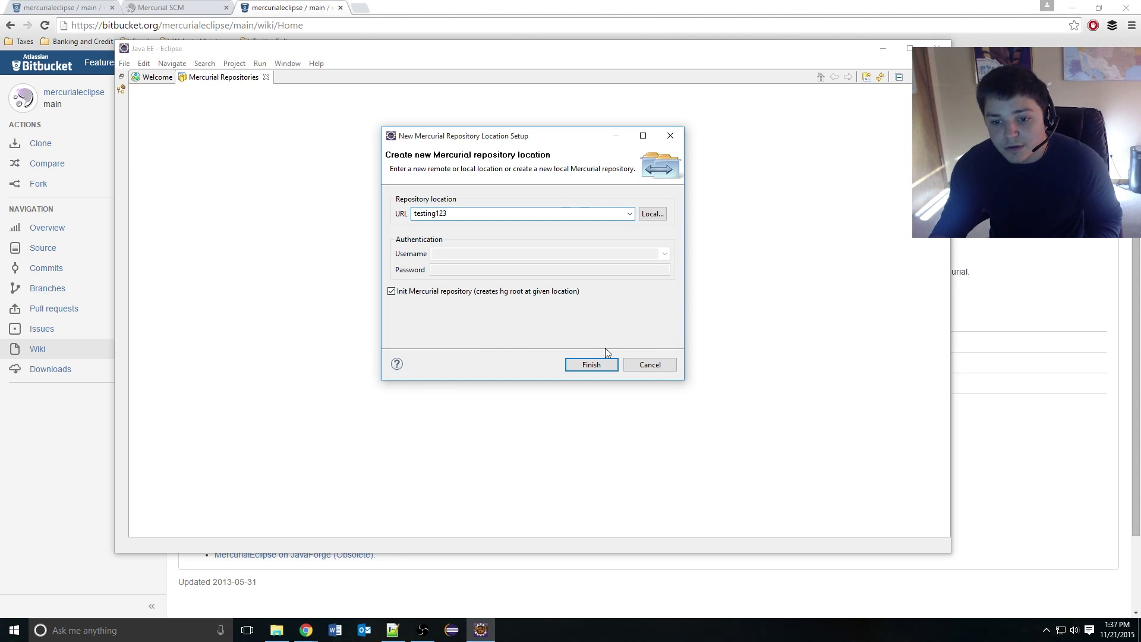
left_click(592, 365)
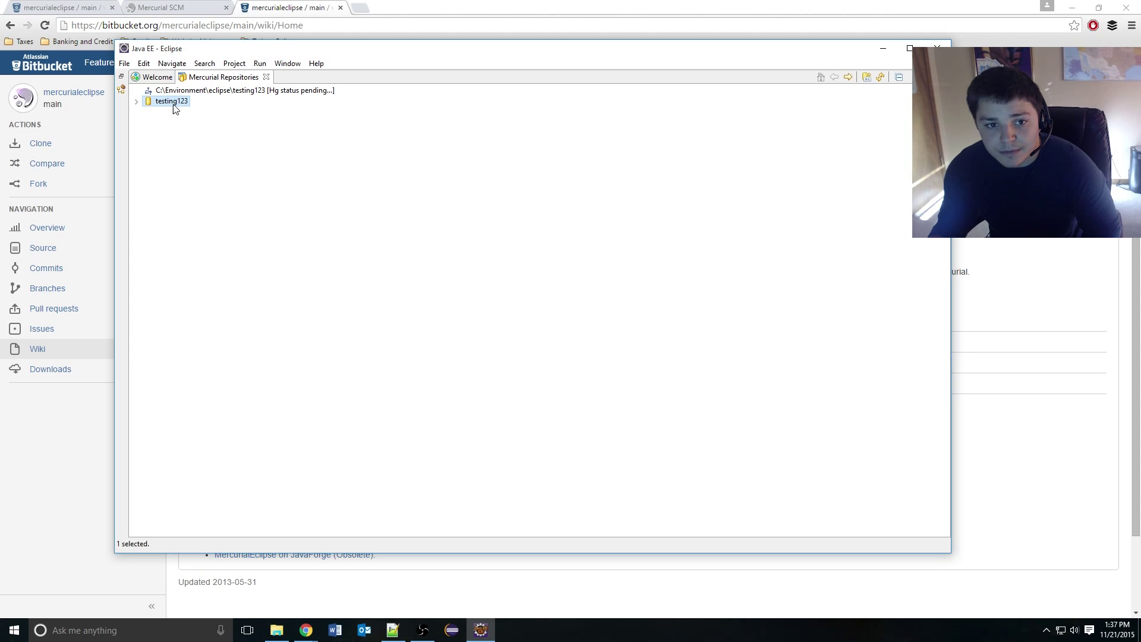
Start the Clone Repository wizard on testing123 and cancel it.
right_click(171, 101)
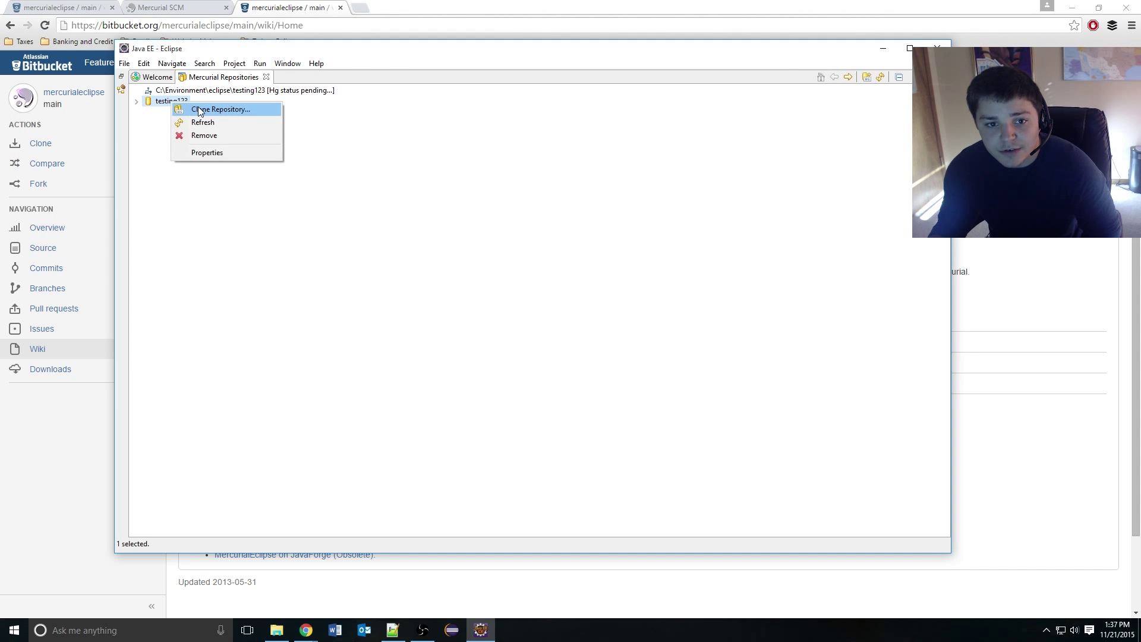
left_click(221, 108)
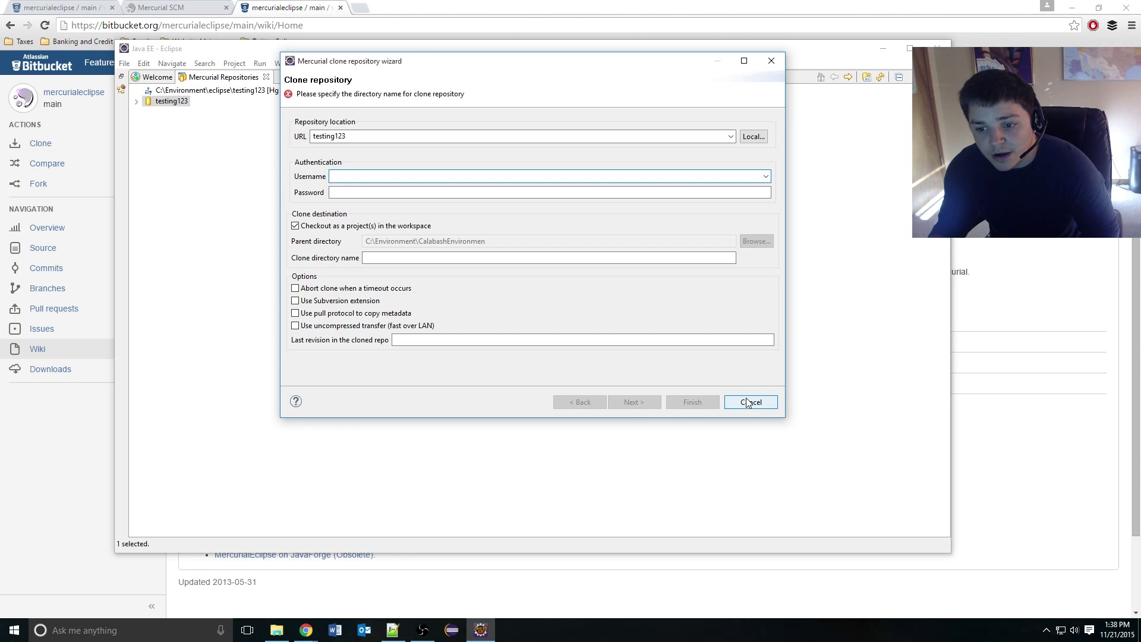
left_click(752, 402)
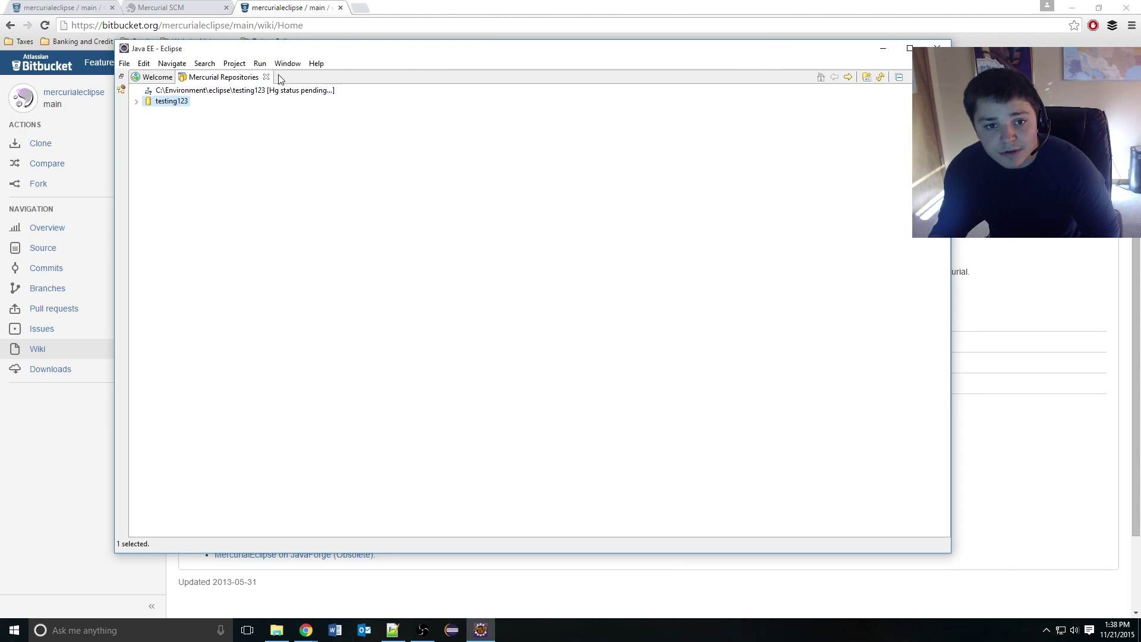
mouse_move(242, 69)
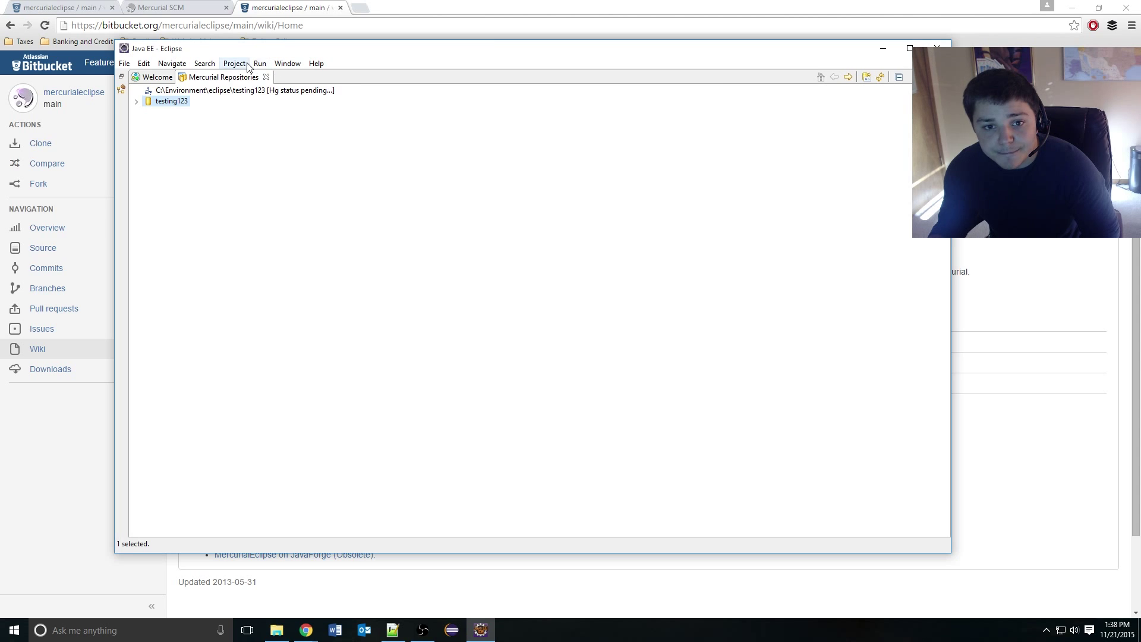
mouse_move(127, 80)
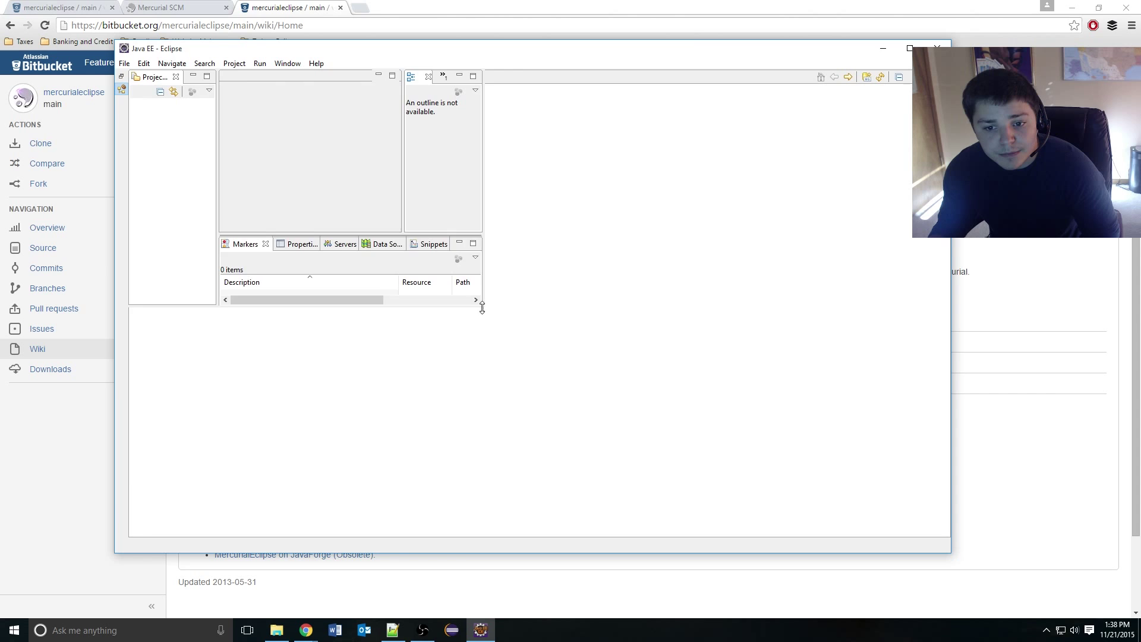
left_click_drag(482, 306, 481, 379)
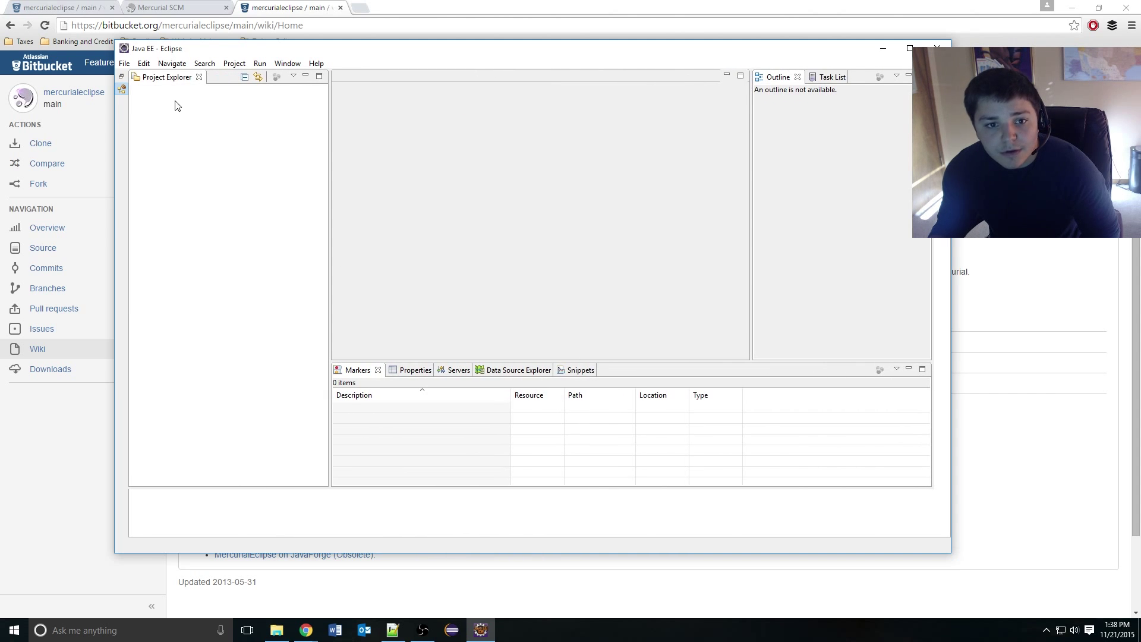
mouse_move(153, 108)
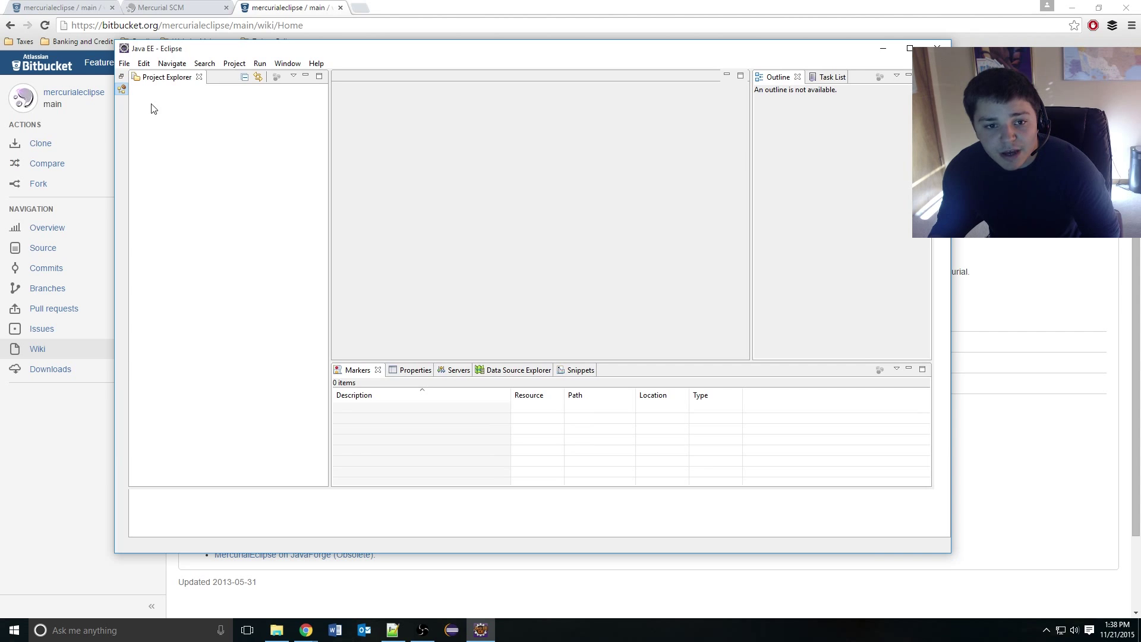
mouse_move(169, 108)
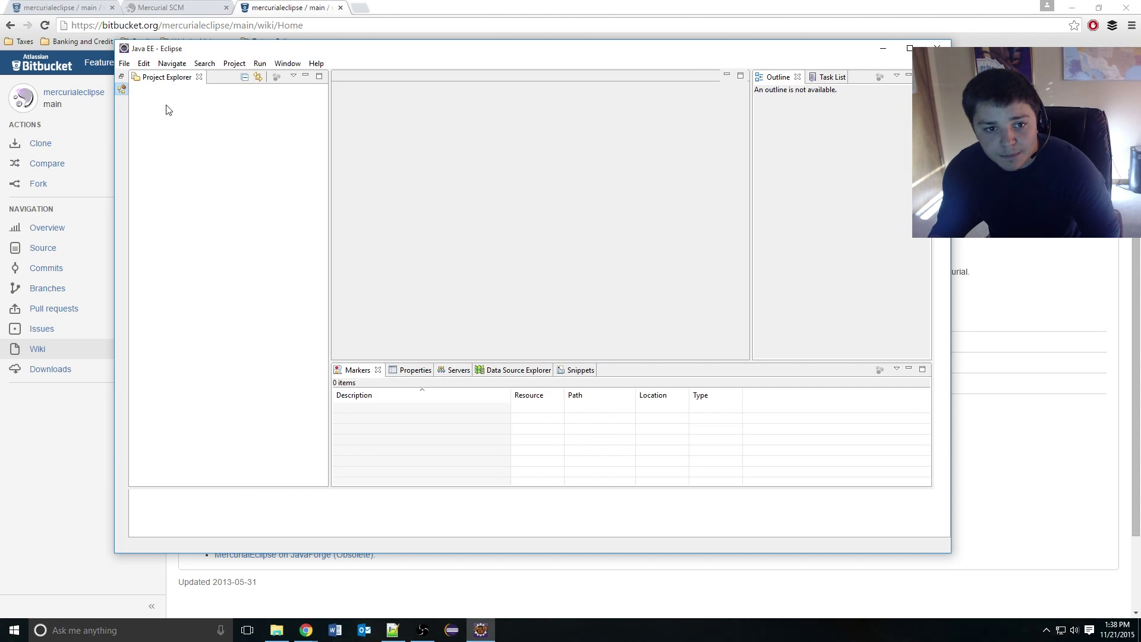
mouse_move(235, 136)
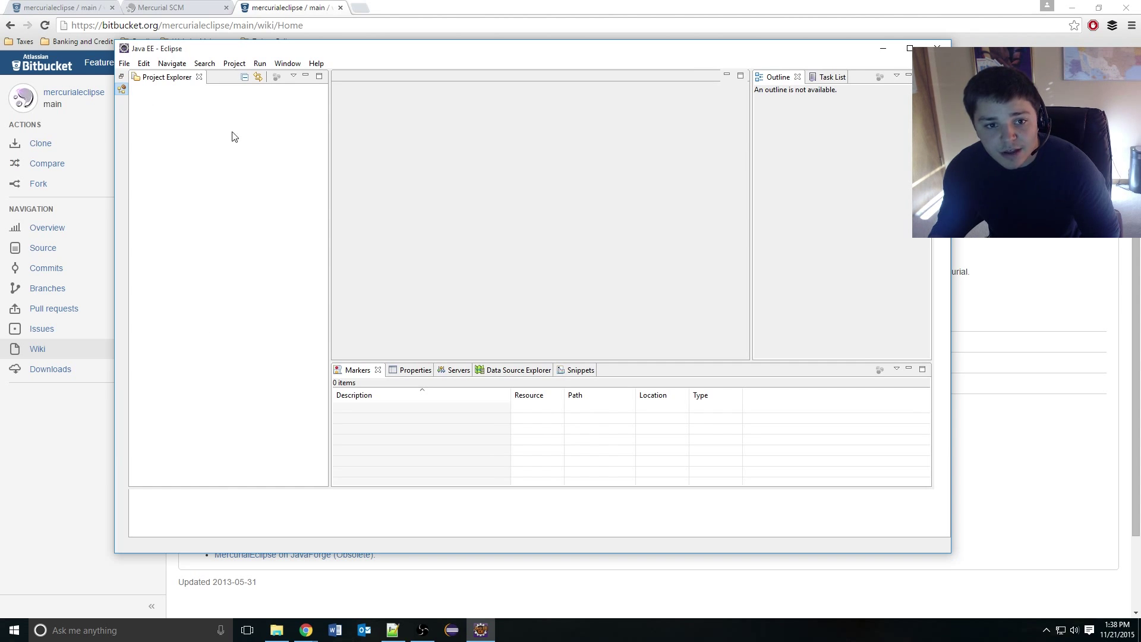
mouse_move(185, 100)
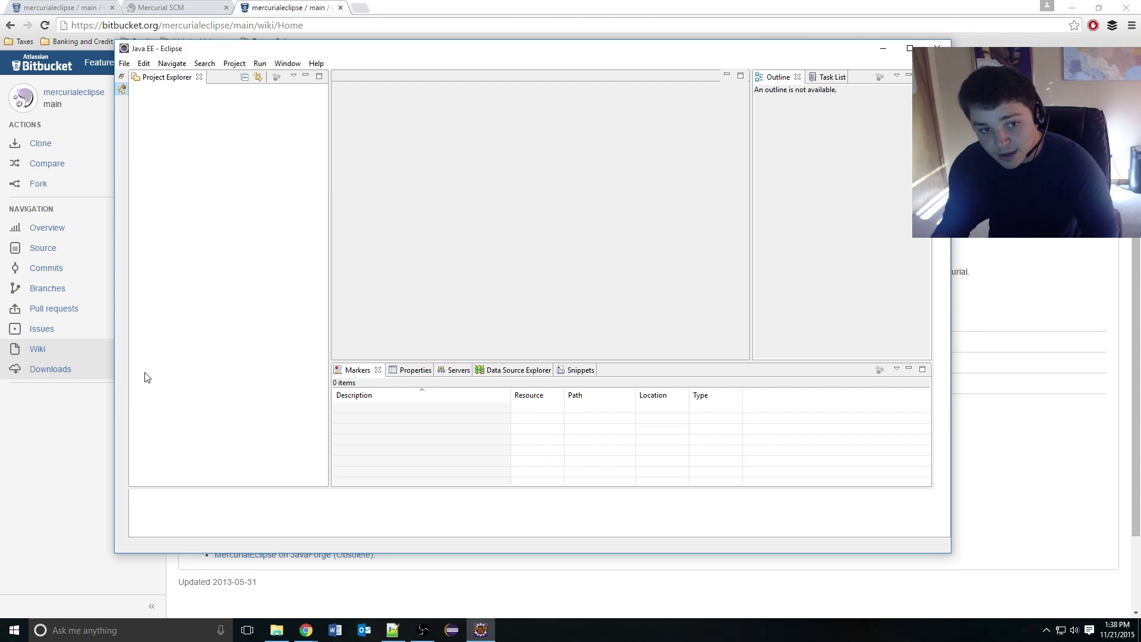
mouse_move(142, 326)
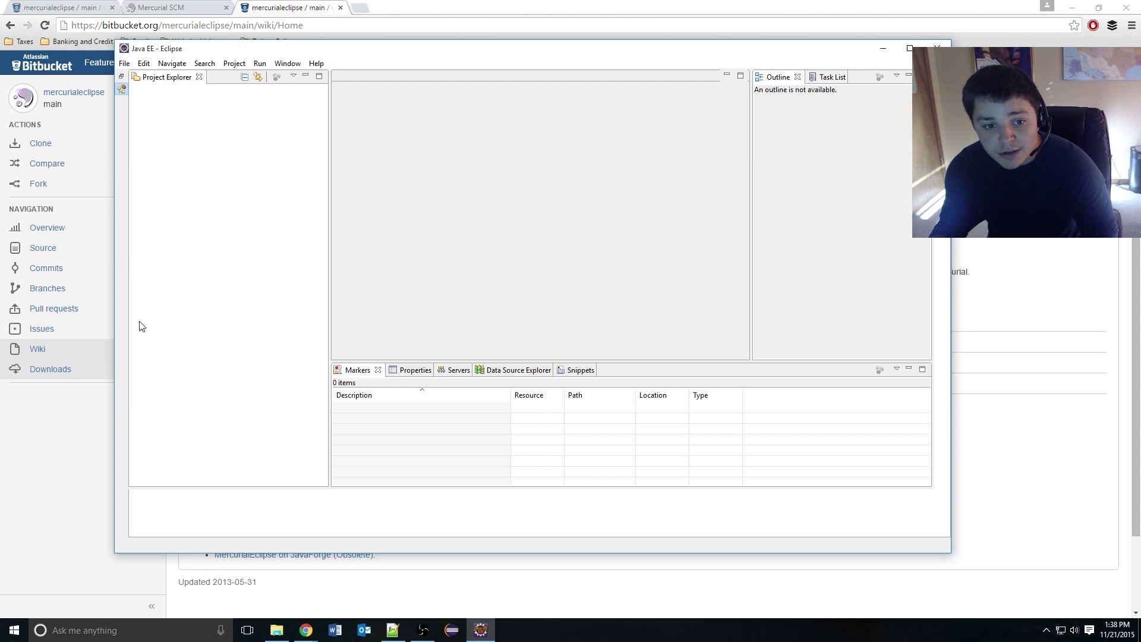
mouse_move(181, 102)
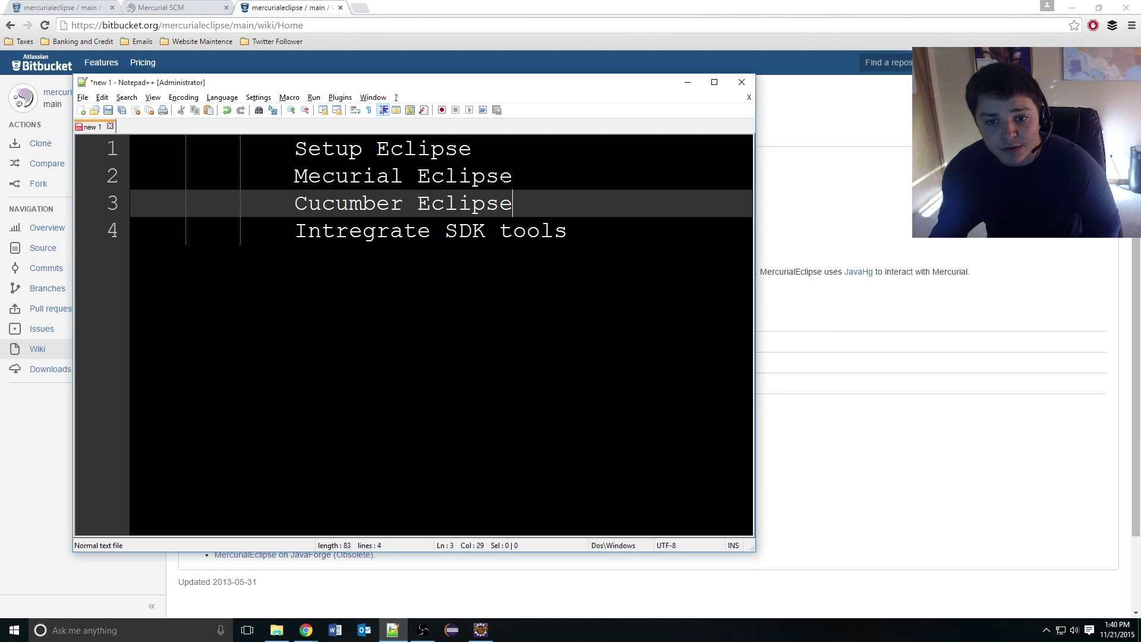
Search Google for the Cucumber Eclipse plugin, reach its home page, and return to Eclipse.
left_click(375, 10)
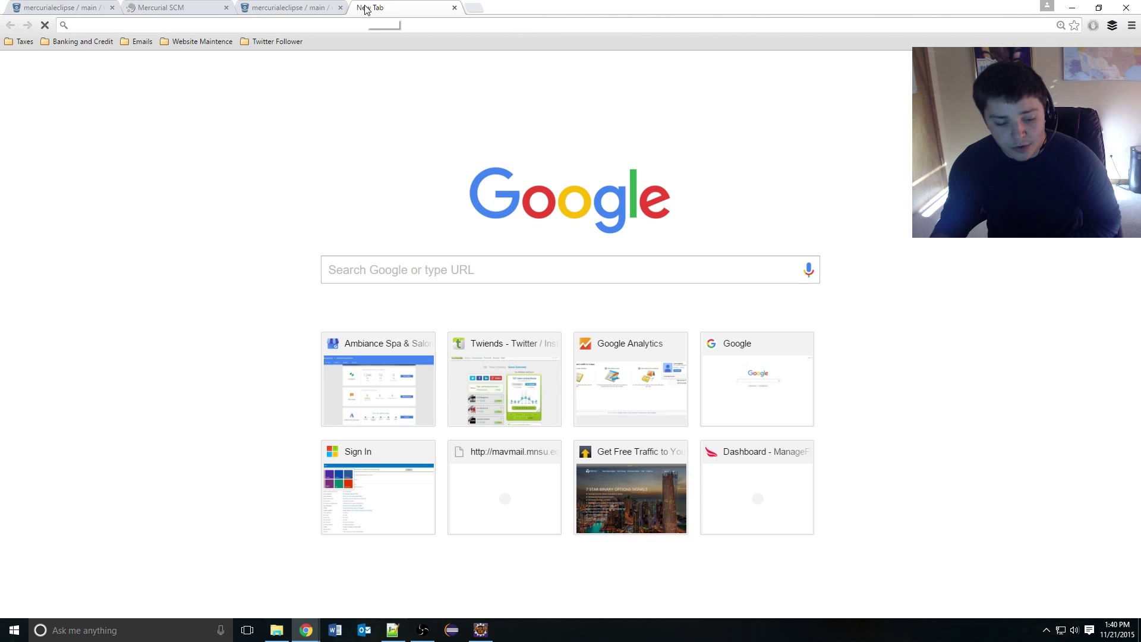
type("cucm")
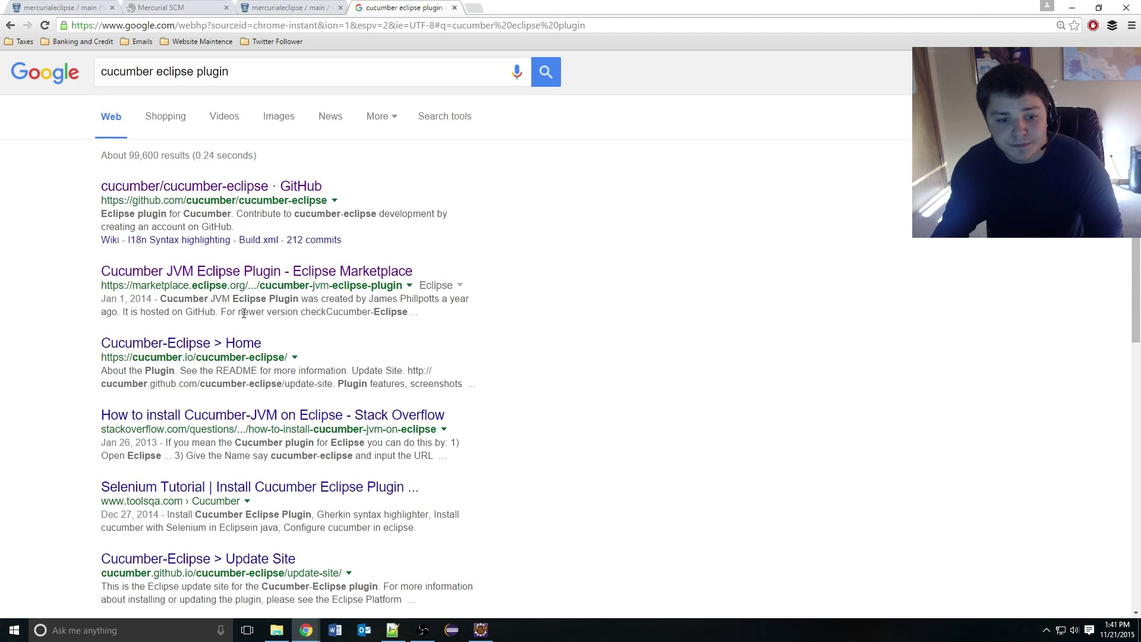
mouse_move(212, 346)
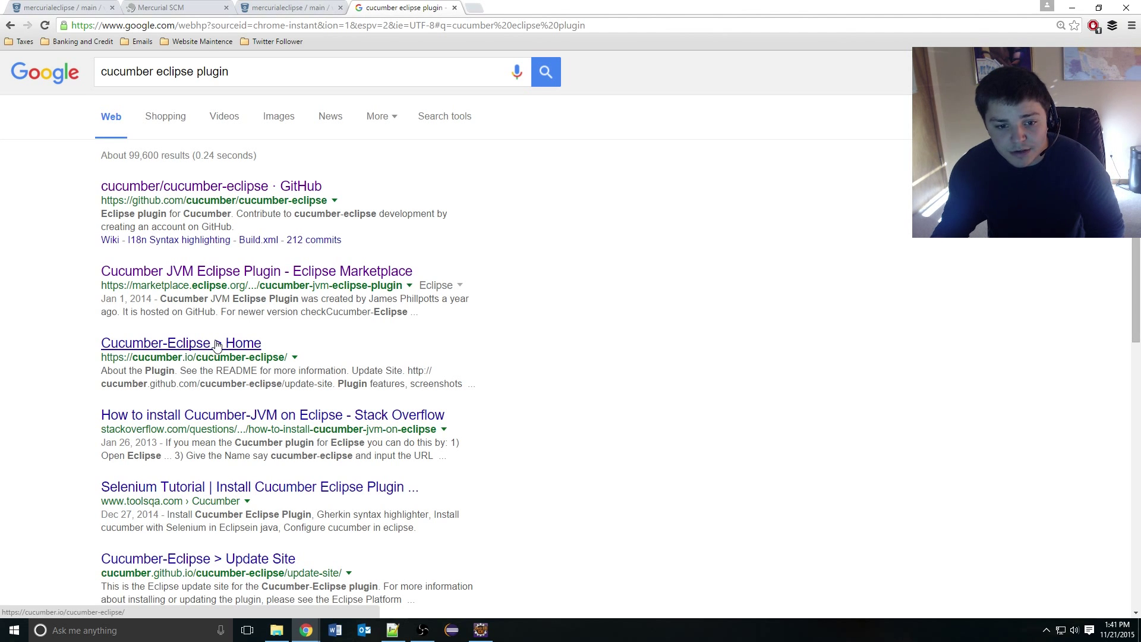
left_click(181, 342)
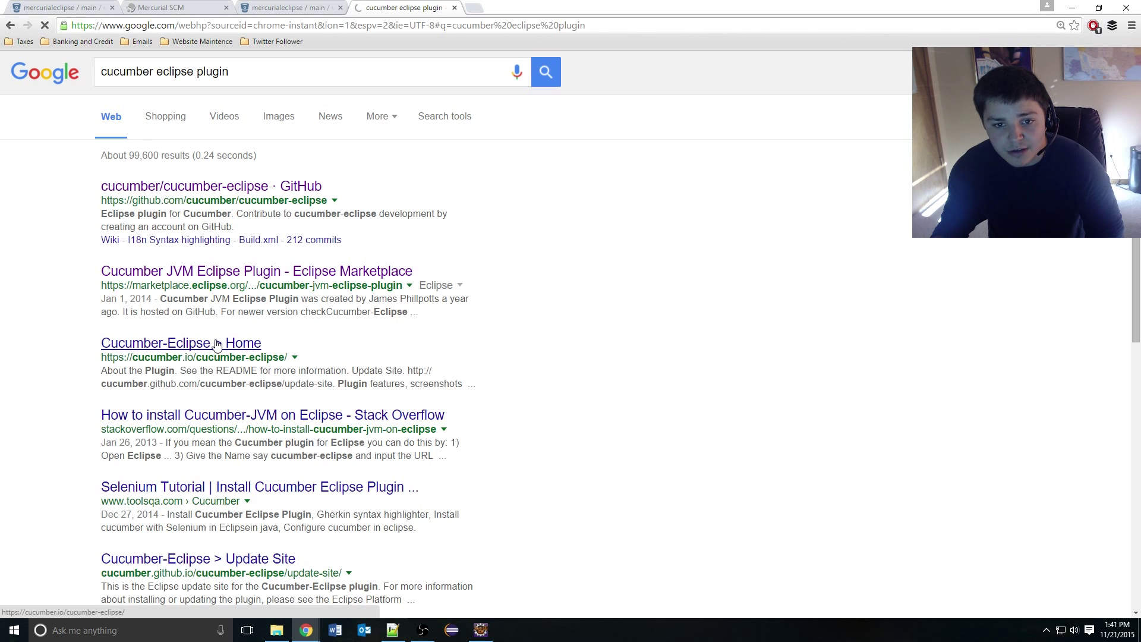
left_click(181, 343)
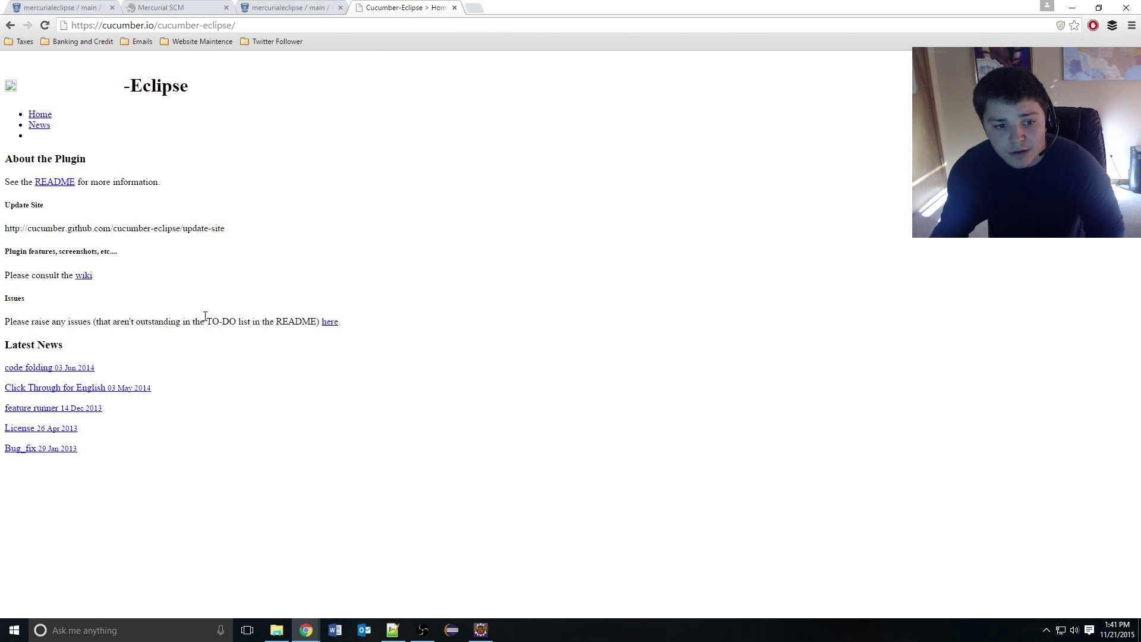
mouse_move(244, 232)
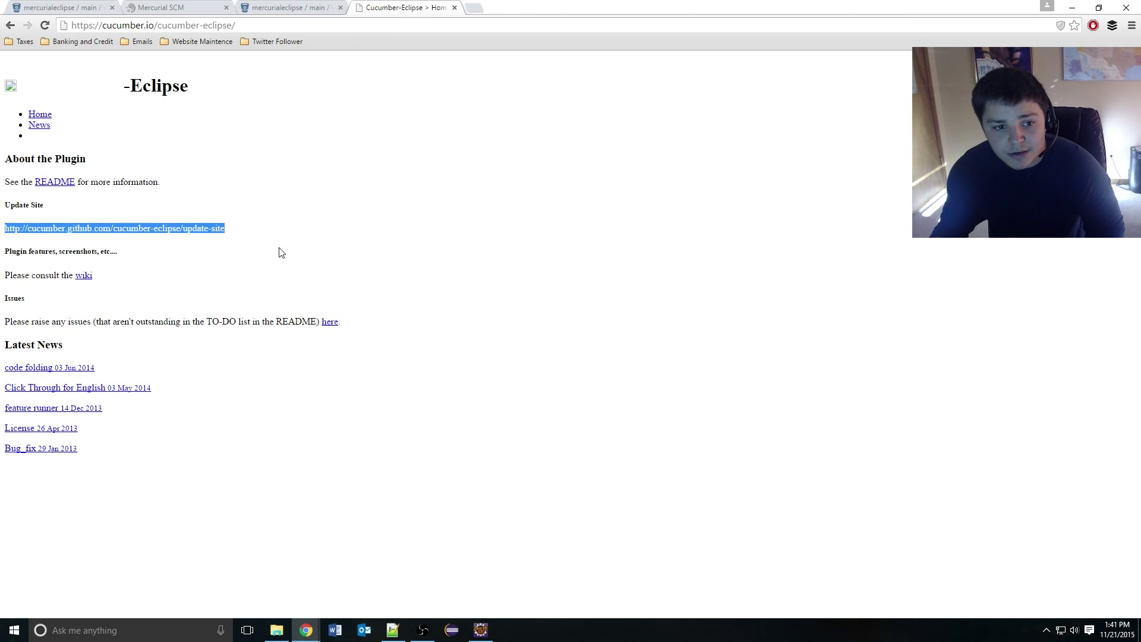
mouse_move(333, 256)
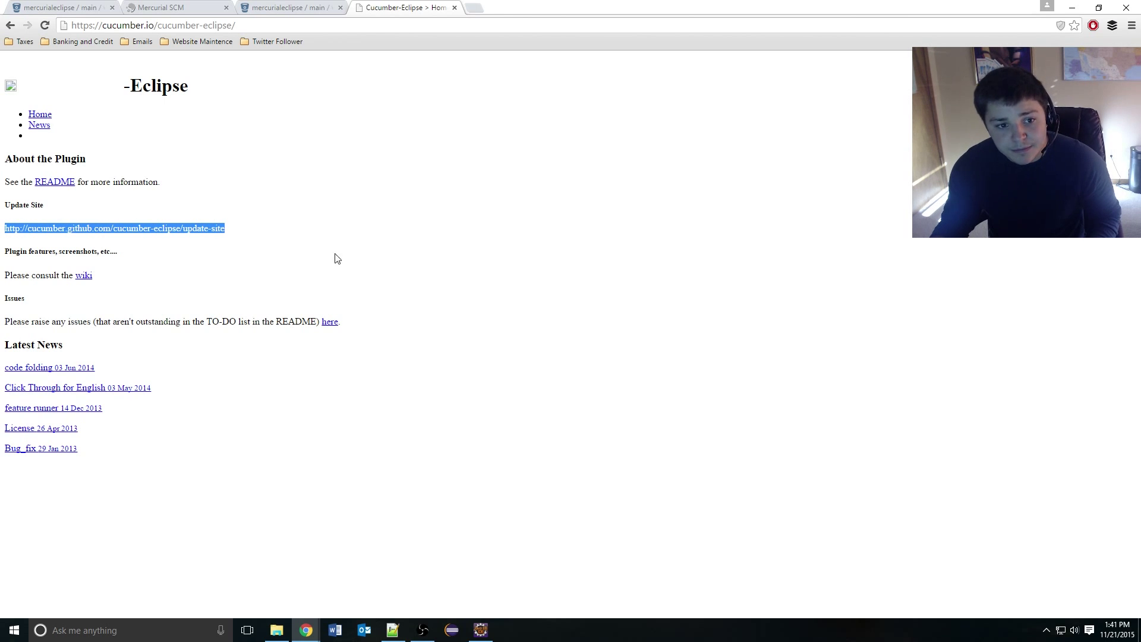
left_click(481, 630)
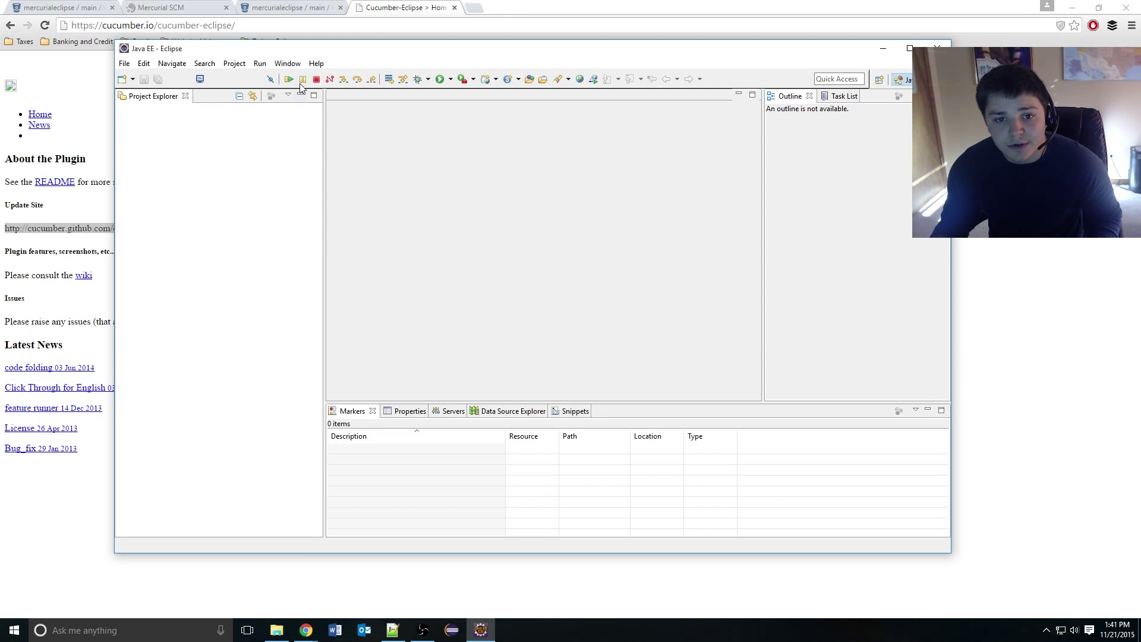
In Install New Software, select the Cucumber Eclipse Plugin from its update site.
left_click(317, 63)
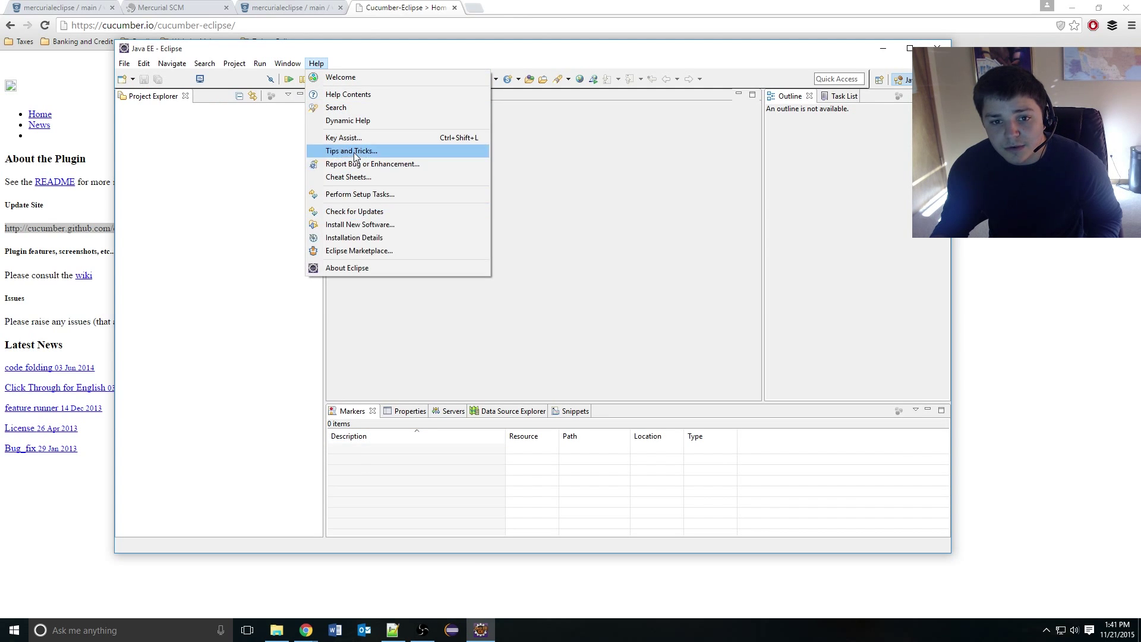
mouse_move(364, 225)
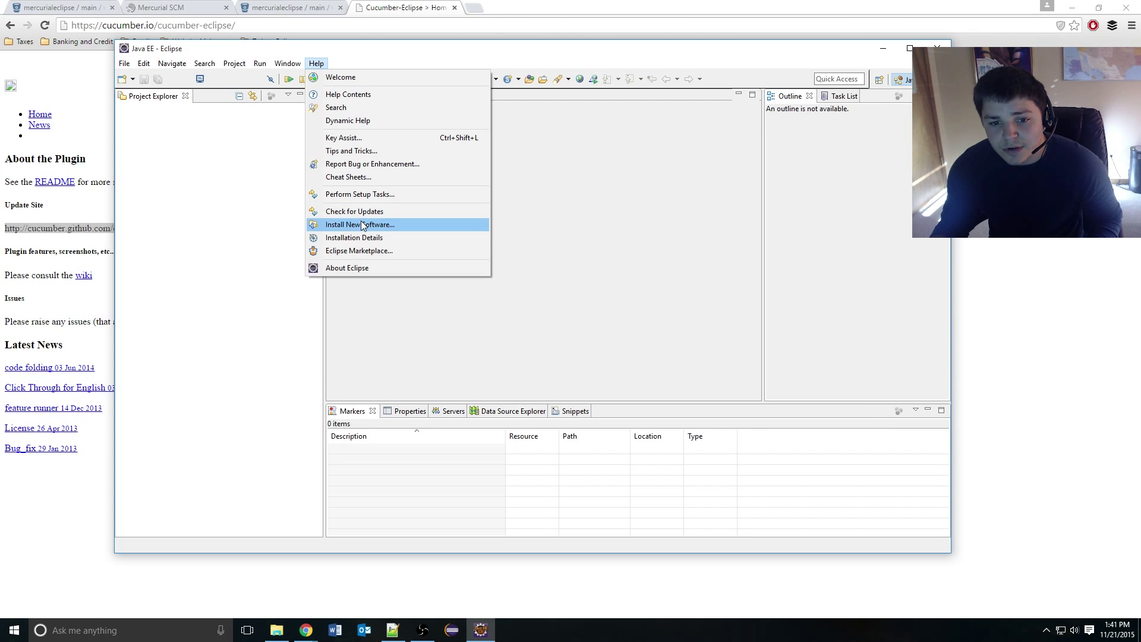
left_click(359, 225)
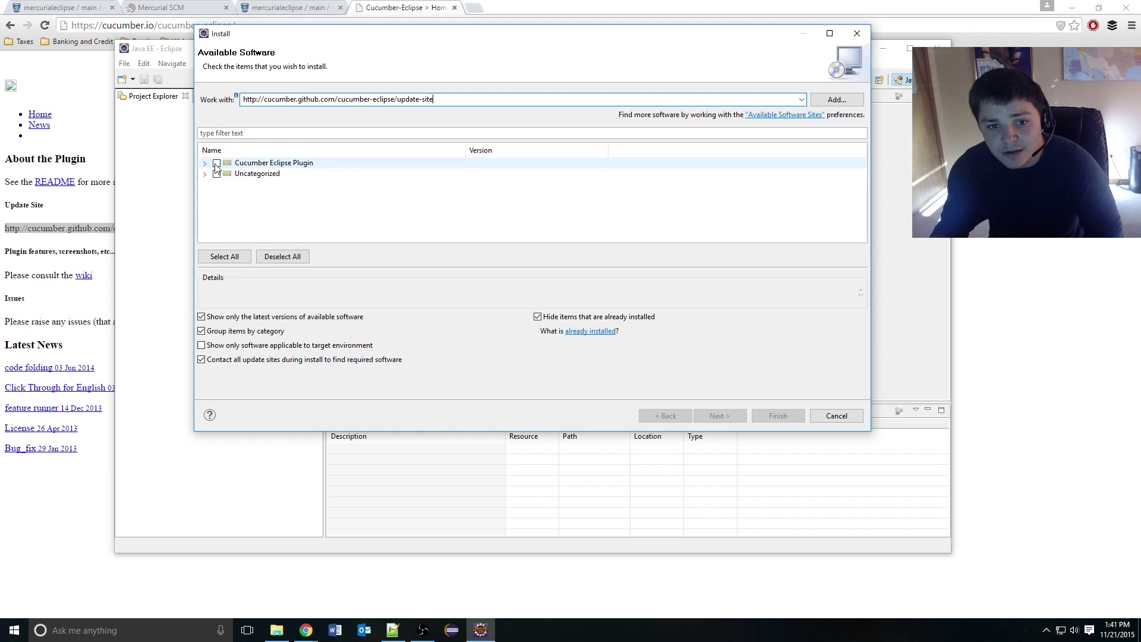
left_click(216, 162)
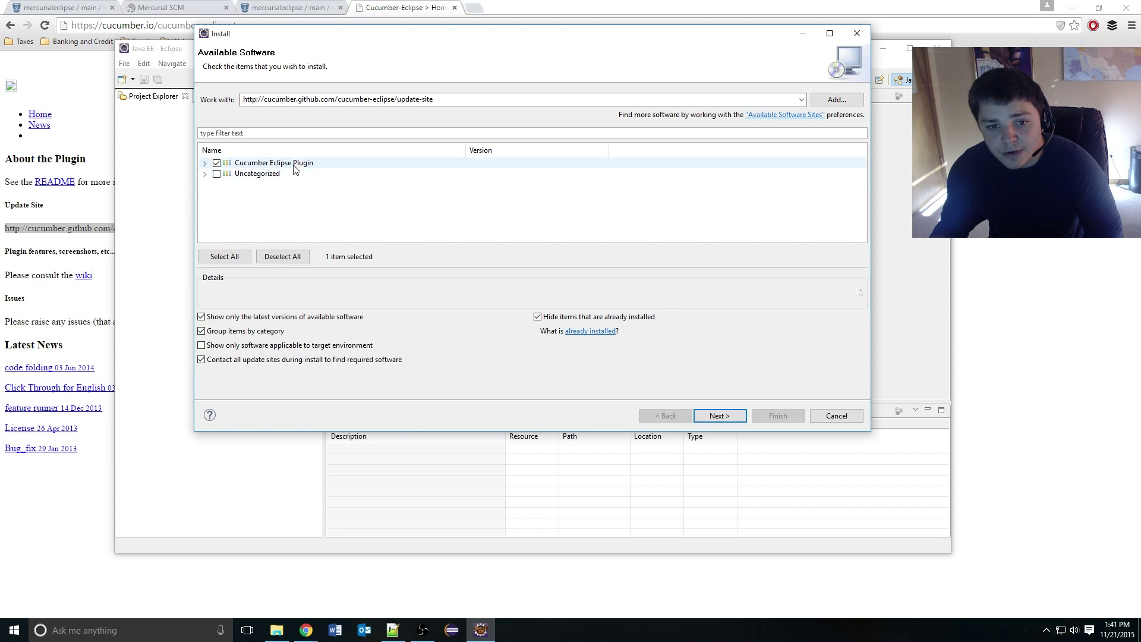
left_click(720, 416)
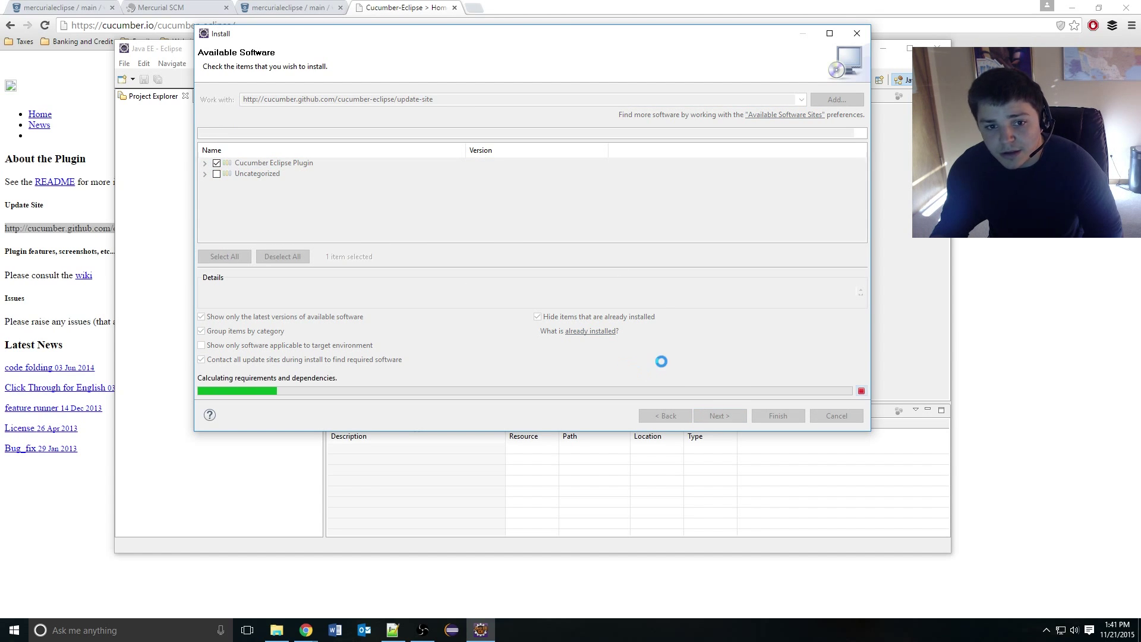
Accept the MIT license, finish the install and continue past the unsigned-content warning.
left_click(719, 417)
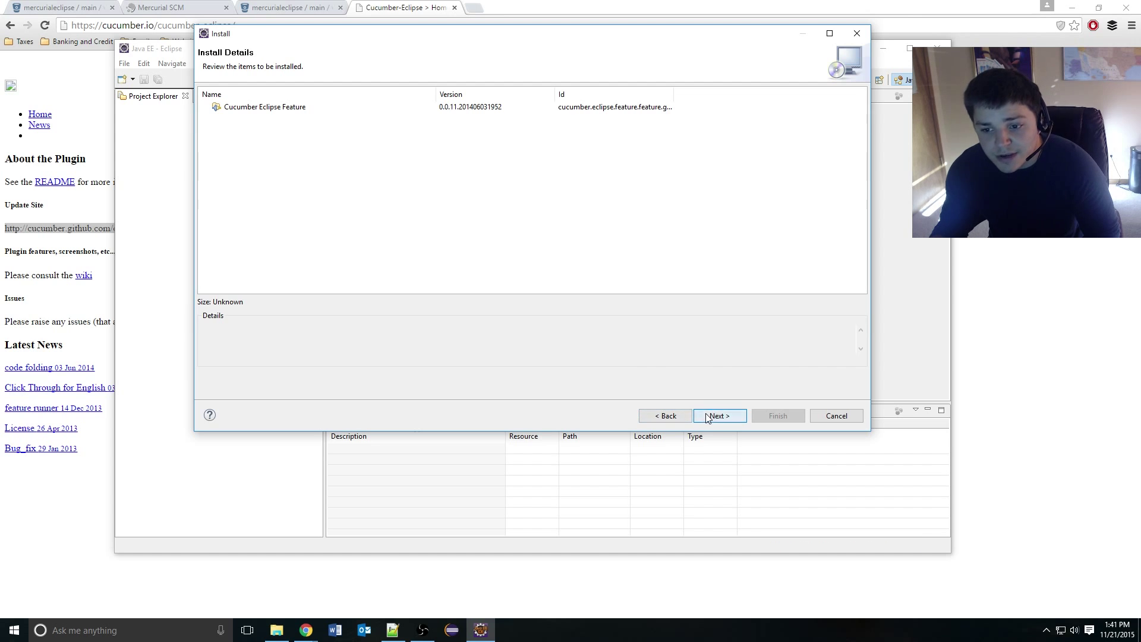
left_click(720, 416)
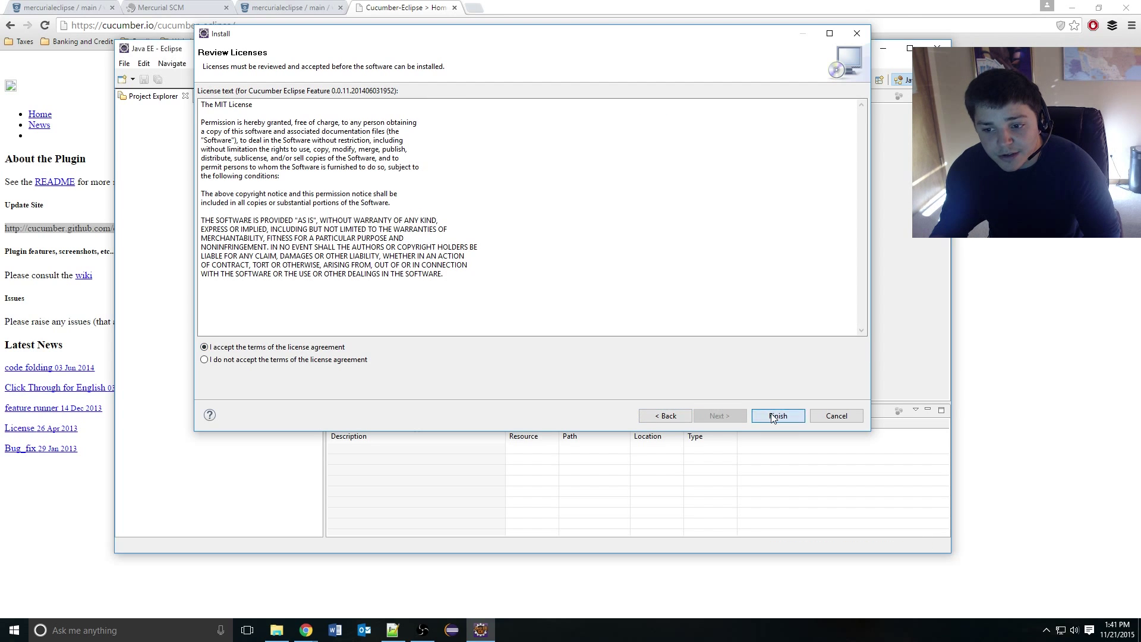
left_click(778, 417)
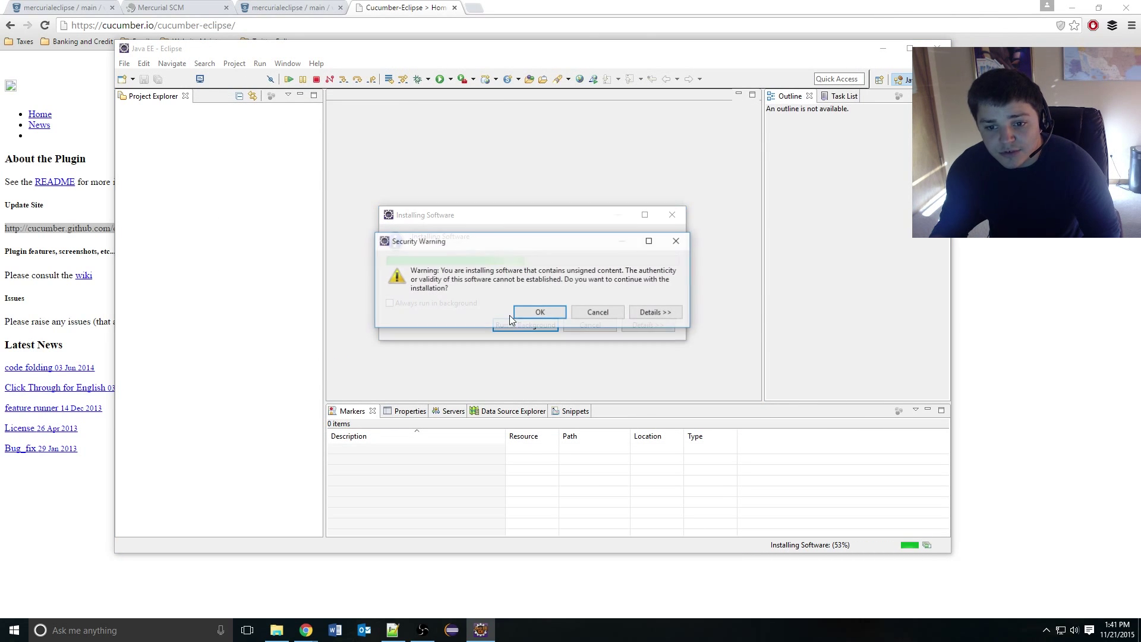
left_click(539, 311)
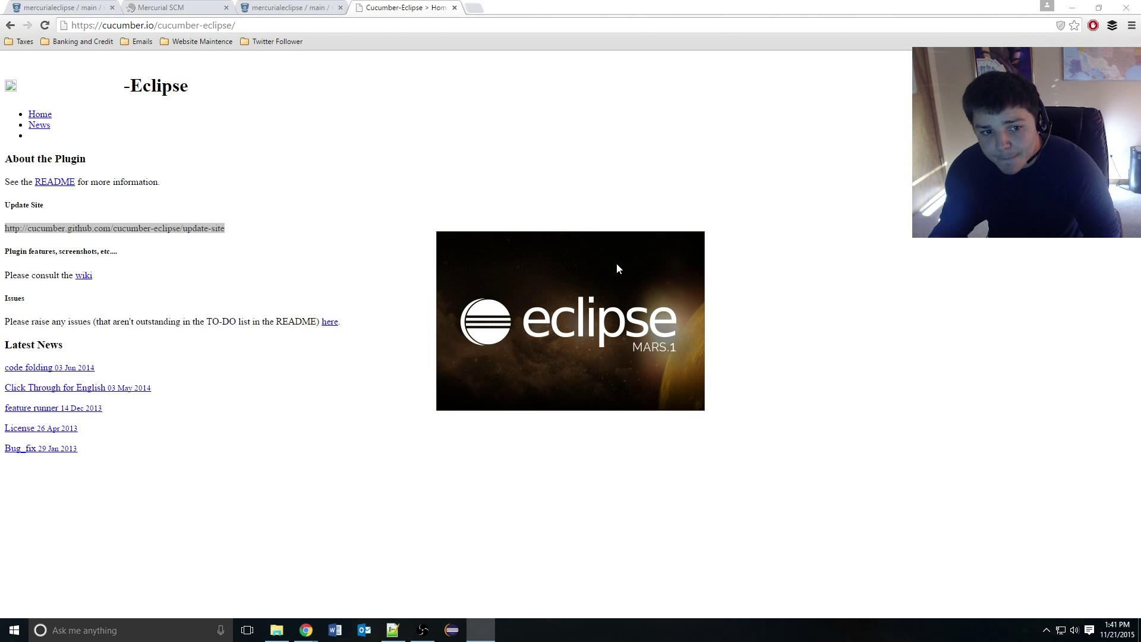
mouse_move(566, 261)
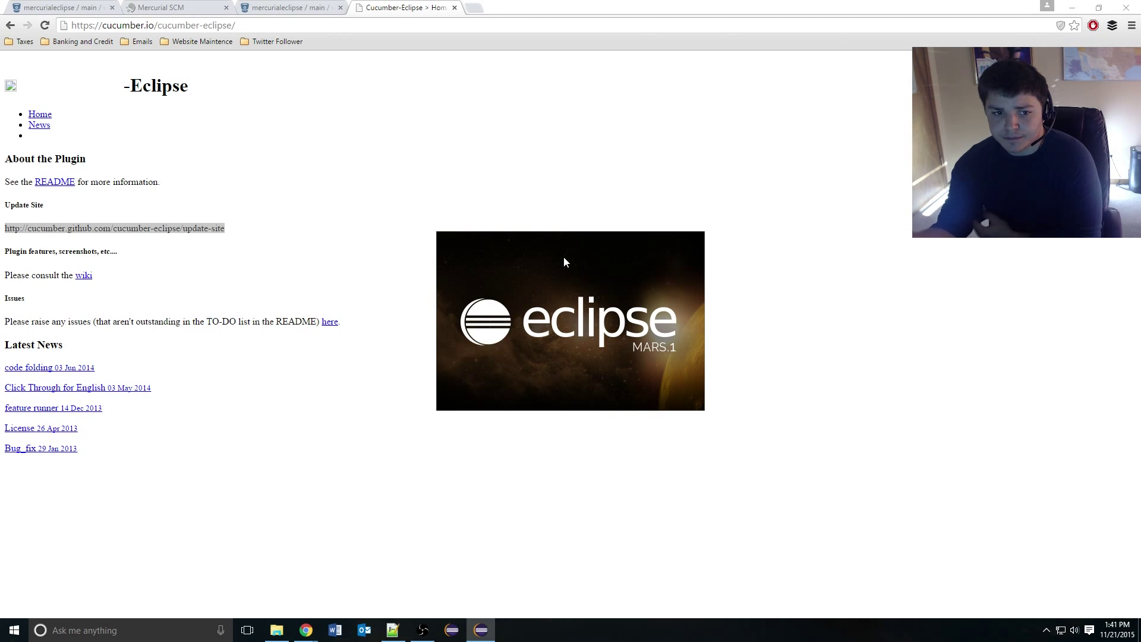
Bring Eclipse forward while the Mars.1 splash screen reloads the workspace.
left_click(480, 630)
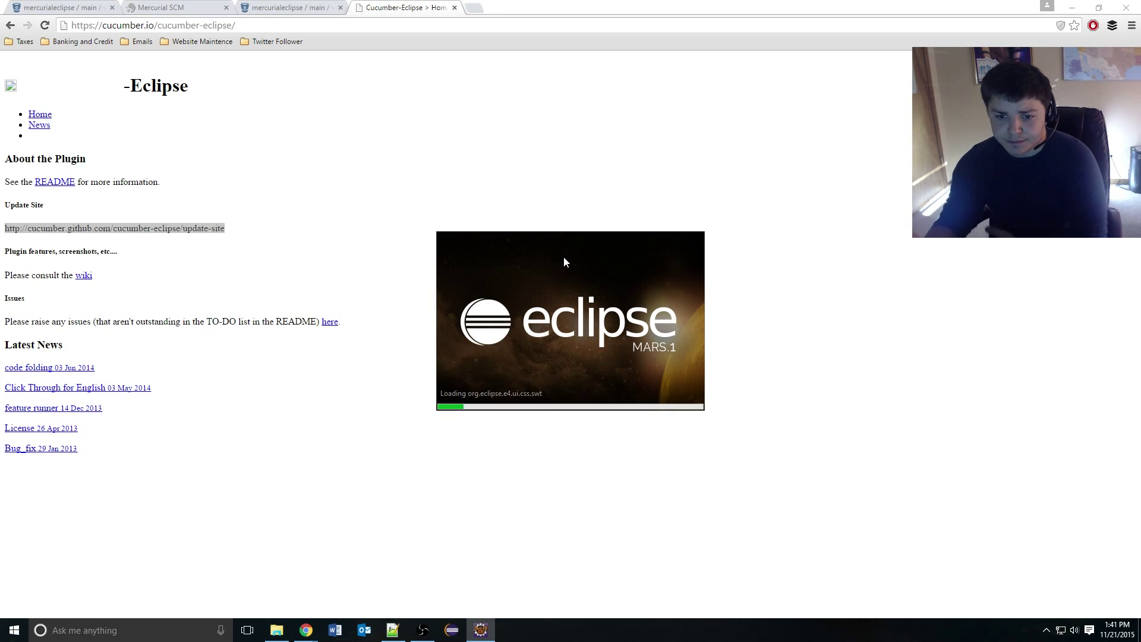
mouse_move(742, 117)
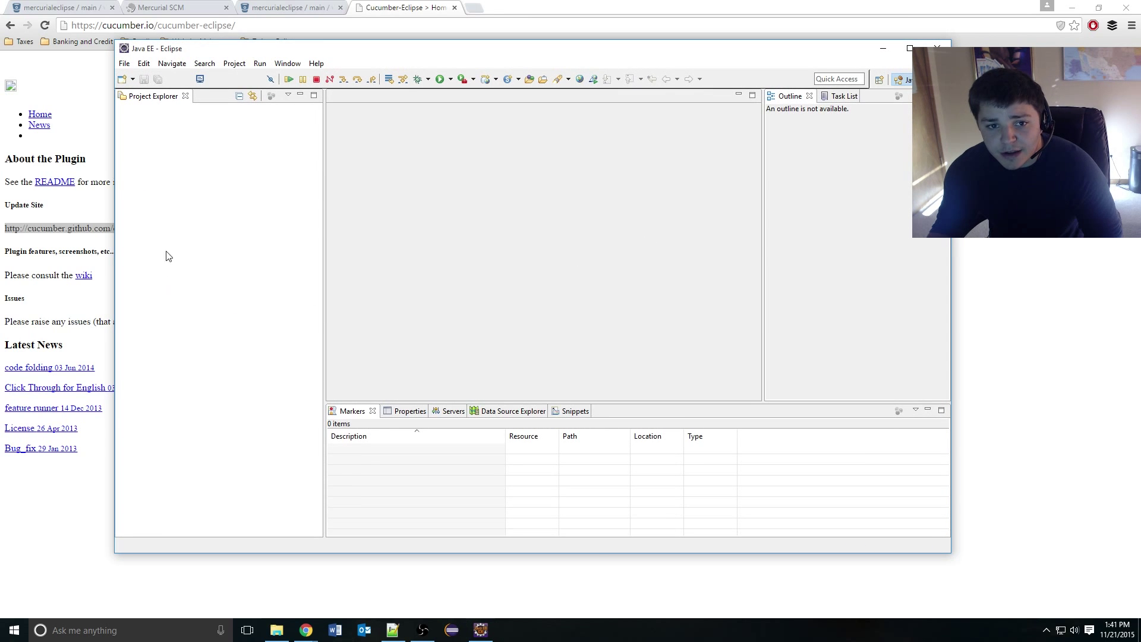
mouse_move(177, 143)
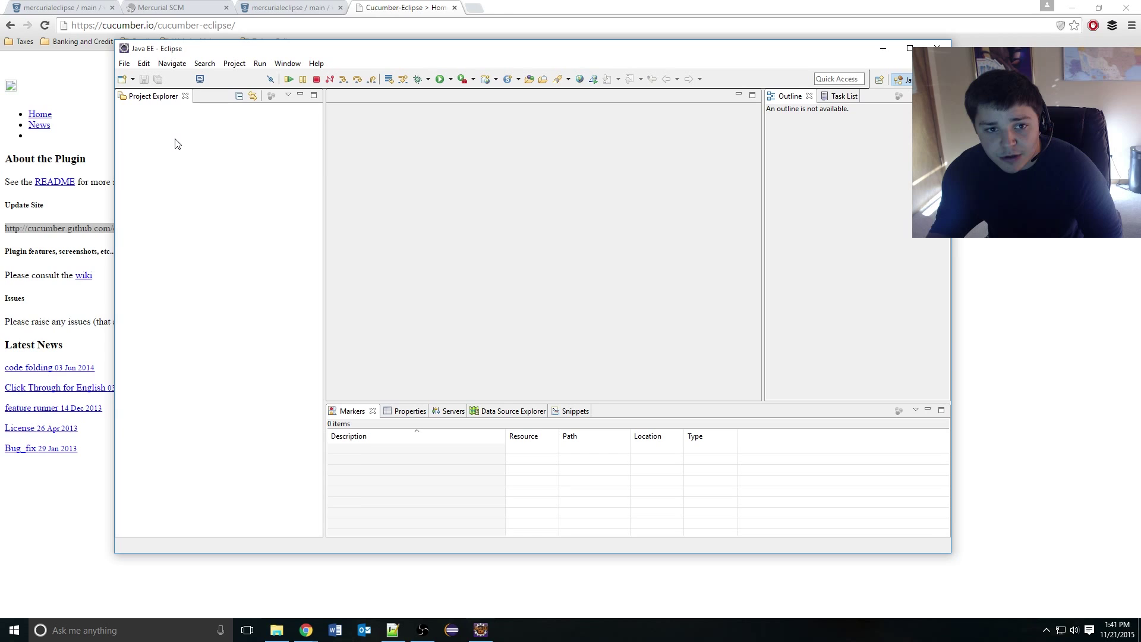
mouse_move(162, 493)
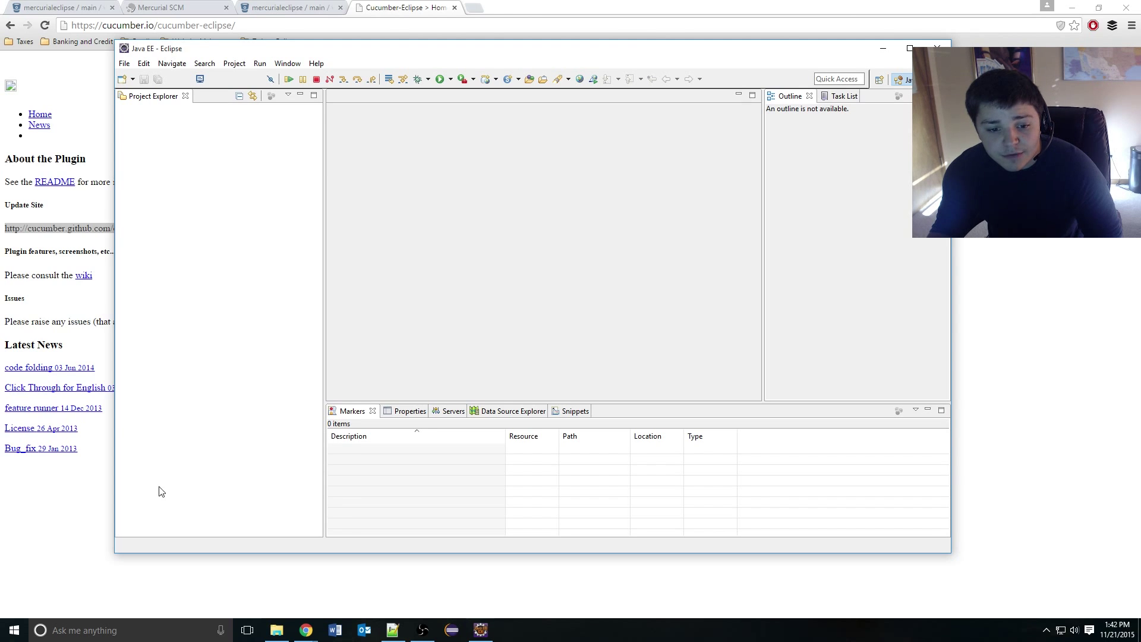
mouse_move(187, 138)
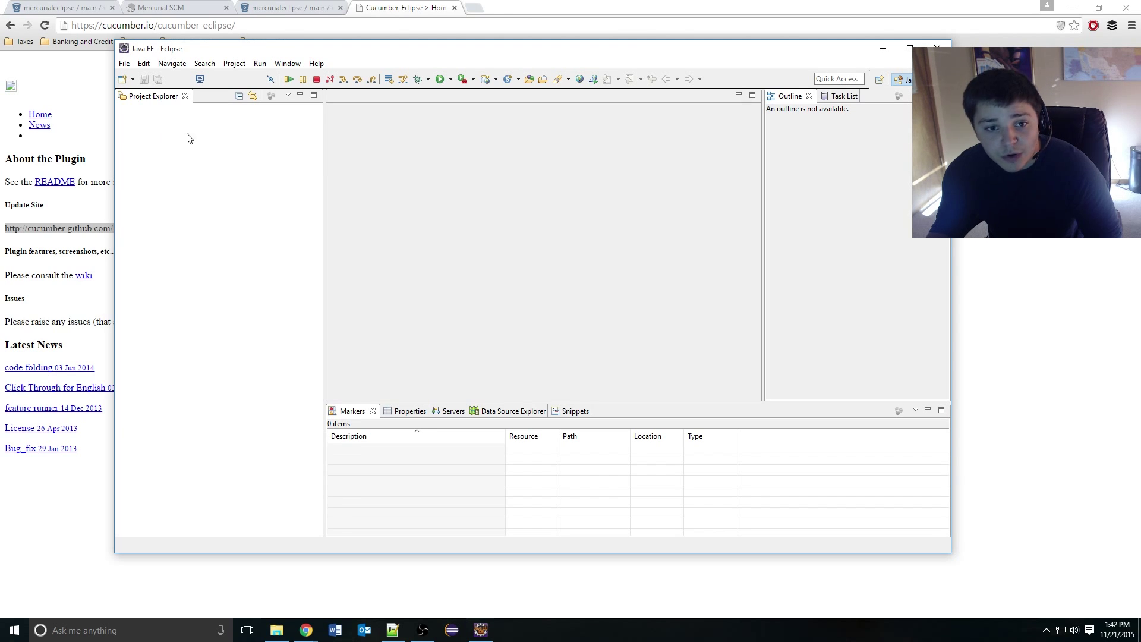
mouse_move(157, 237)
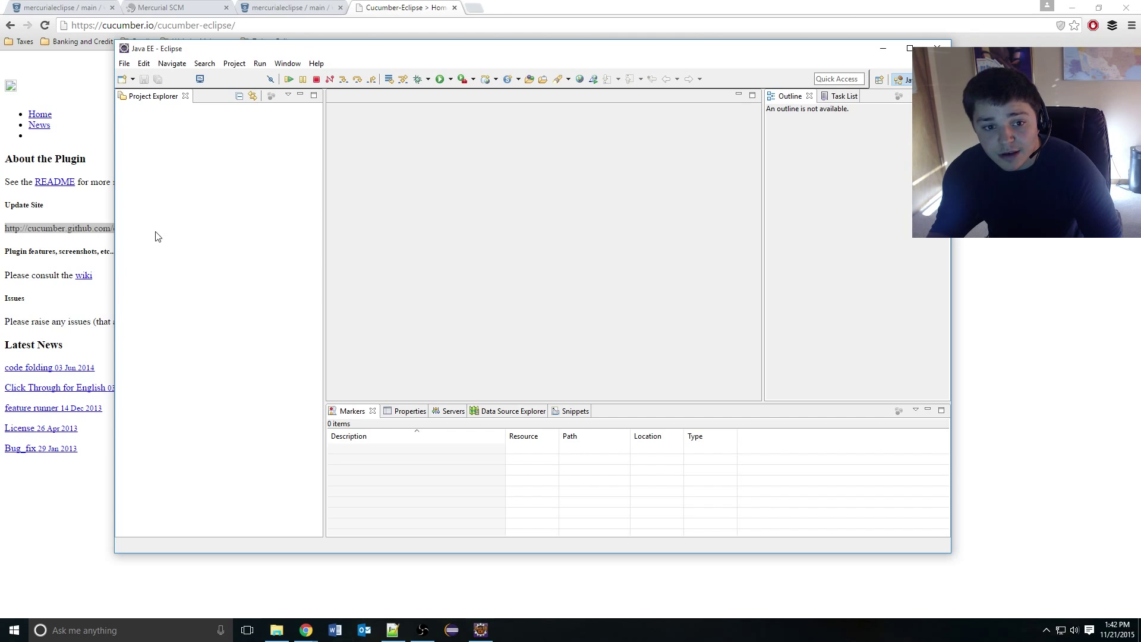
mouse_move(207, 179)
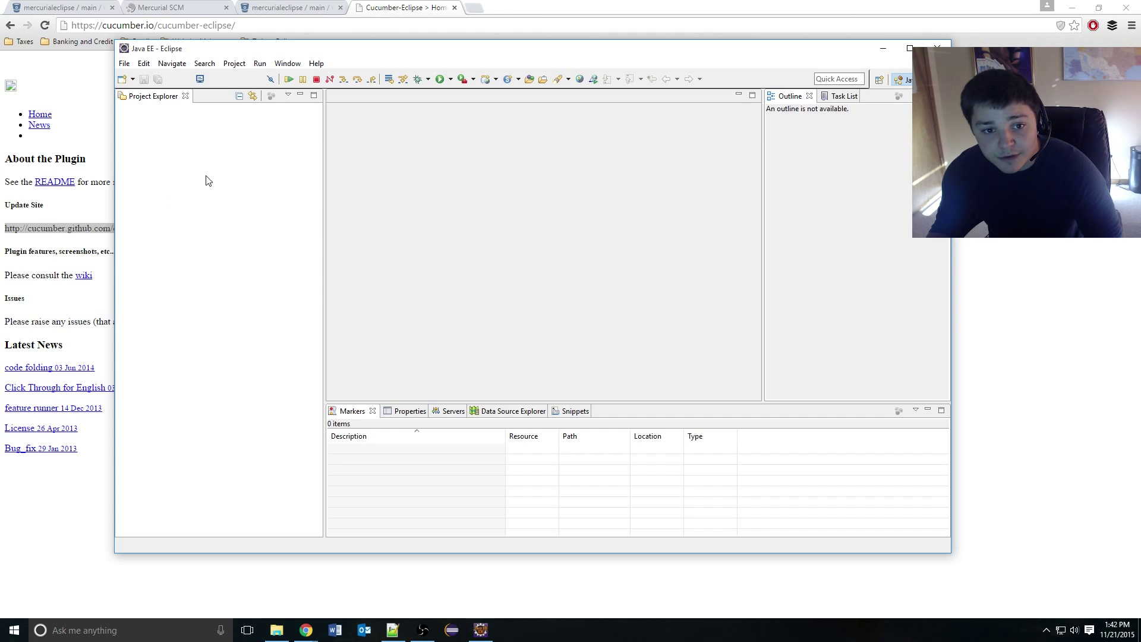
mouse_move(166, 165)
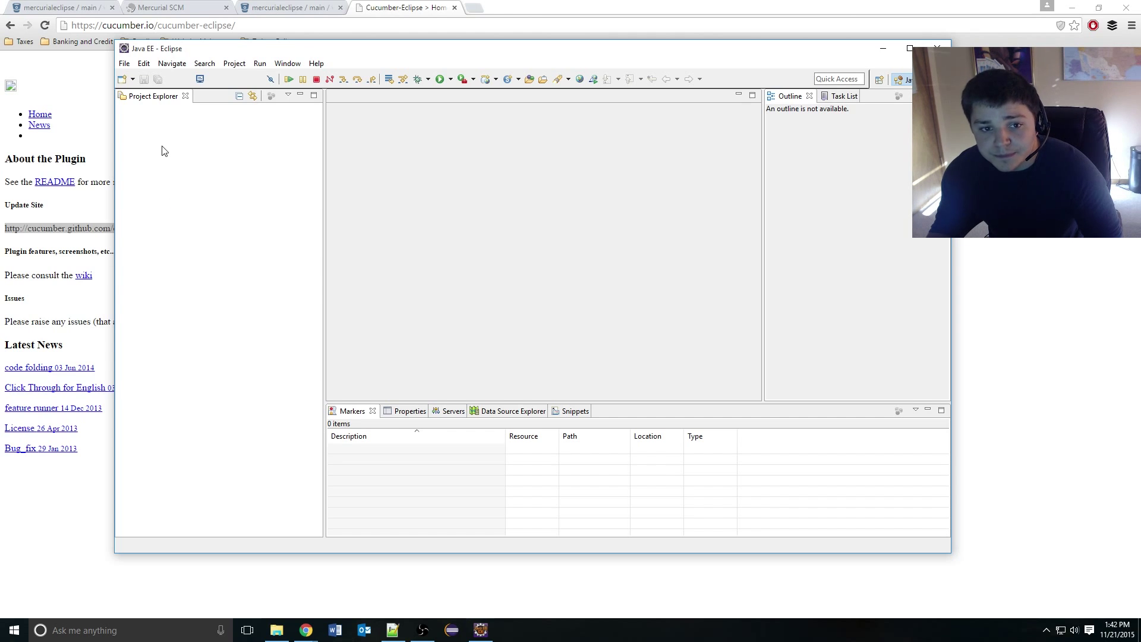
mouse_move(322, 145)
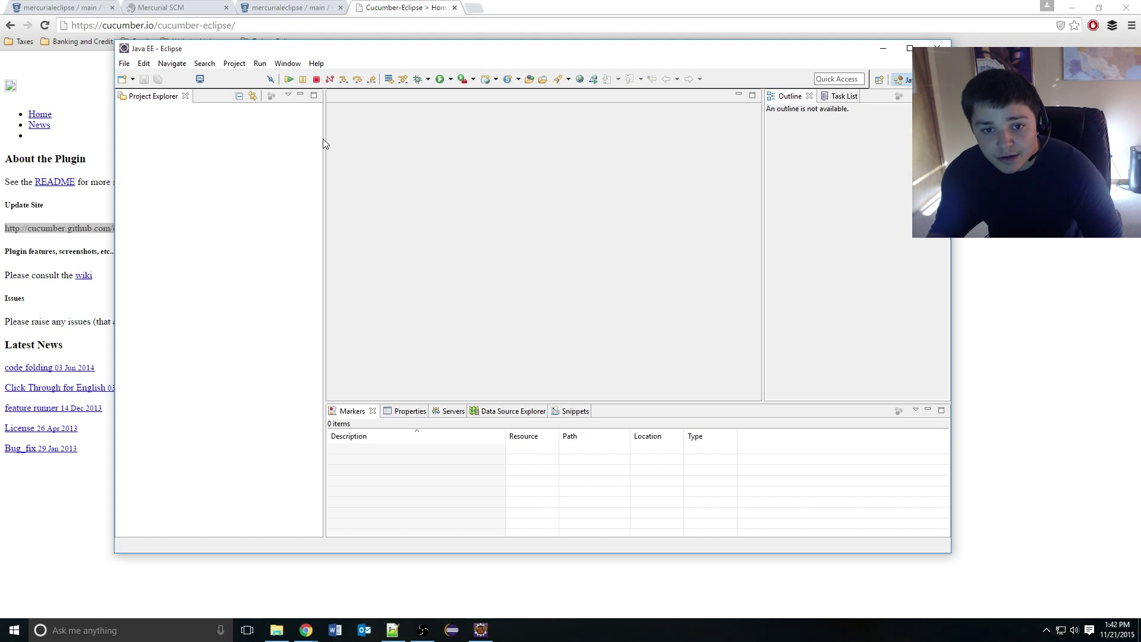
Drag the Project Explorer's right edge left to narrow the pane.
left_click_drag(326, 139, 311, 139)
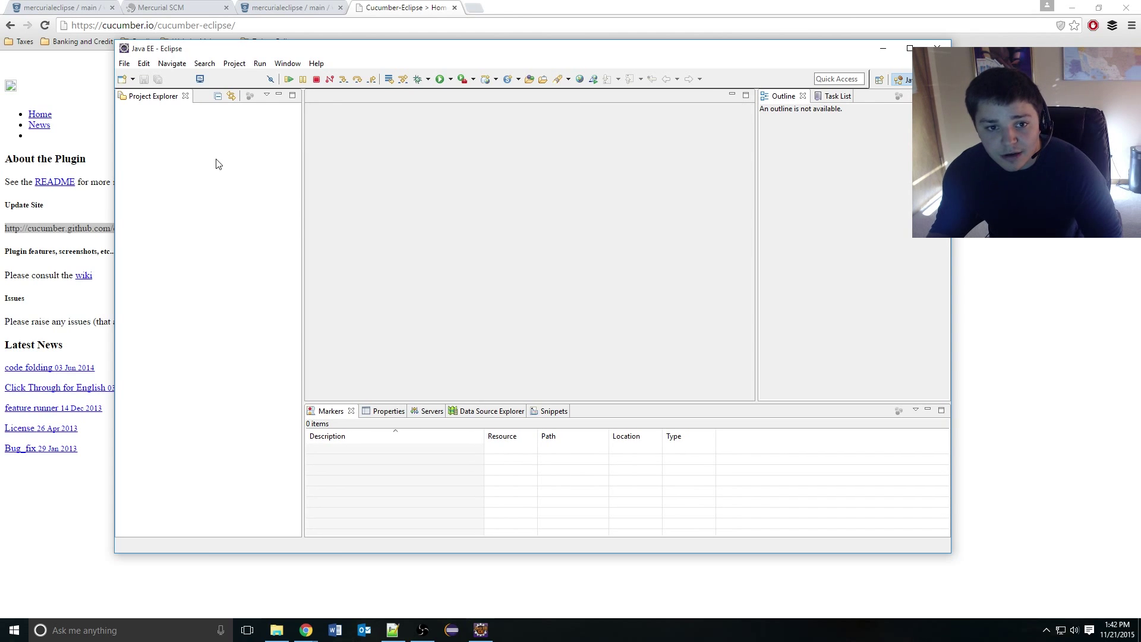
mouse_move(266, 149)
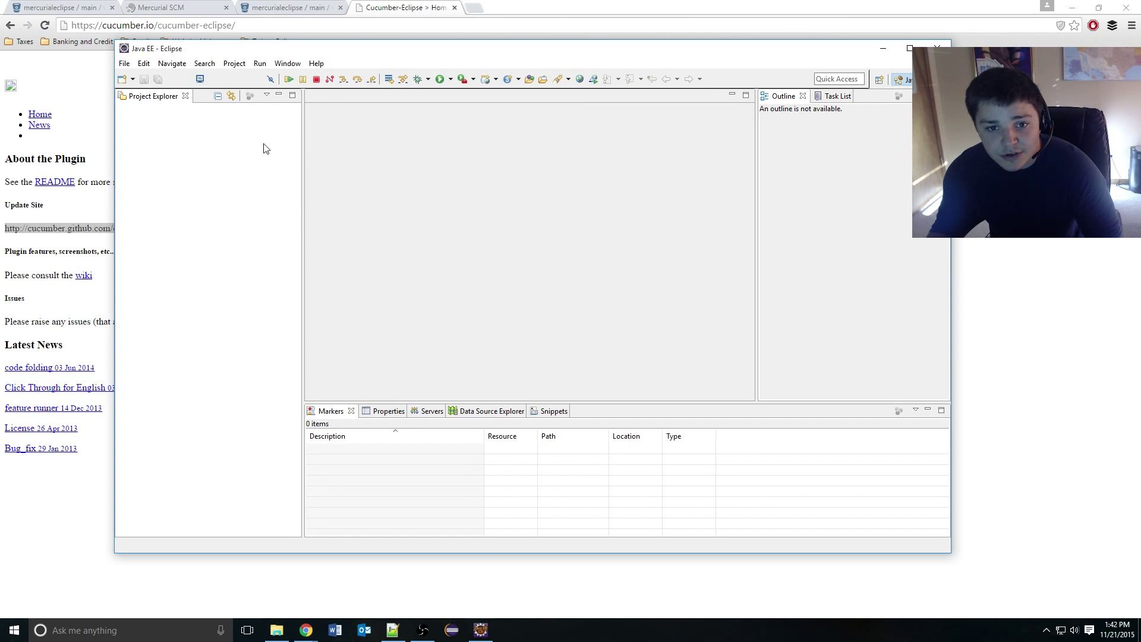
mouse_move(347, 171)
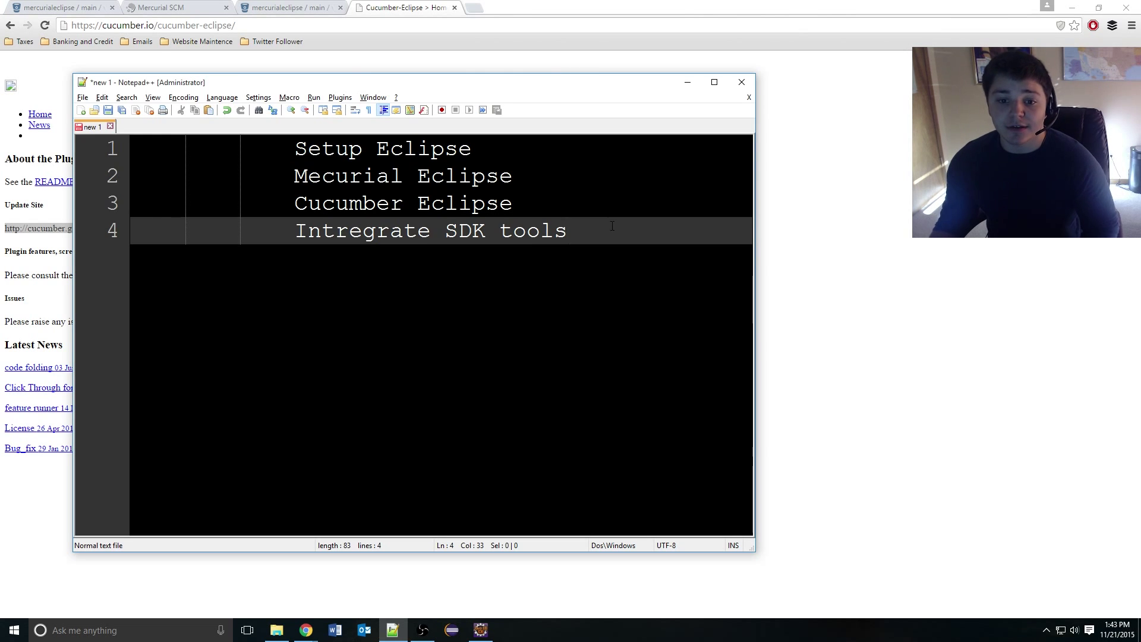
mouse_move(579, 239)
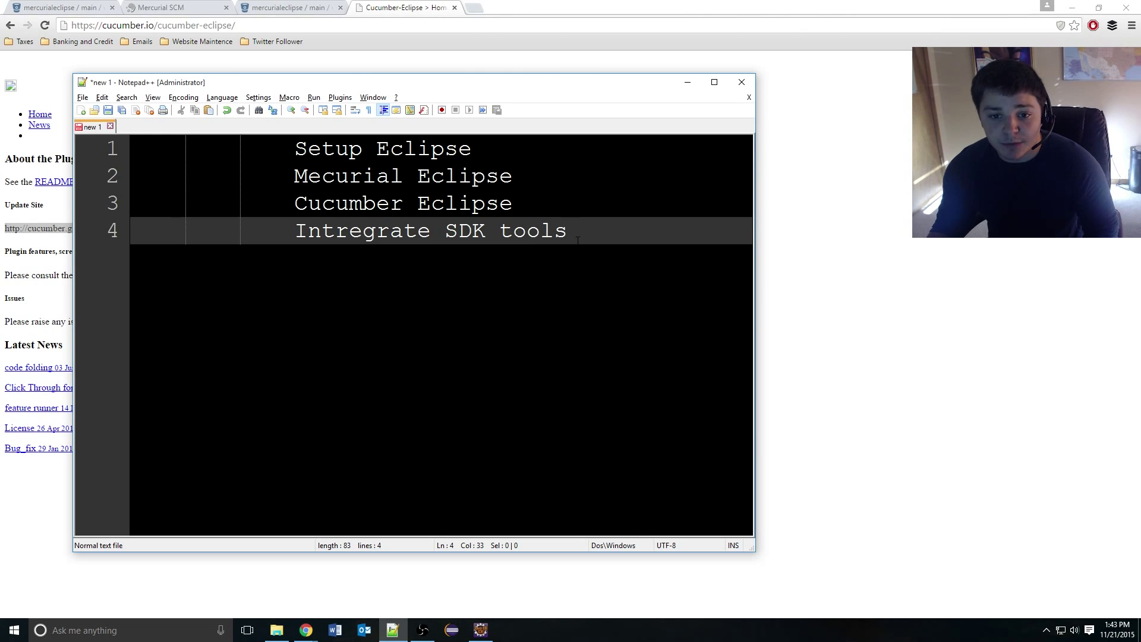
Review the Notepad++ checklist and get a new blank Chrome tab for searching.
double_click(533, 230)
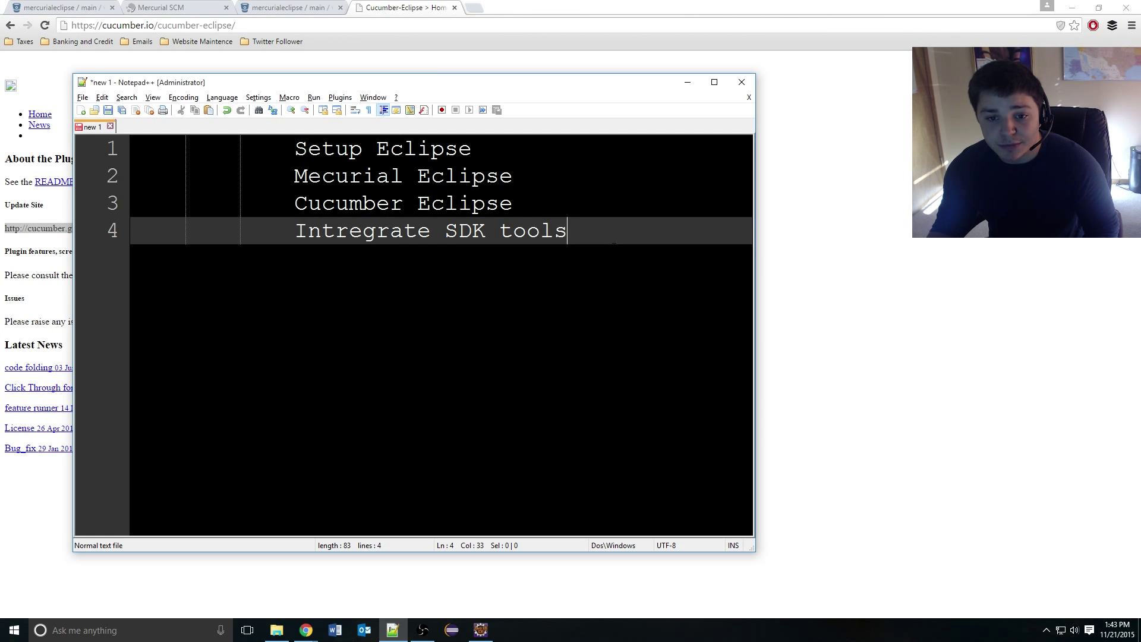
mouse_move(476, 13)
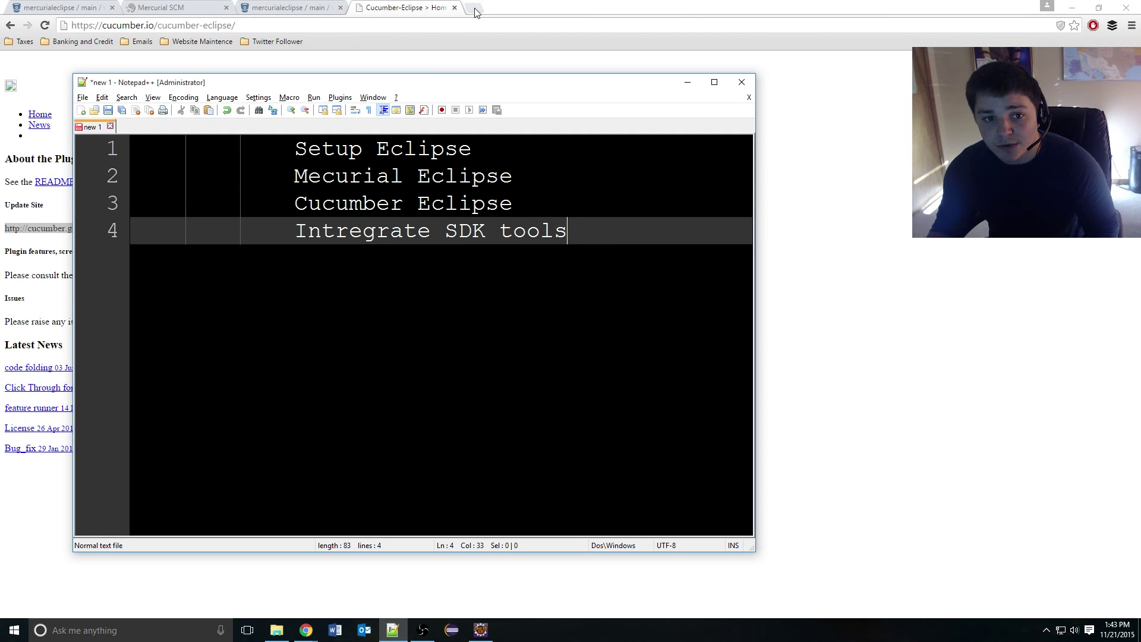
left_click(477, 13)
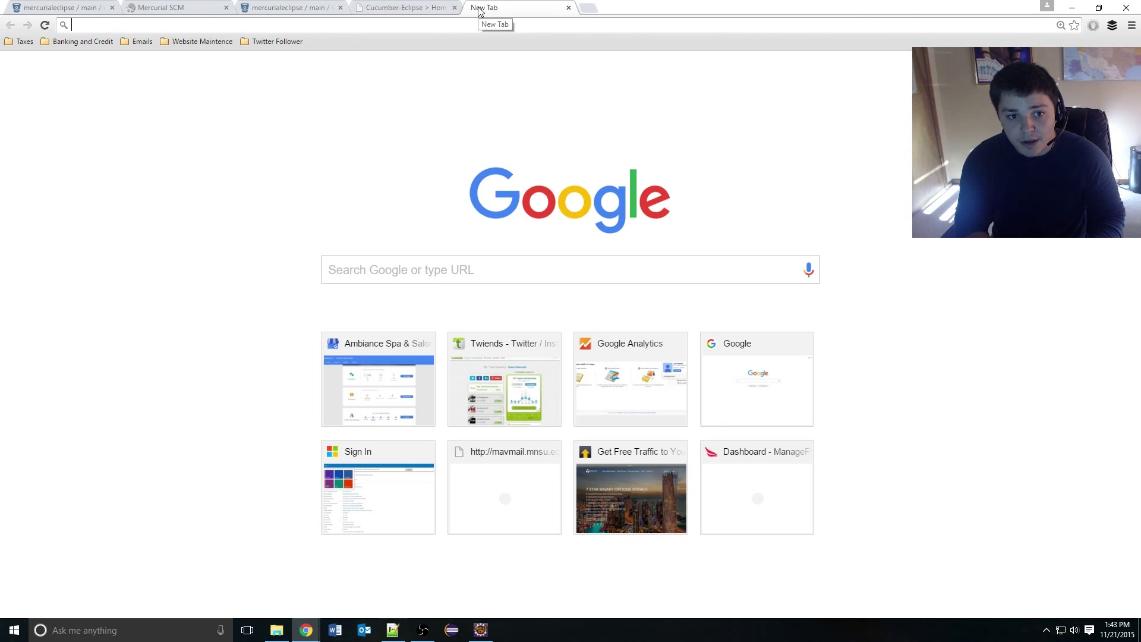
Search Google for 'add android sdk plugin to eclipse' to reach the ADT install guide.
type("add android sdk plugin to eclipse")
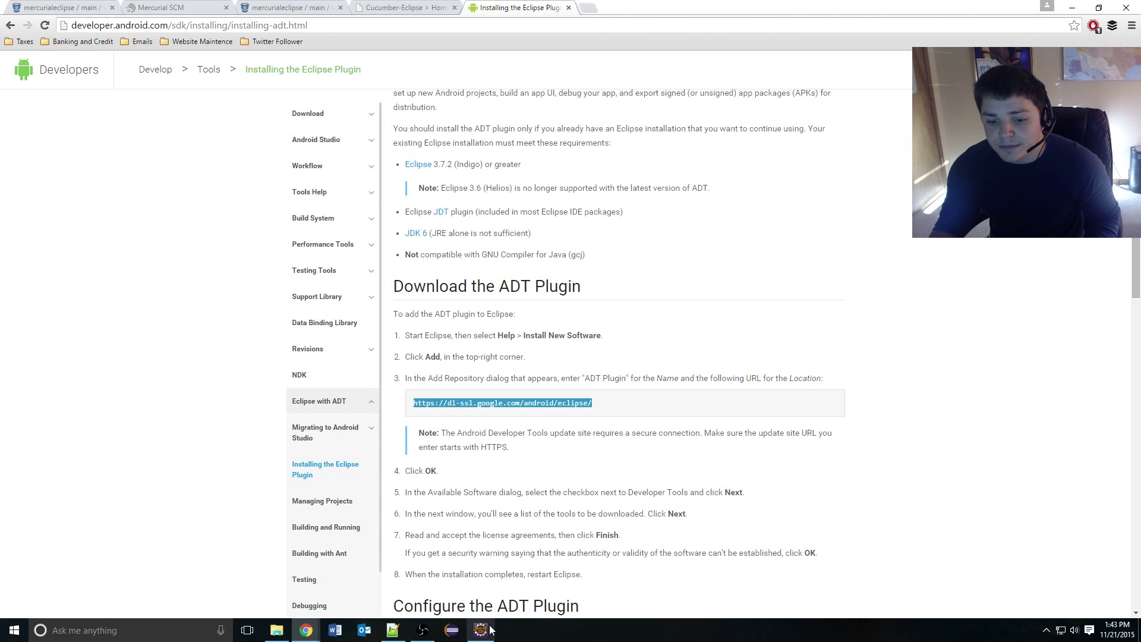
Relaunch Eclipse into the workspace and point Install New Software at the Android ADT update site.
left_click(481, 630)
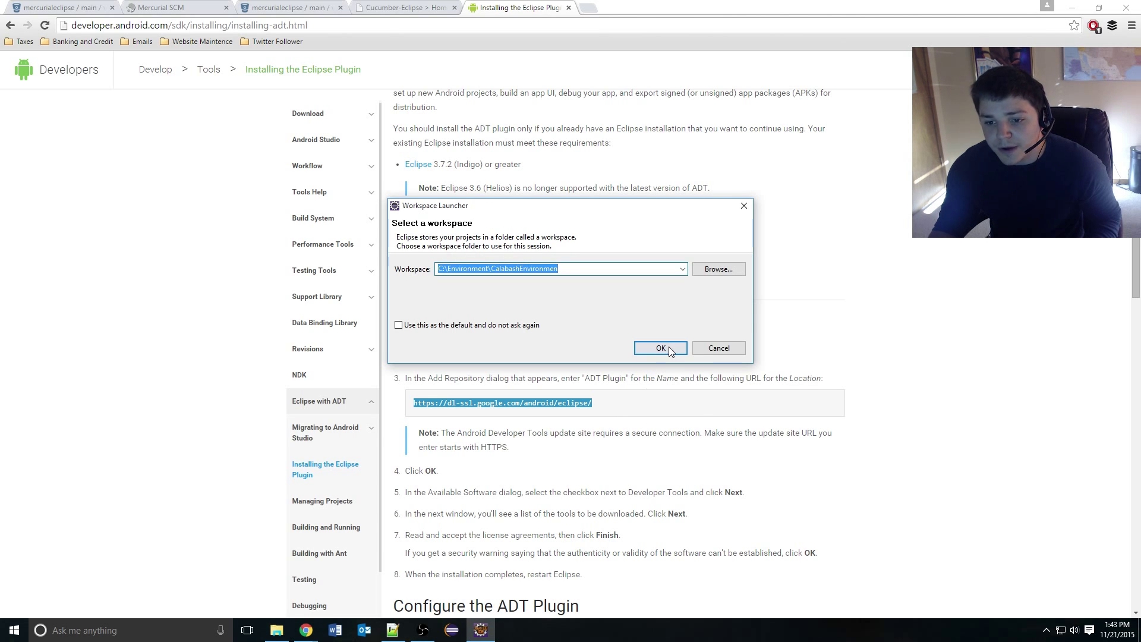
left_click(661, 347)
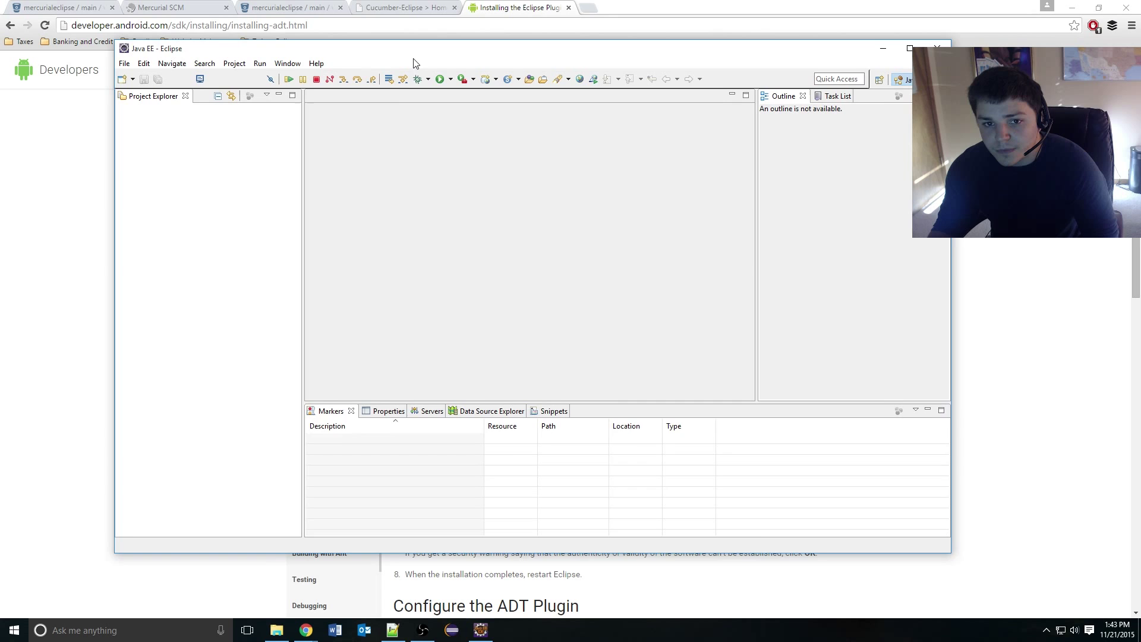
left_click(316, 63)
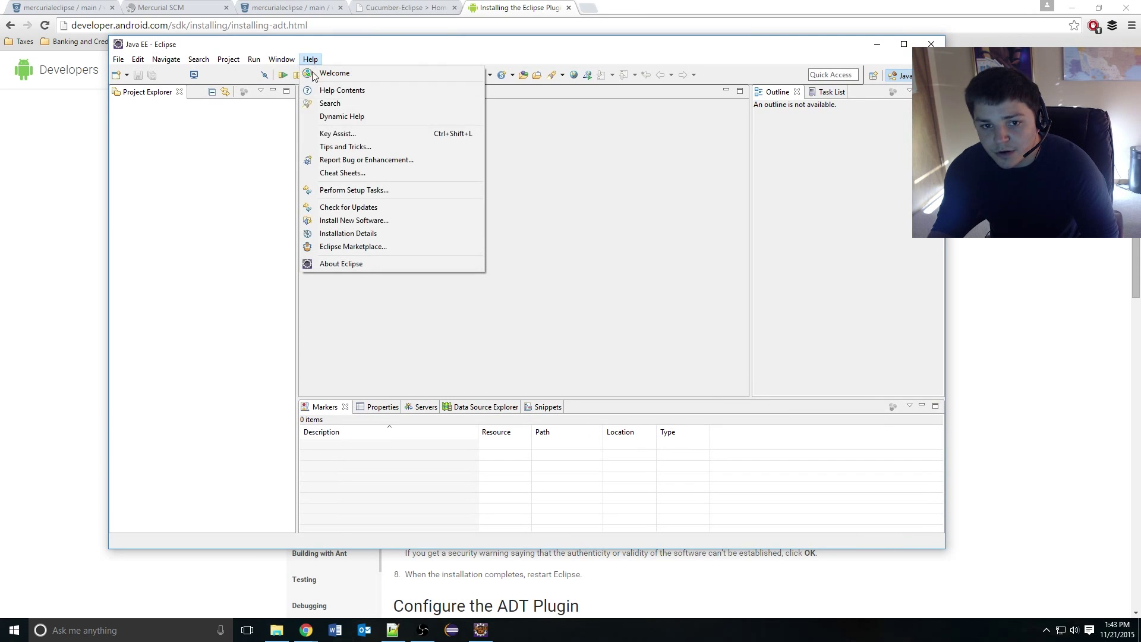
left_click(354, 220)
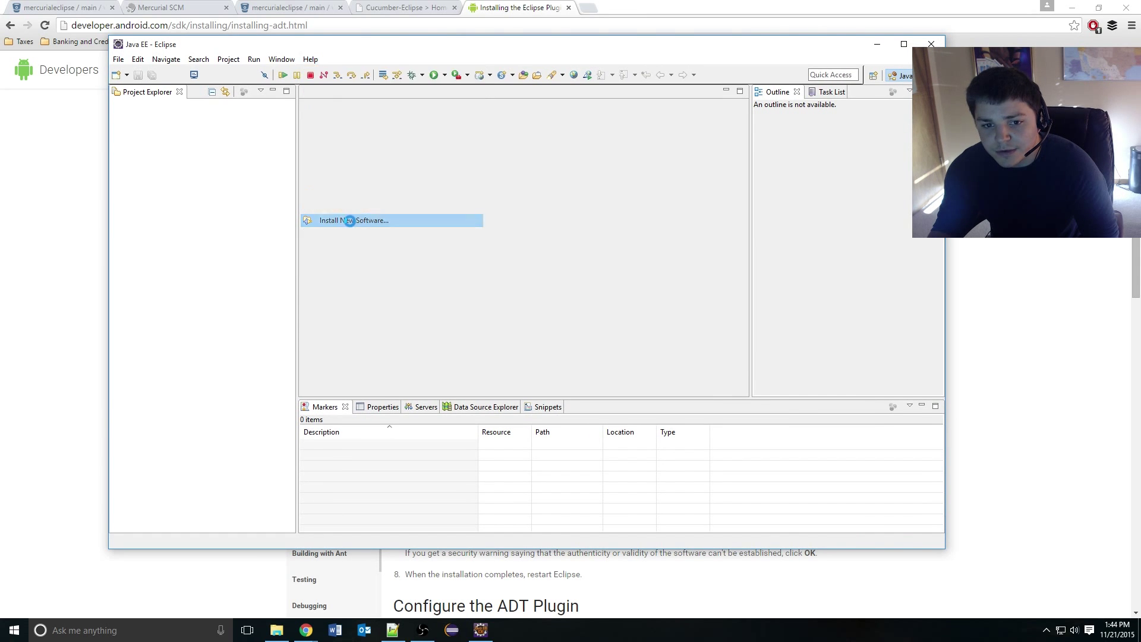
left_click(392, 222)
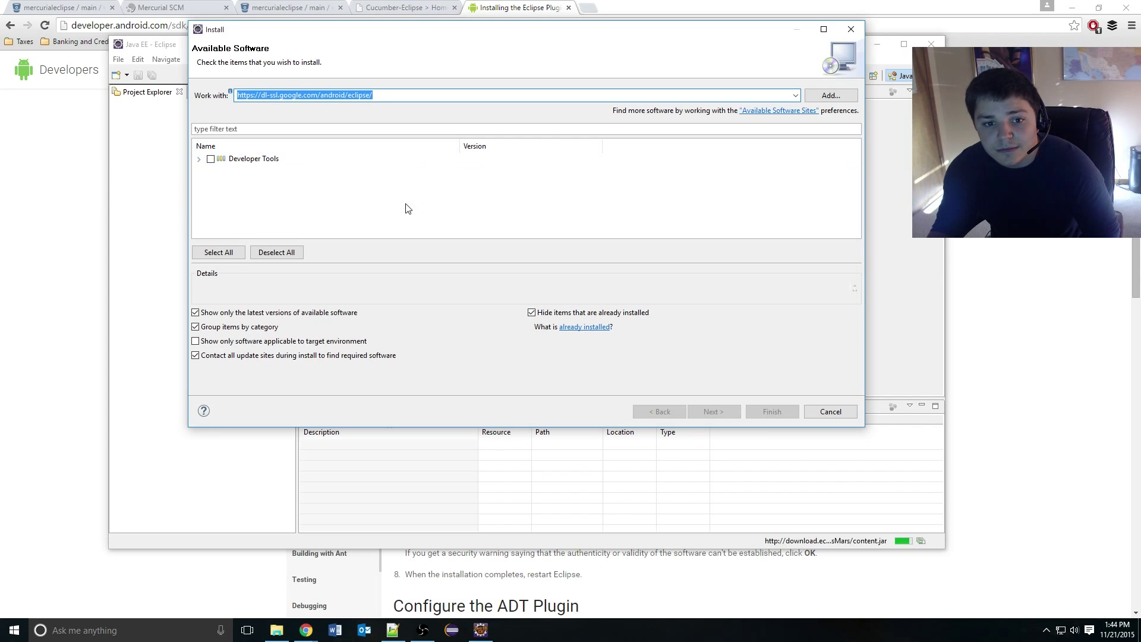
Install the Developer Tools, accepting the licenses and the unsigned-content warning.
left_click(209, 159)
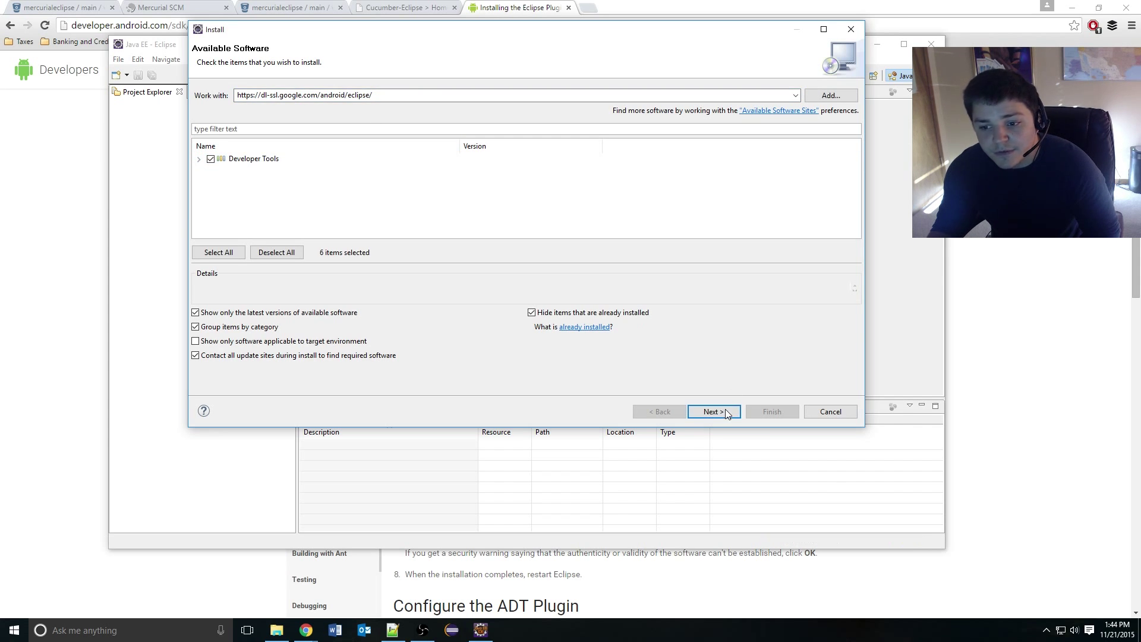
left_click(713, 411)
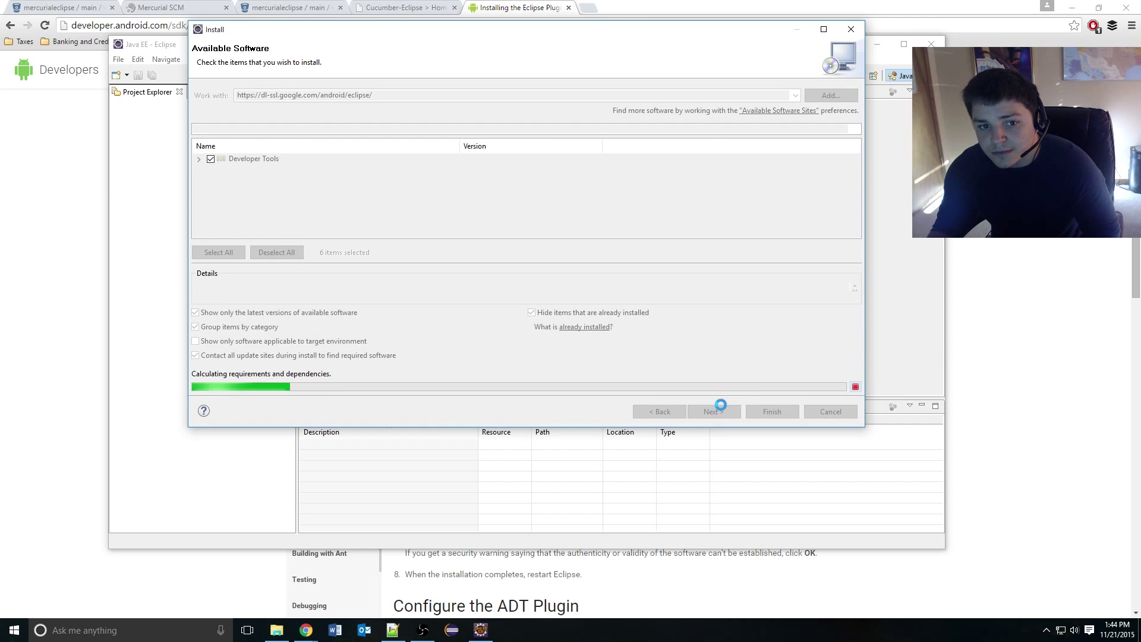
left_click(714, 411)
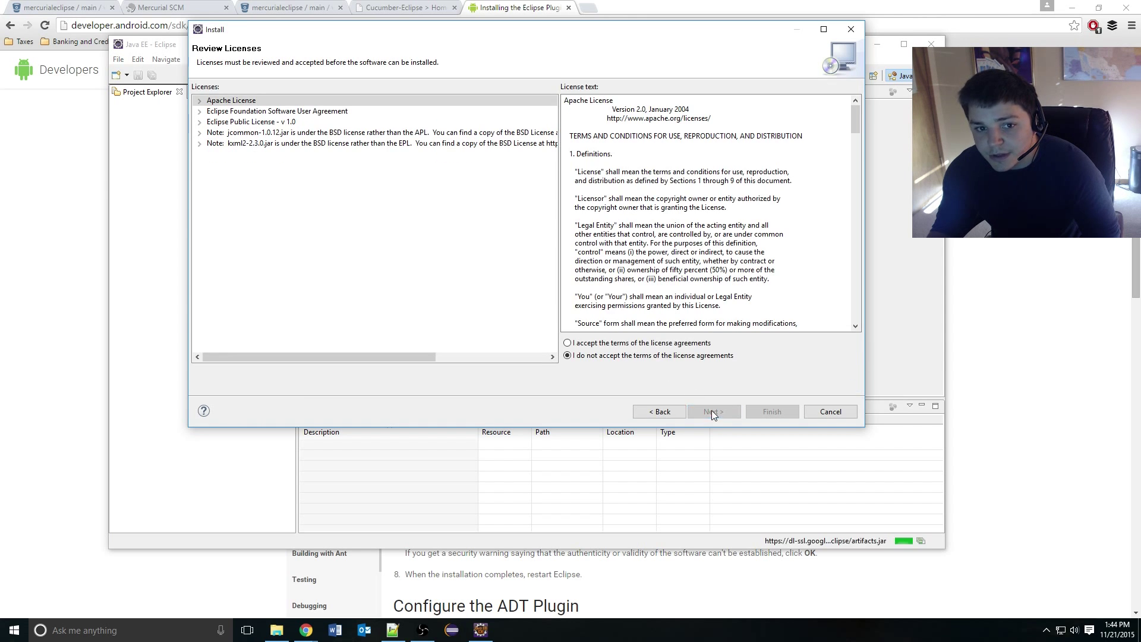
left_click(568, 343)
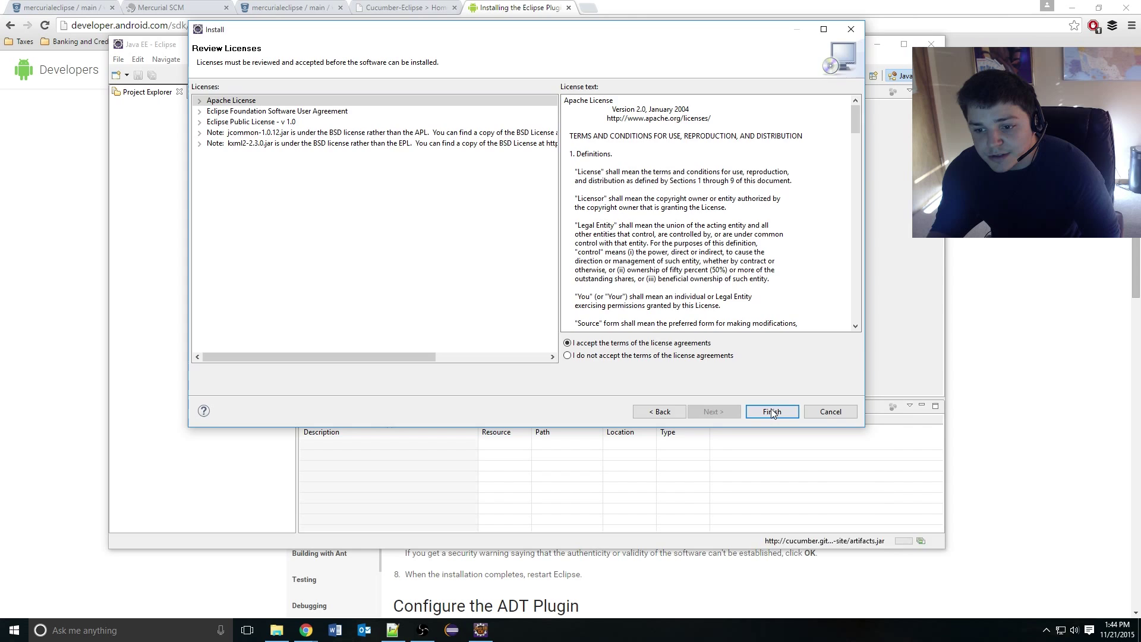
left_click(773, 411)
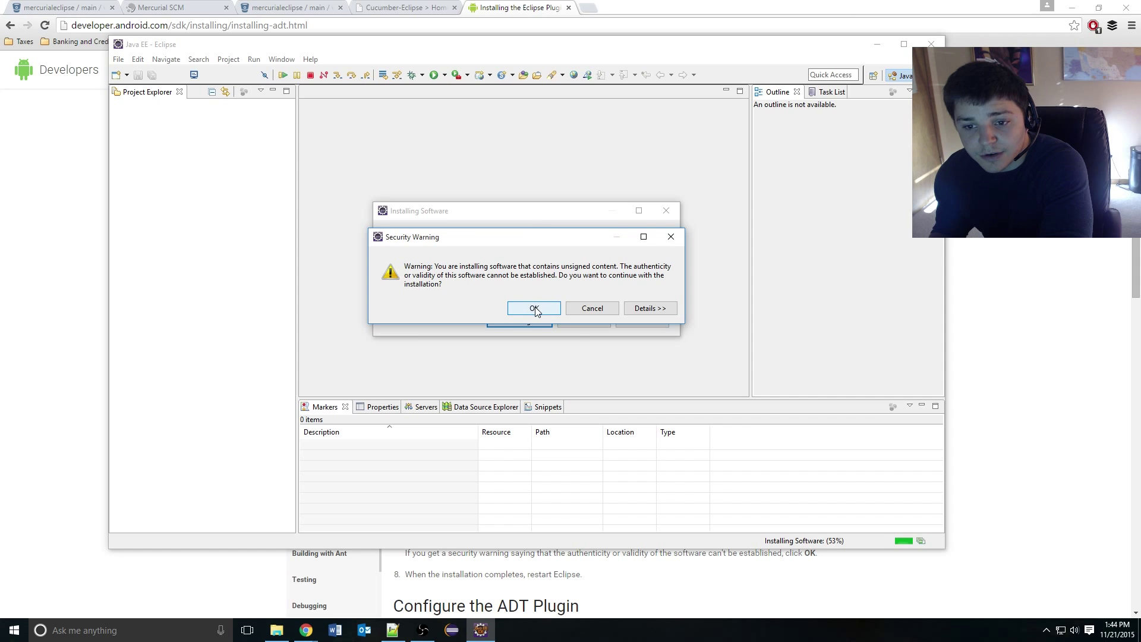
left_click(534, 308)
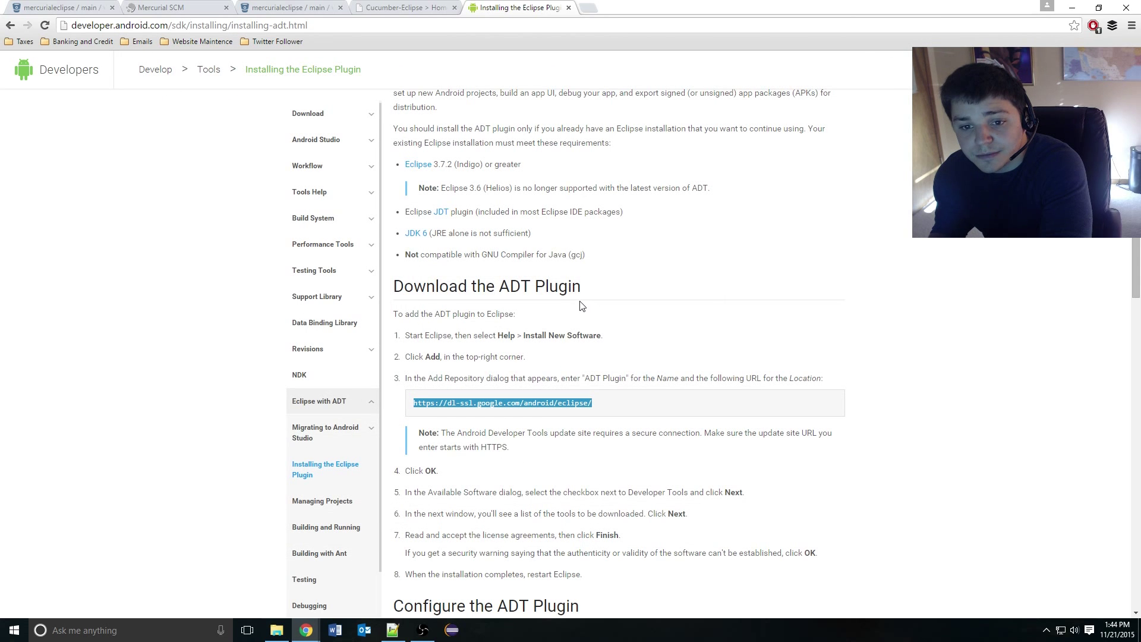
Let Eclipse relaunch with the Android Developer Tools into the Android welcome prompt.
left_click(449, 631)
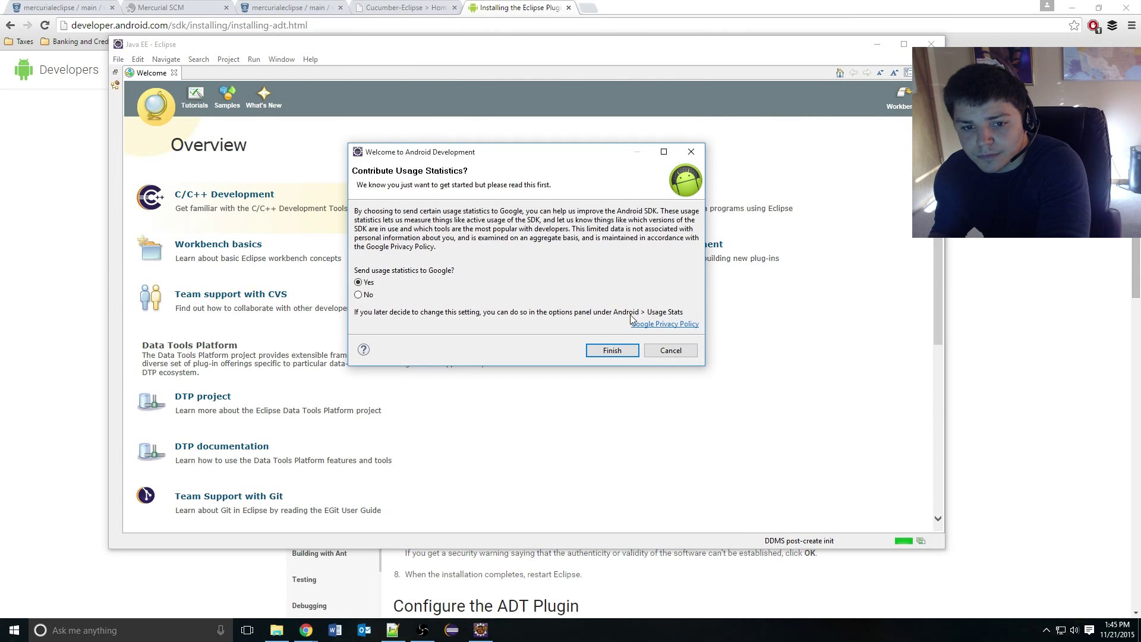
Choose No for sending usage statistics to Google and finish the welcome dialog.
left_click(357, 295)
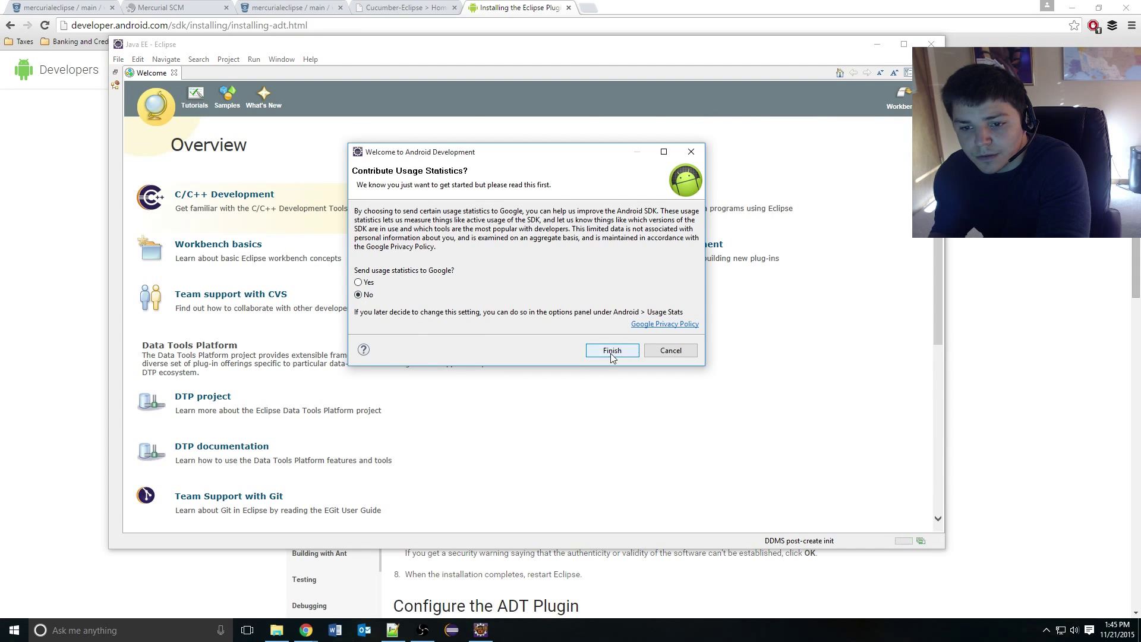
left_click(612, 350)
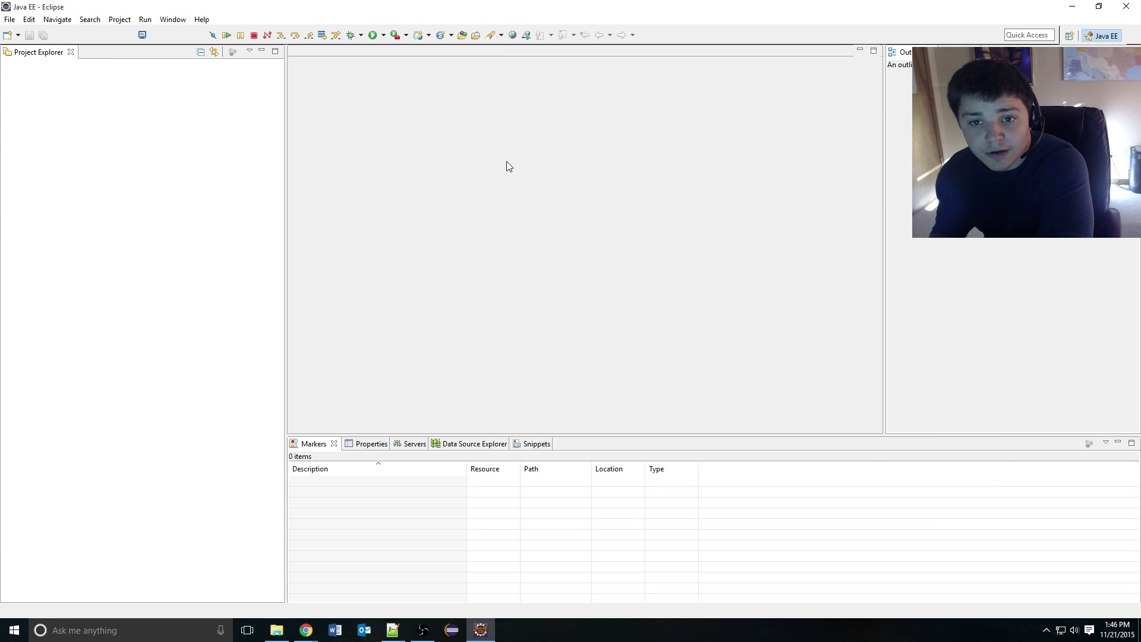
mouse_move(433, 160)
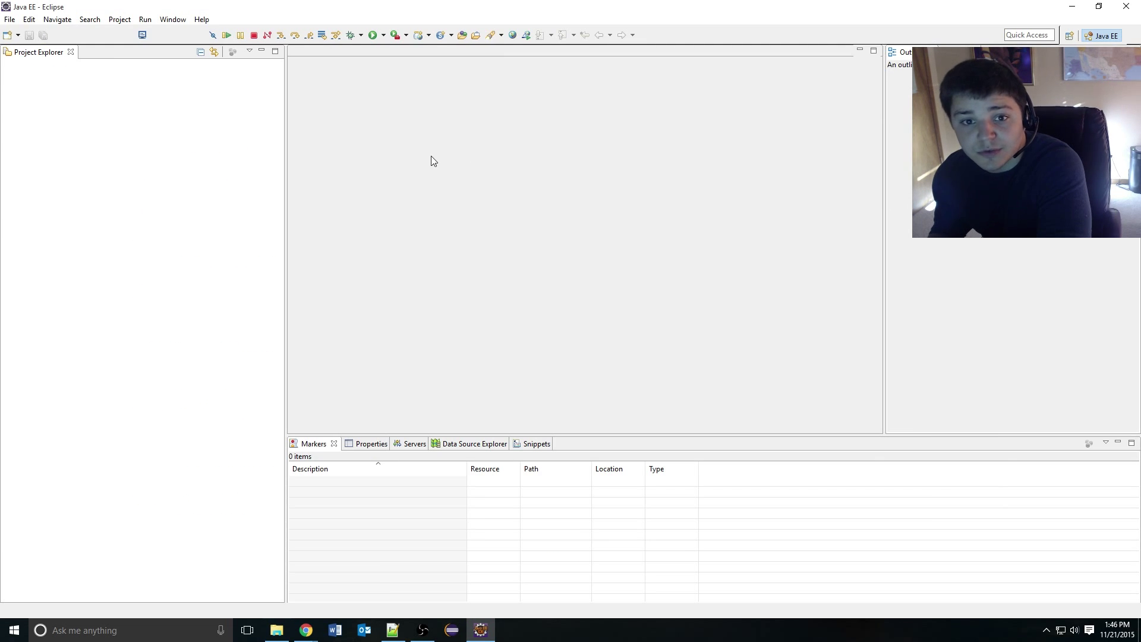
mouse_move(380, 108)
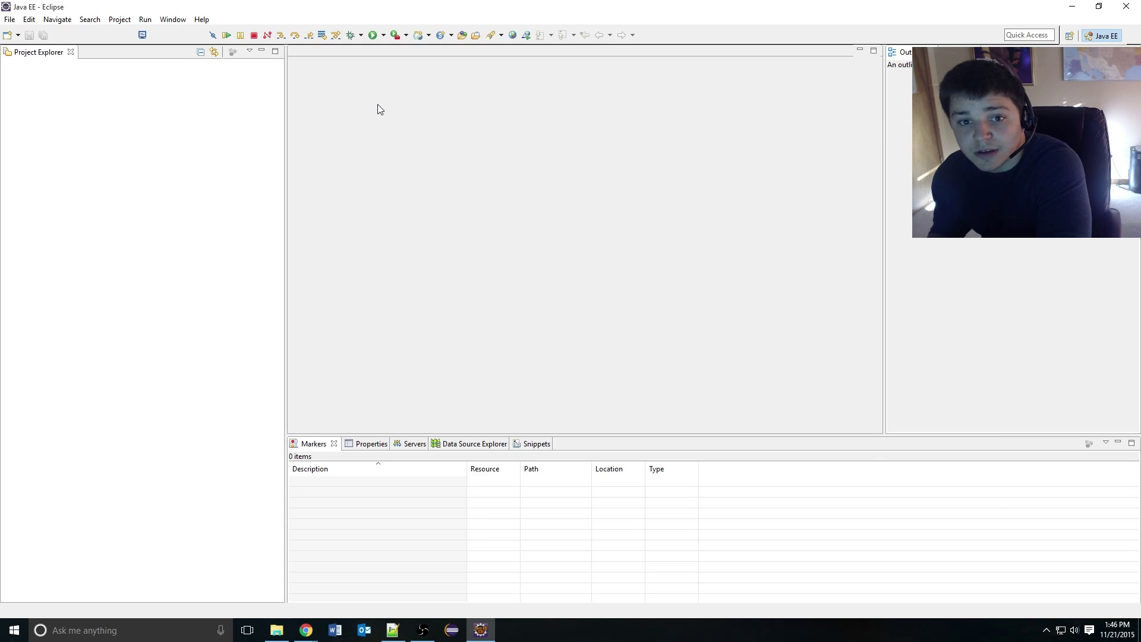